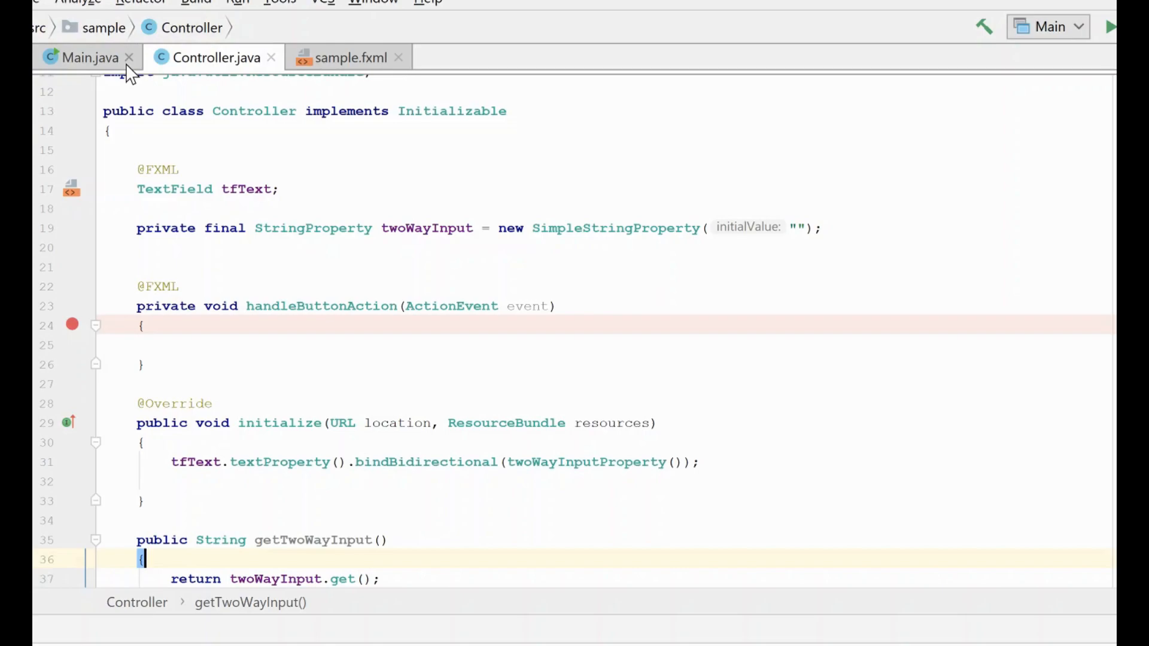
pyautogui.moveTo(876, 21)
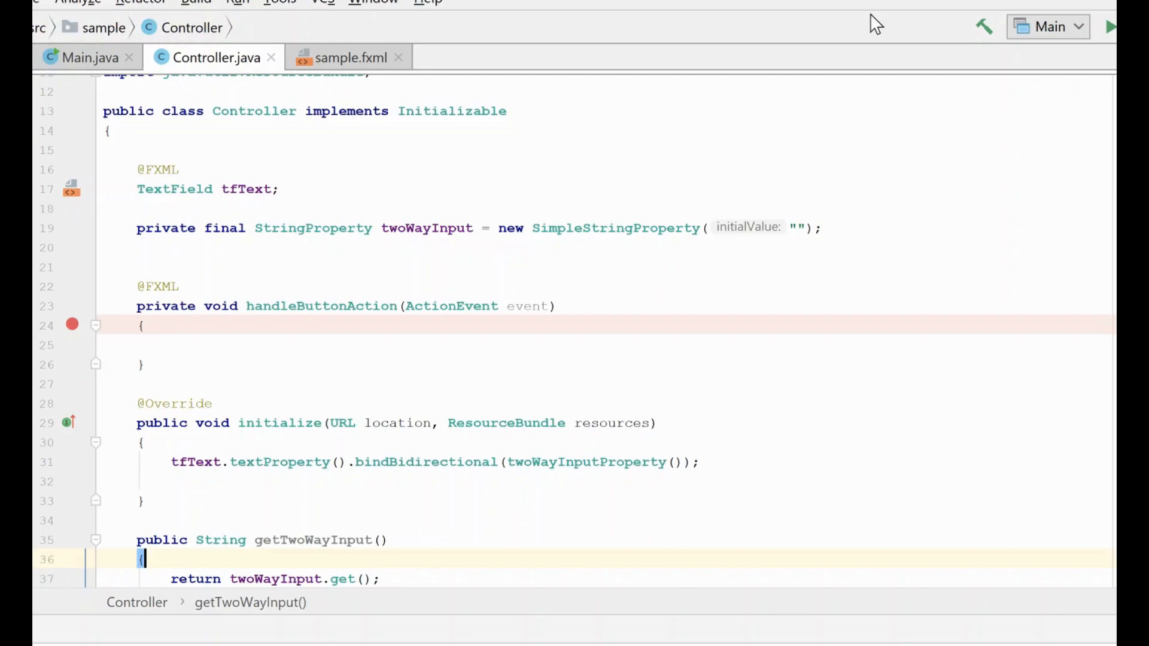
pyautogui.moveTo(1050, 28)
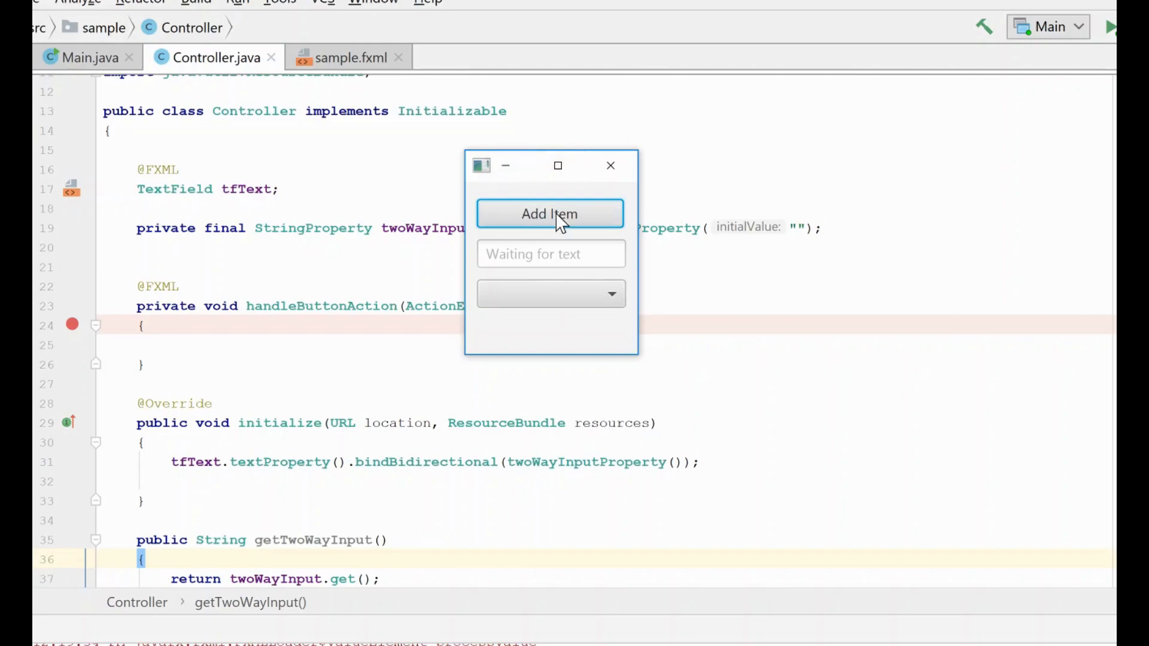
# - Try the running app's text field and confirm the ComboBox dropdown is empty
pyautogui.click(551, 254)
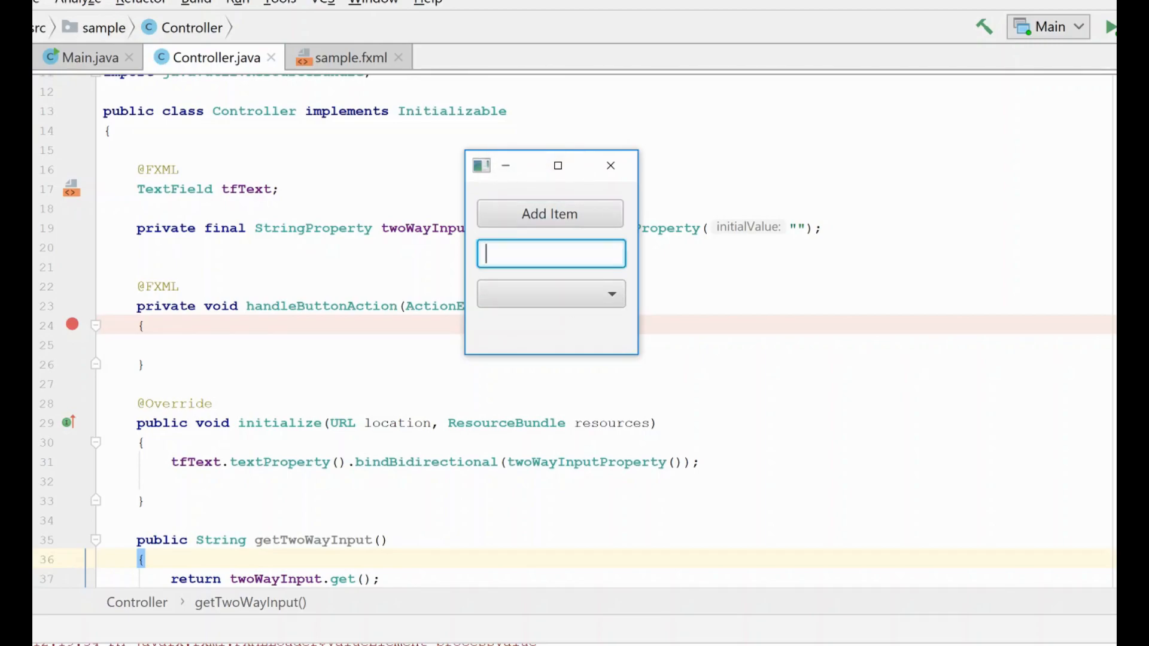
pyautogui.click(612, 294)
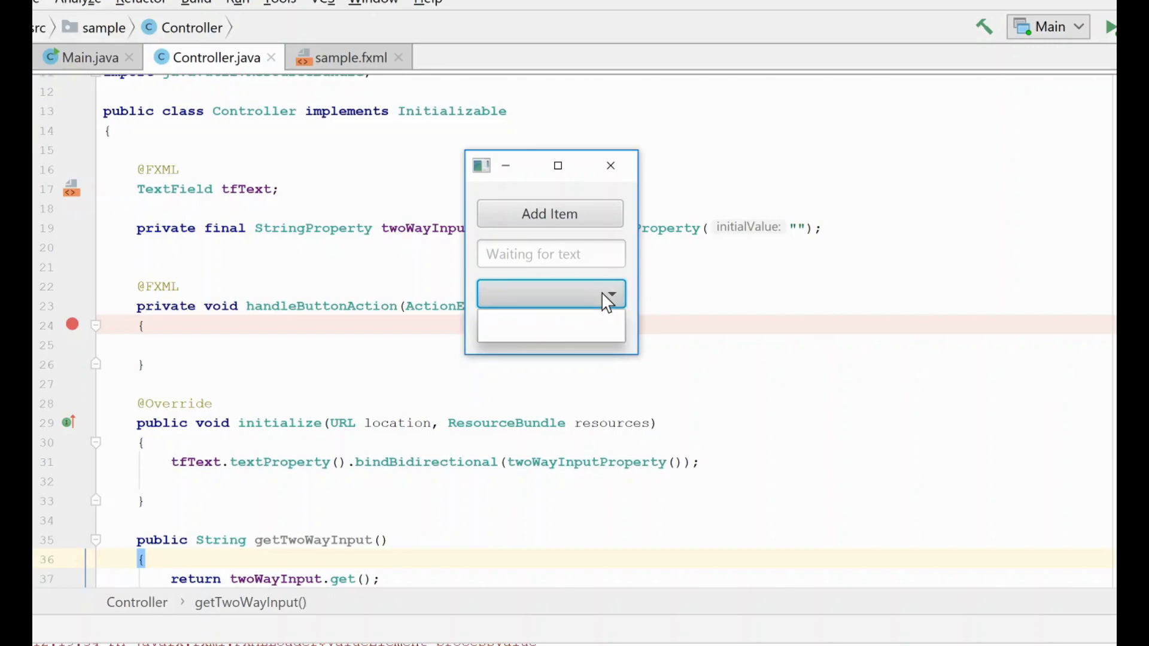
pyautogui.moveTo(503, 311)
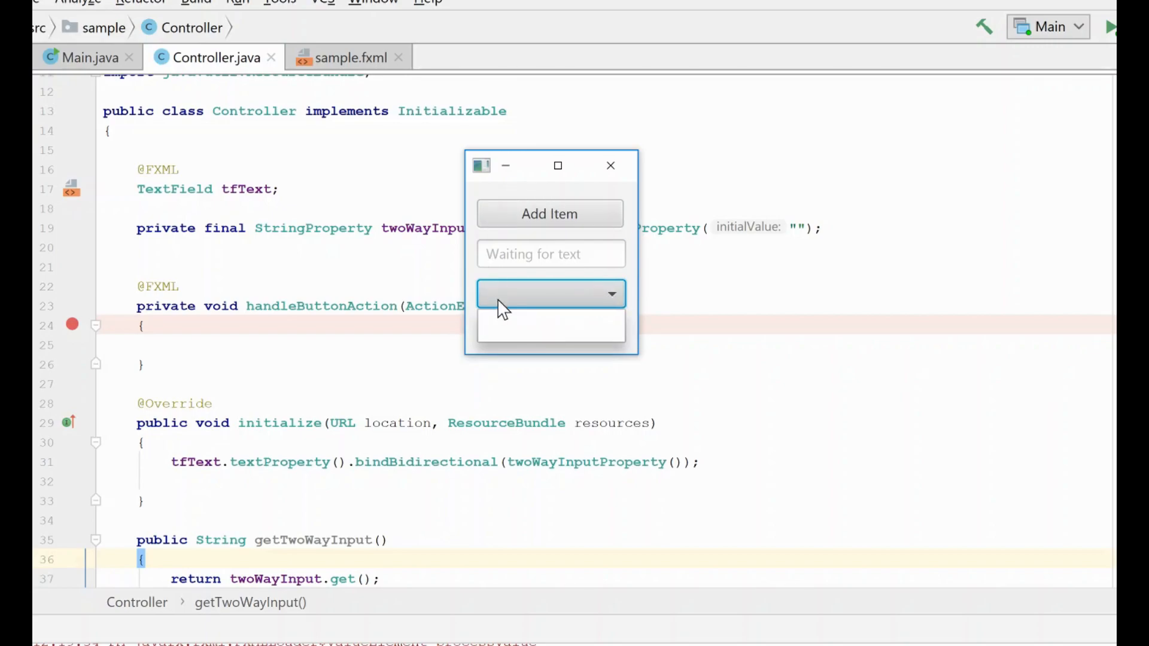
pyautogui.moveTo(610, 166)
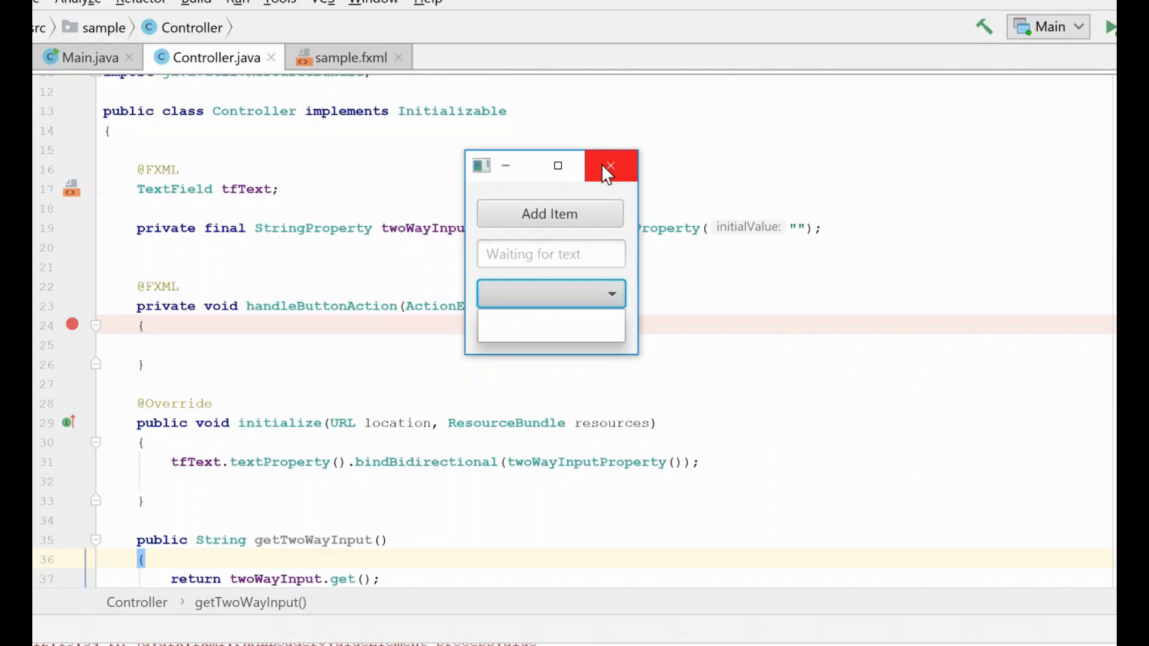
# - Close the app, add fx:id="cbNames" to the ComboBox in sample.fxml, and return to Controller.java
pyautogui.click(611, 167)
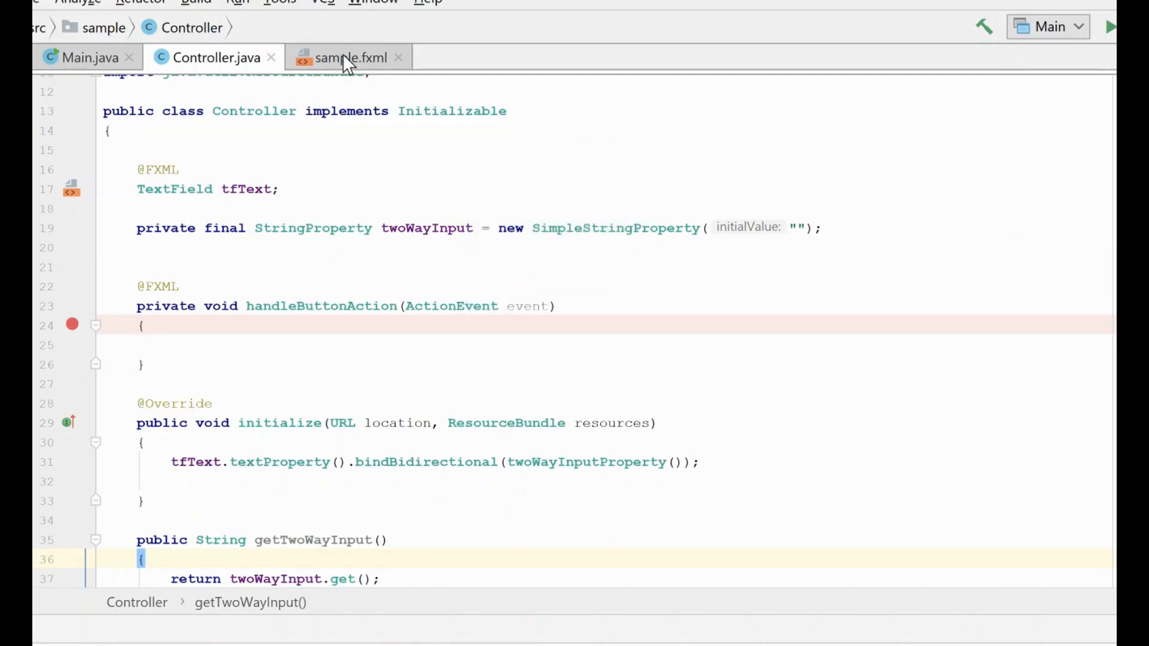
pyautogui.click(351, 58)
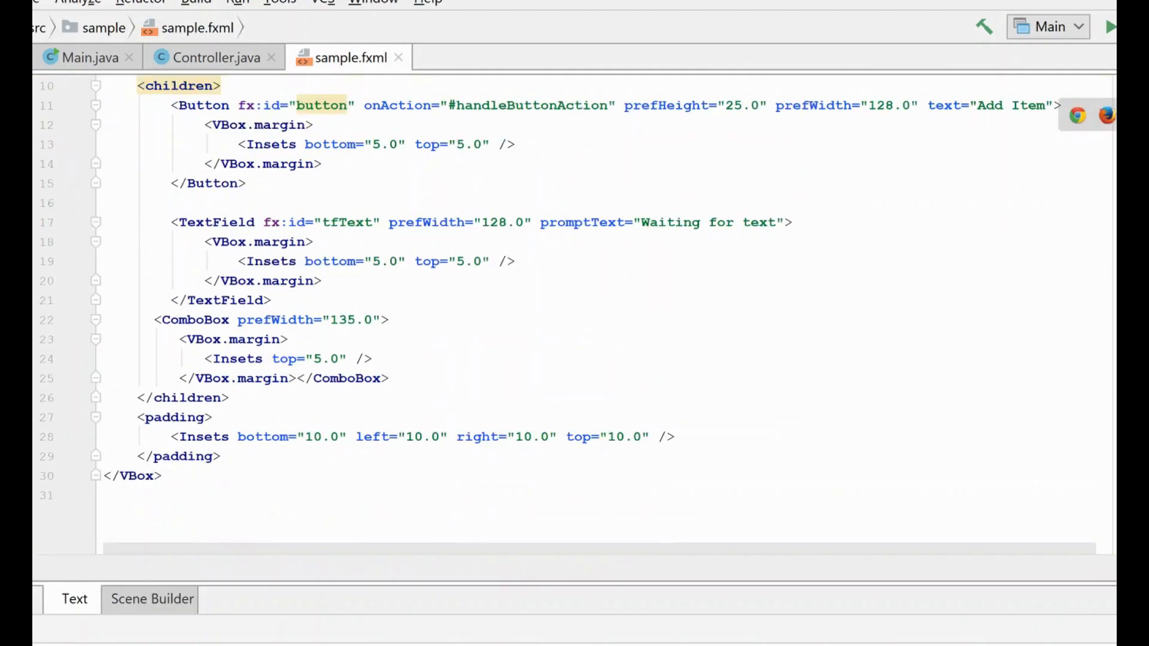
pyautogui.click(181, 321)
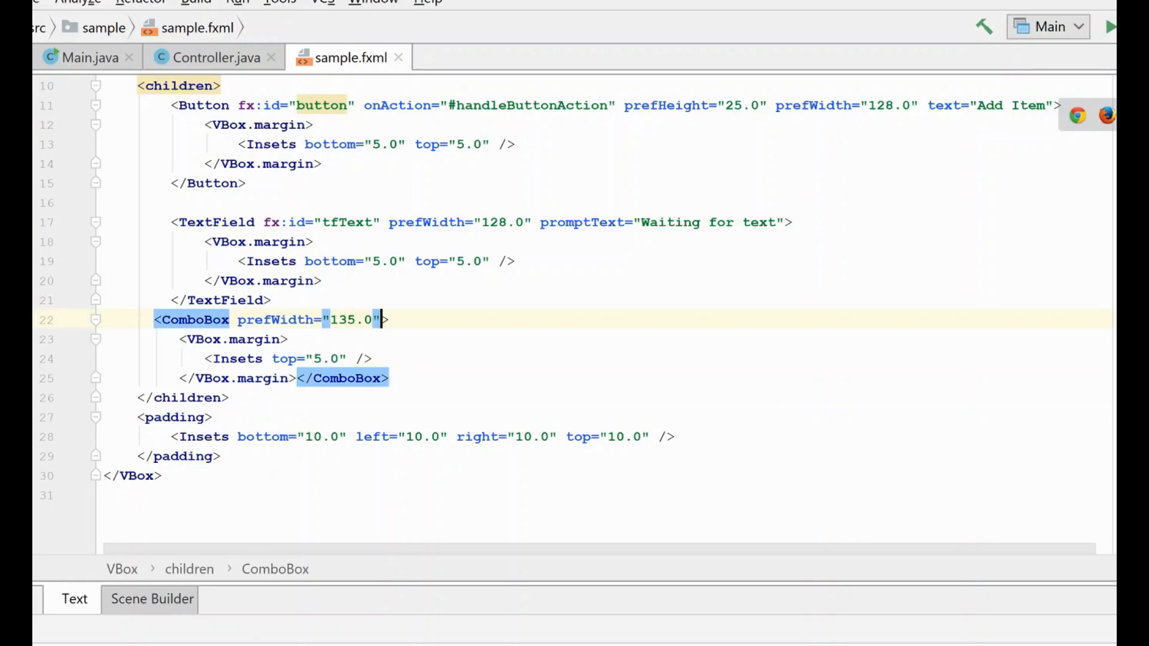
pyautogui.write('fx:id')
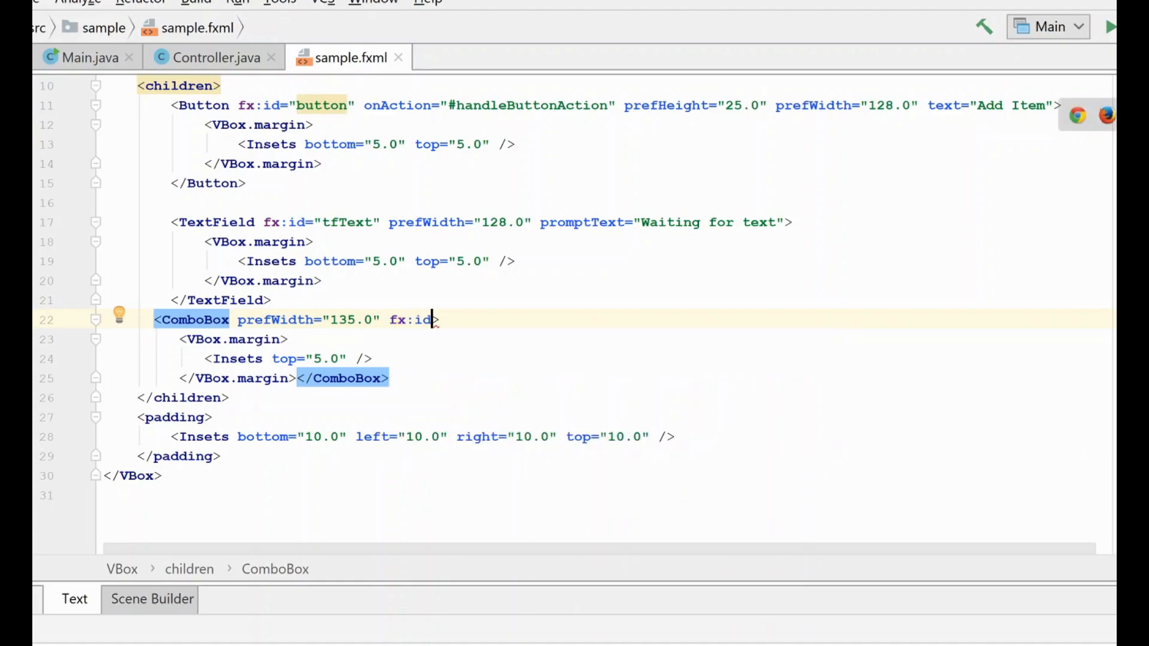
pyautogui.write('=""')
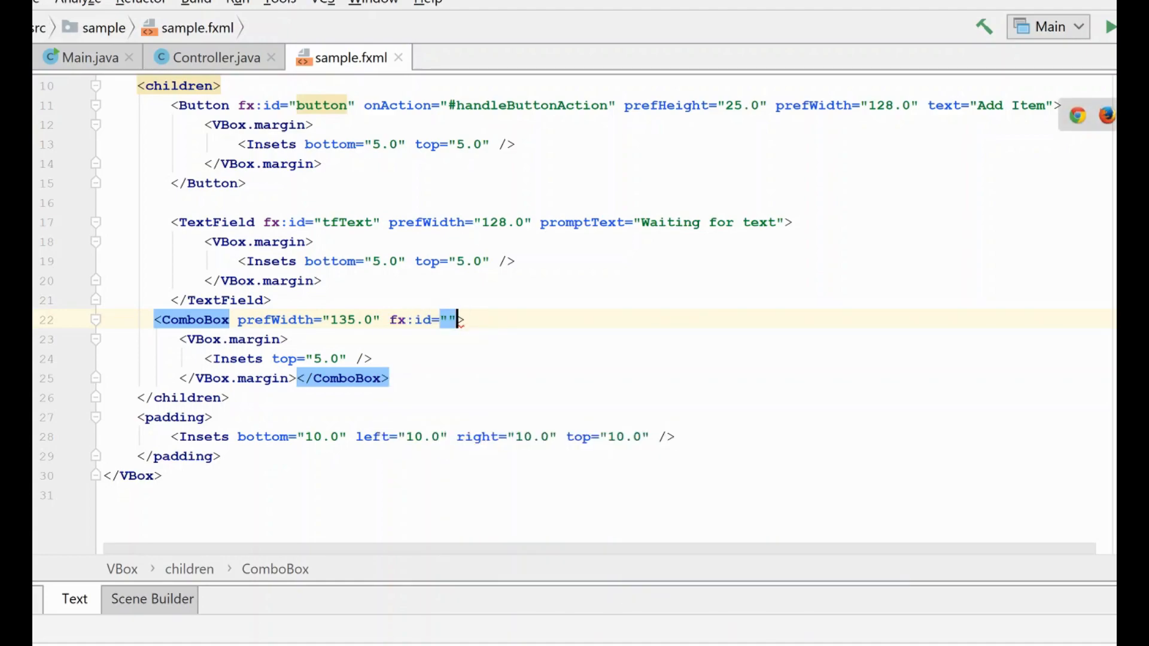
pyautogui.write('cb')
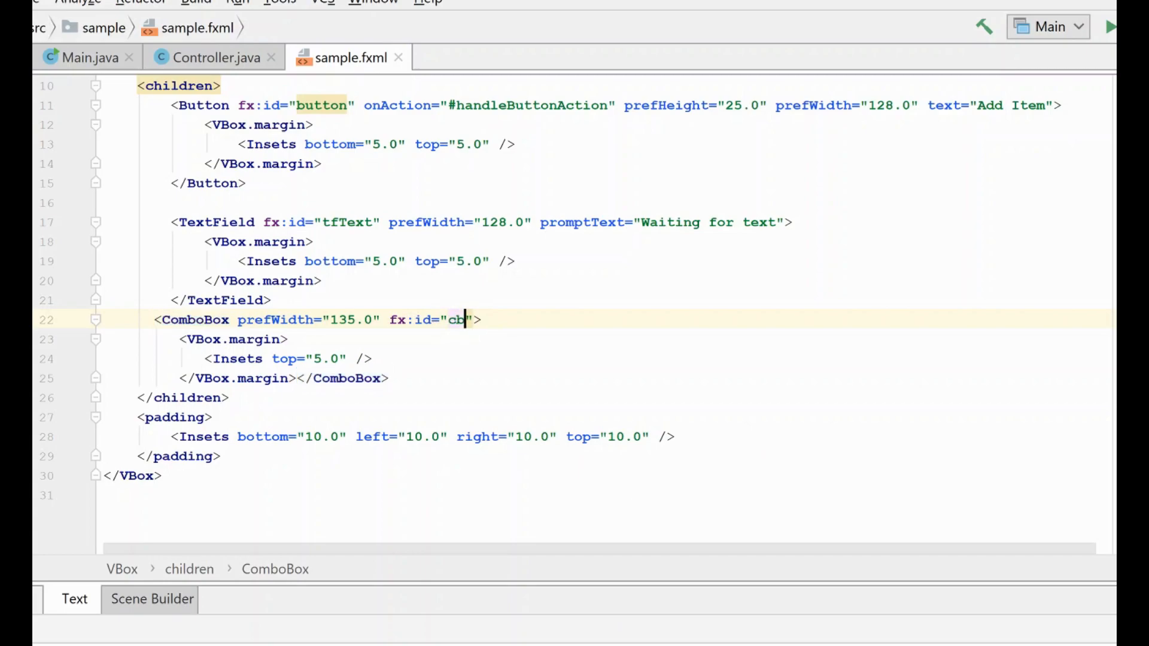
pyautogui.write('Names')
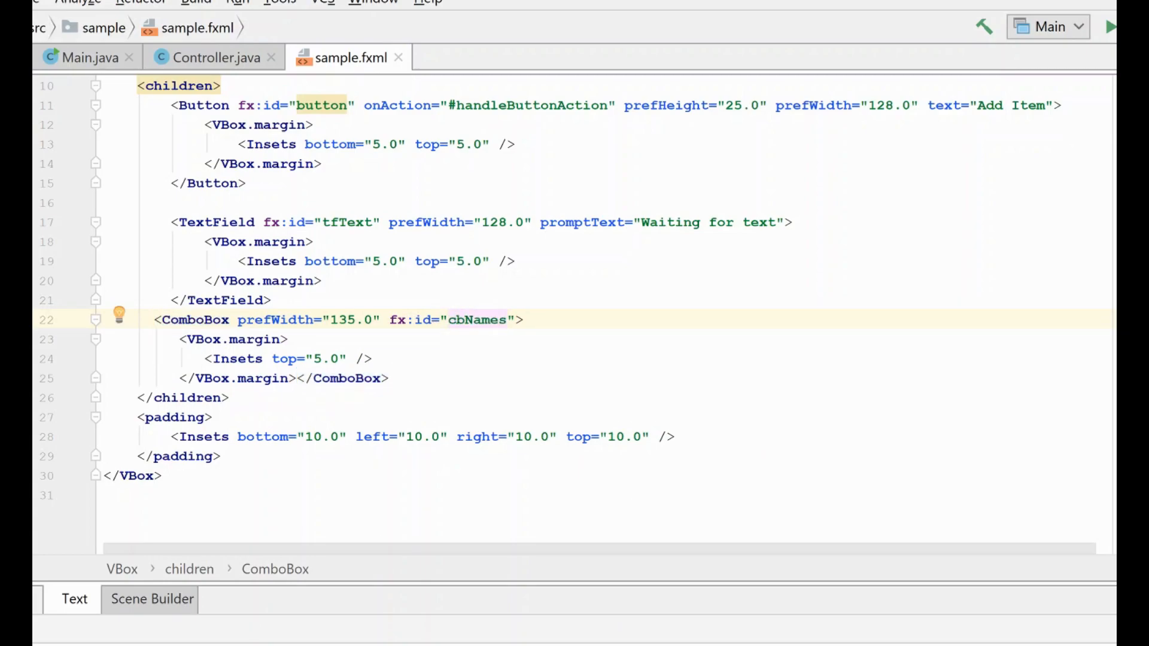
pyautogui.click(216, 57)
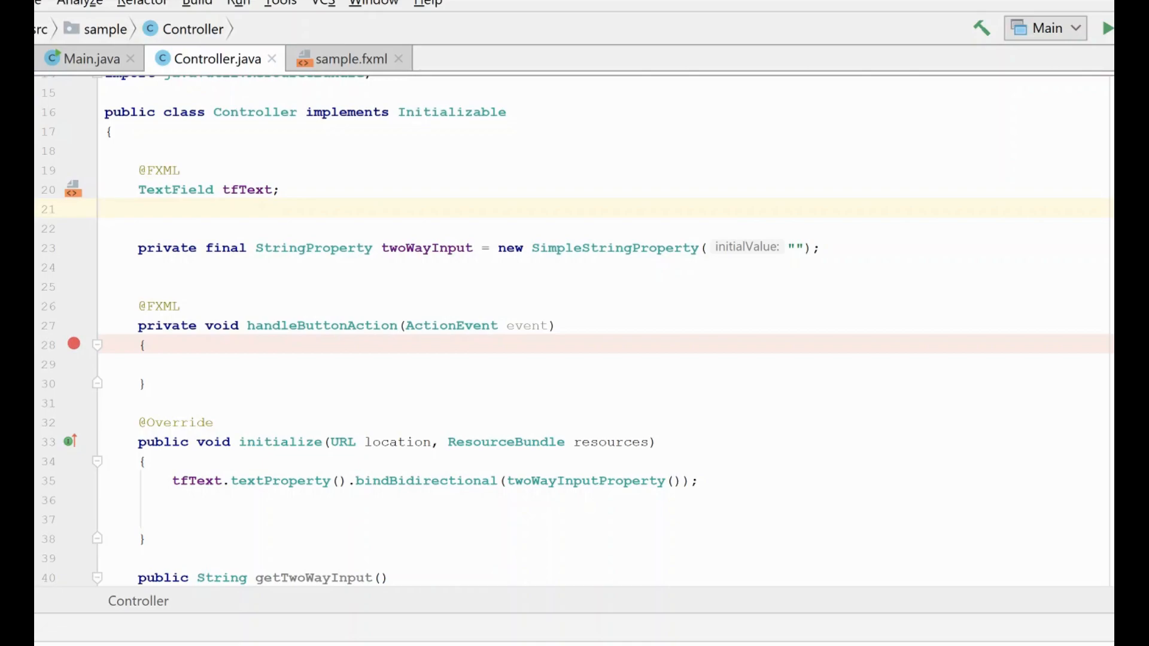
# - Declare ObservableList<String> names = FXCollections.observableArrayList("Mary","Bob","sam") in Controller
pyautogui.press('enter')
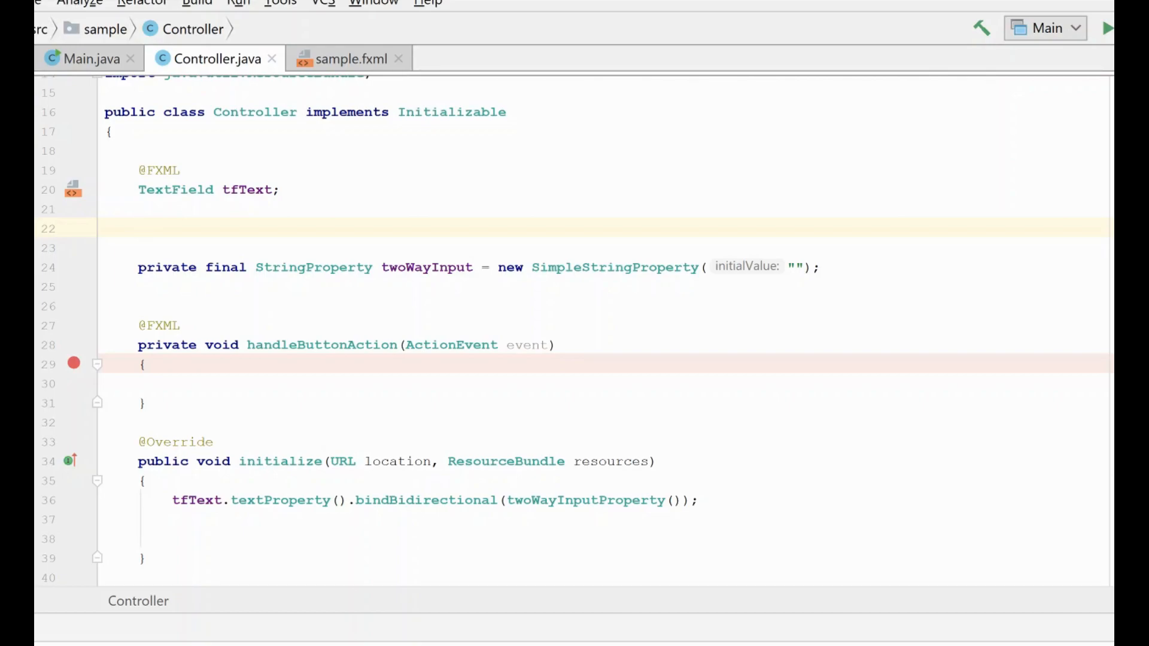
pyautogui.write('Ob')
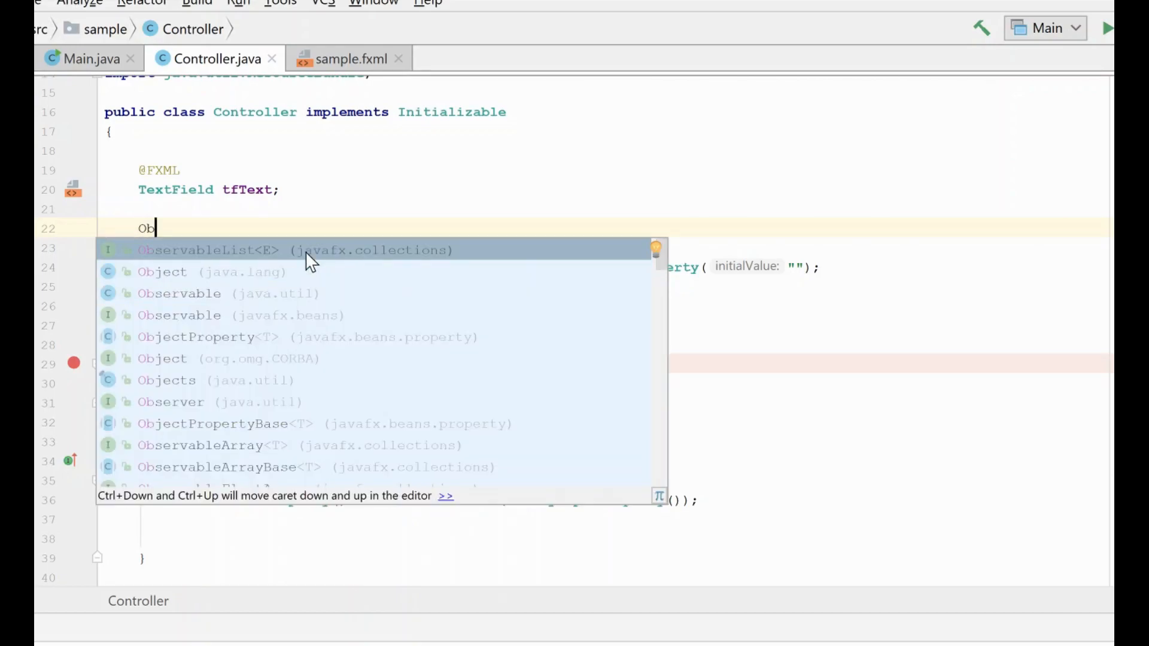
pyautogui.click(197, 250)
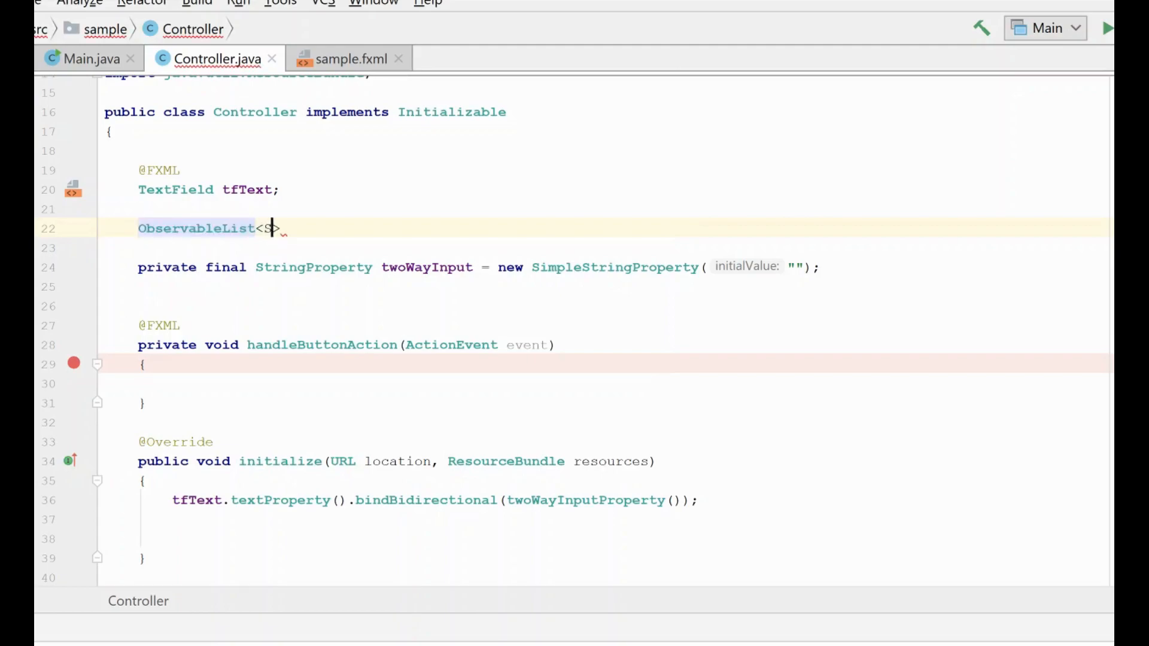
pyautogui.write('String')
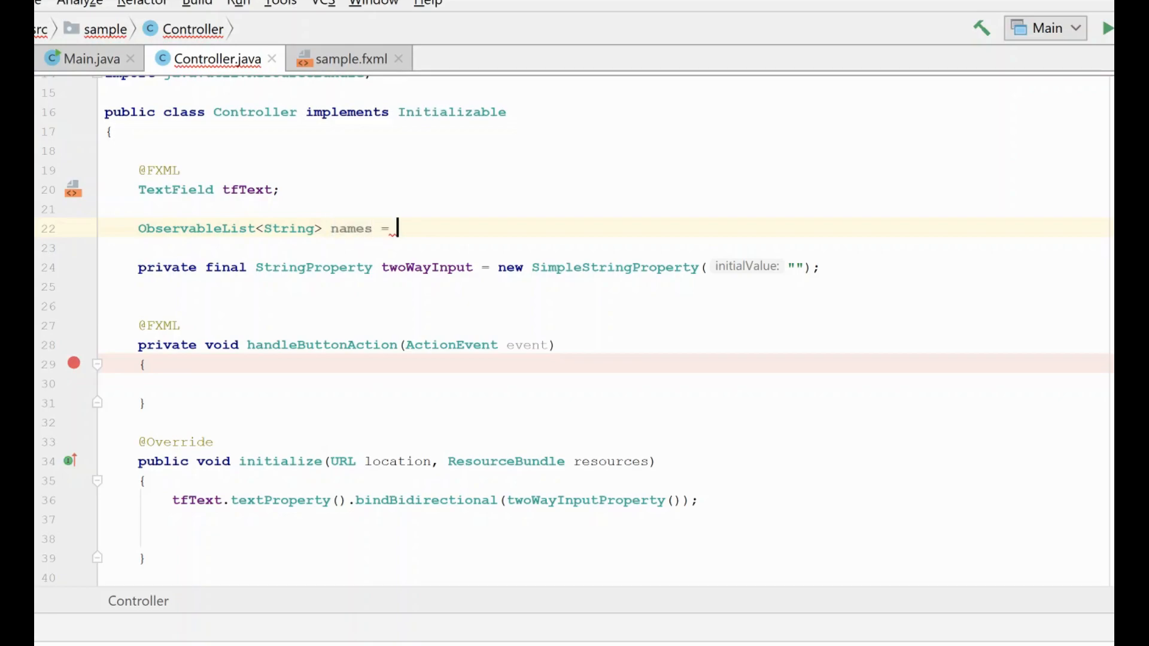
pyautogui.write('F')
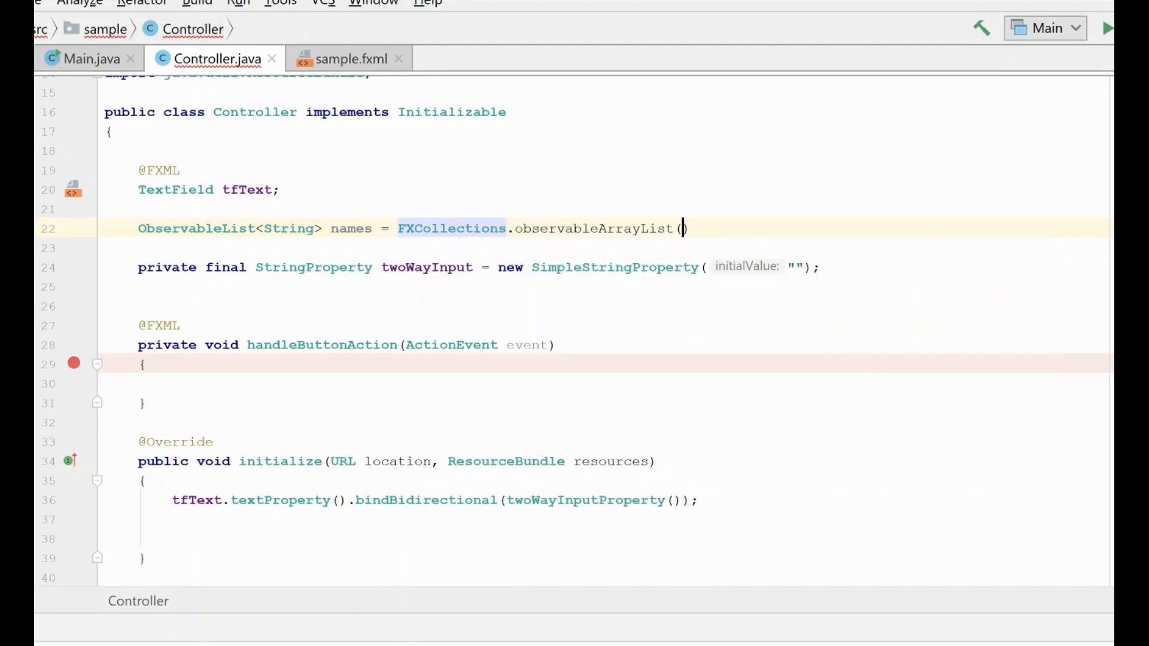
pyautogui.write('"')
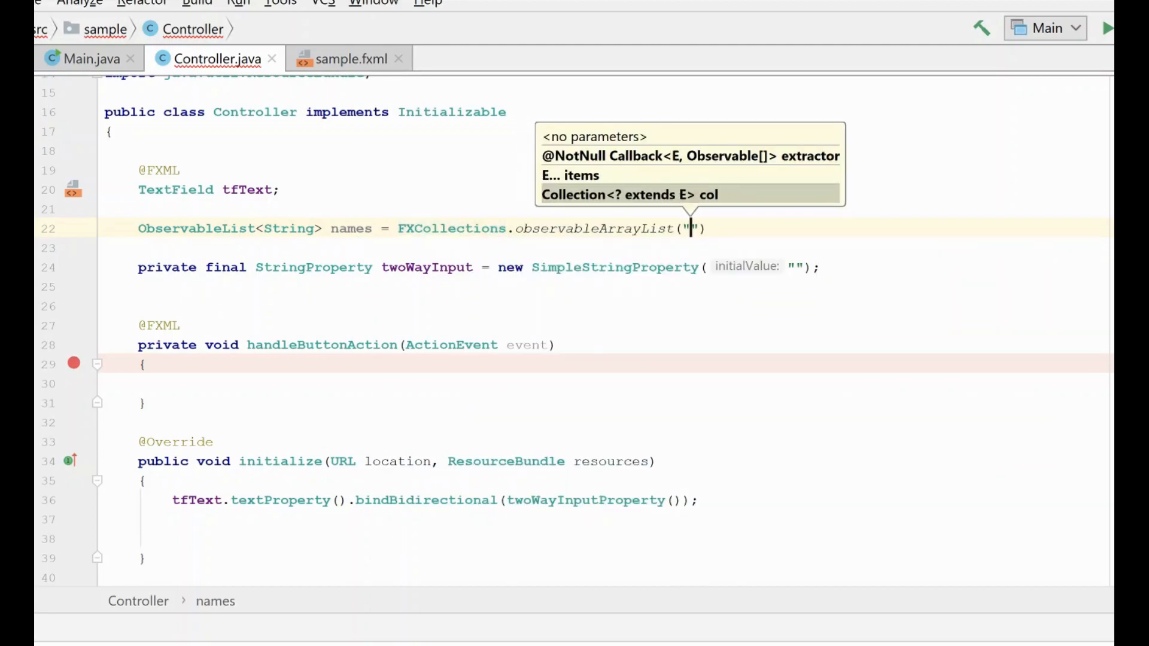
pyautogui.write('Mar')
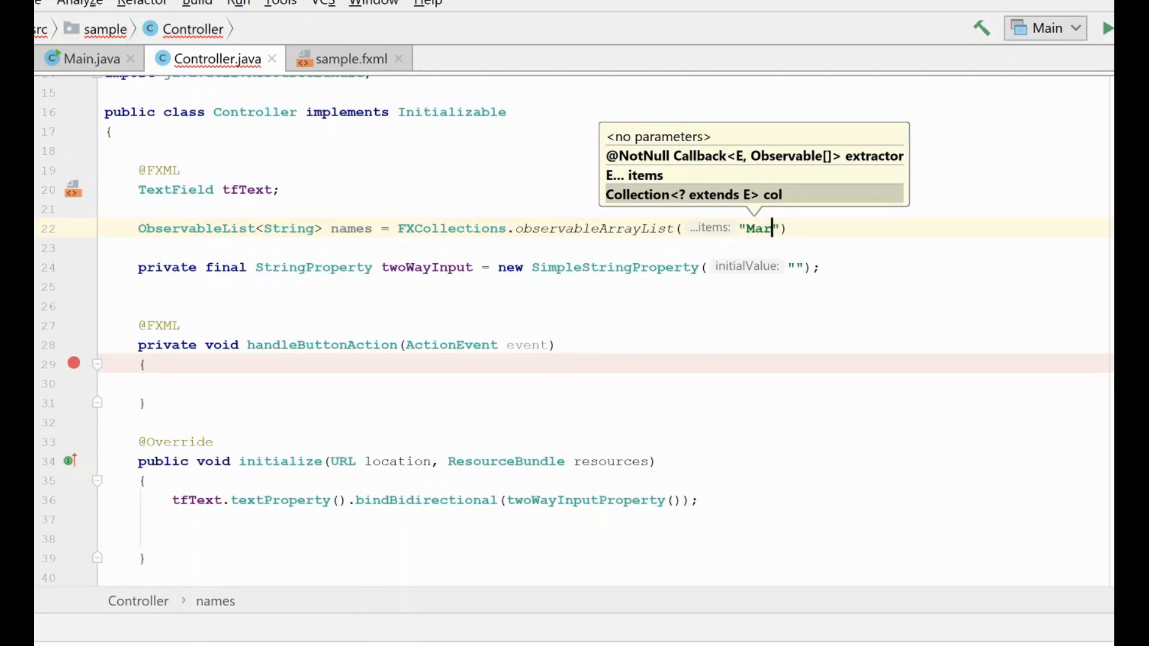
pyautogui.write('y",')
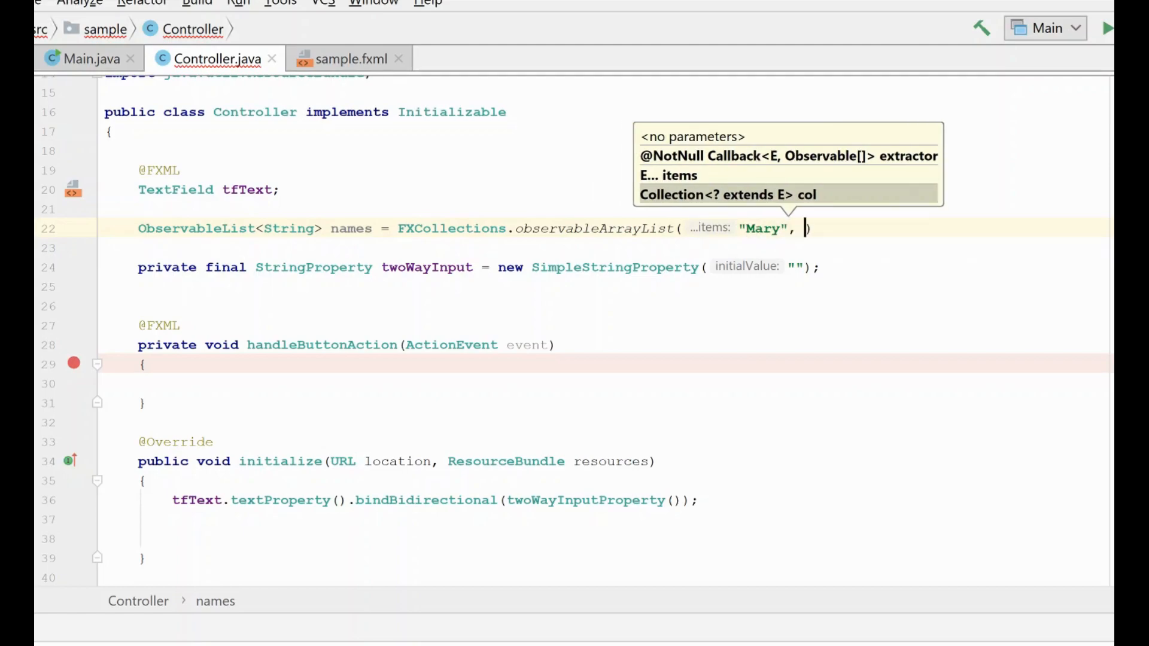
pyautogui.write('"Bob"')
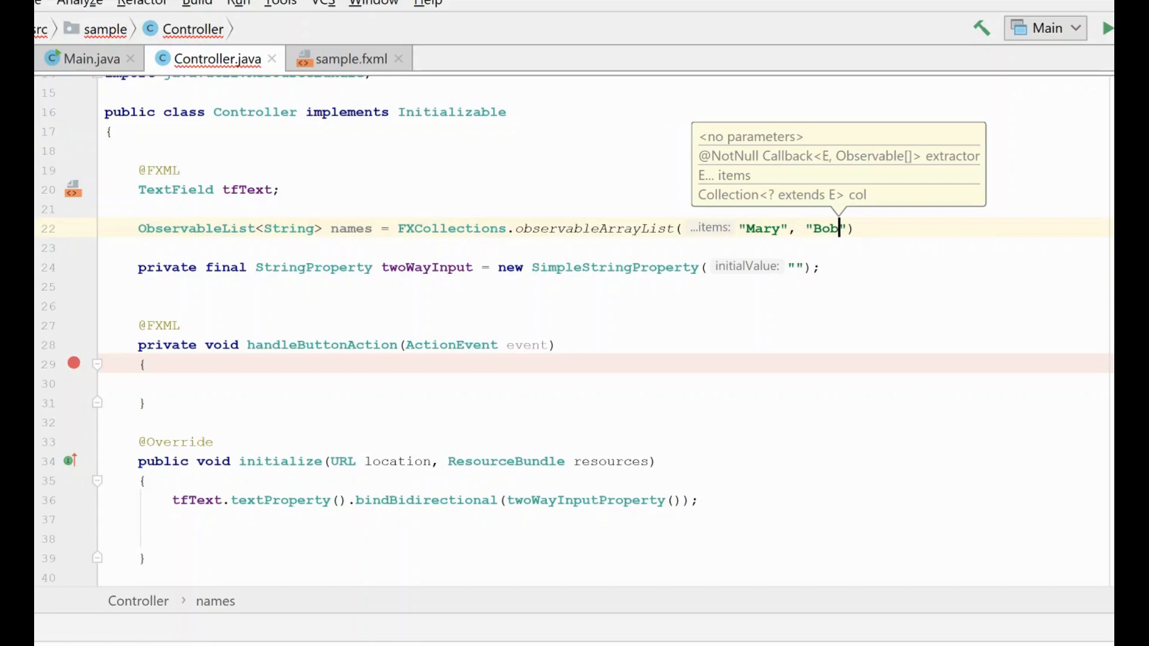
pyautogui.write(', "s')
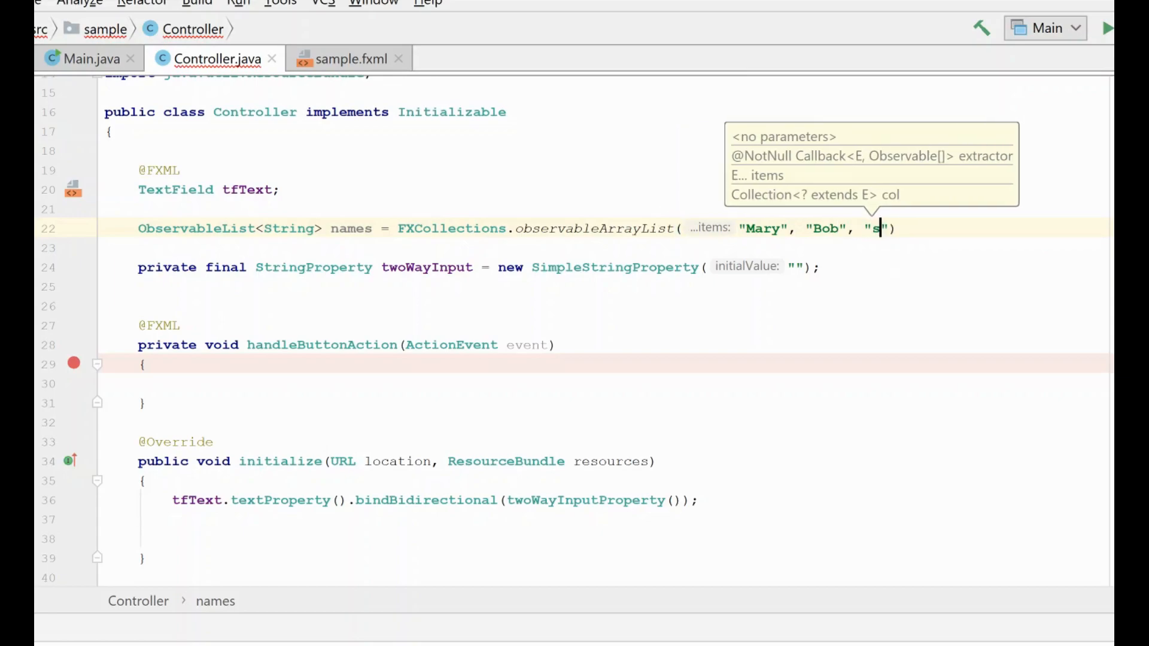
pyautogui.write('am')
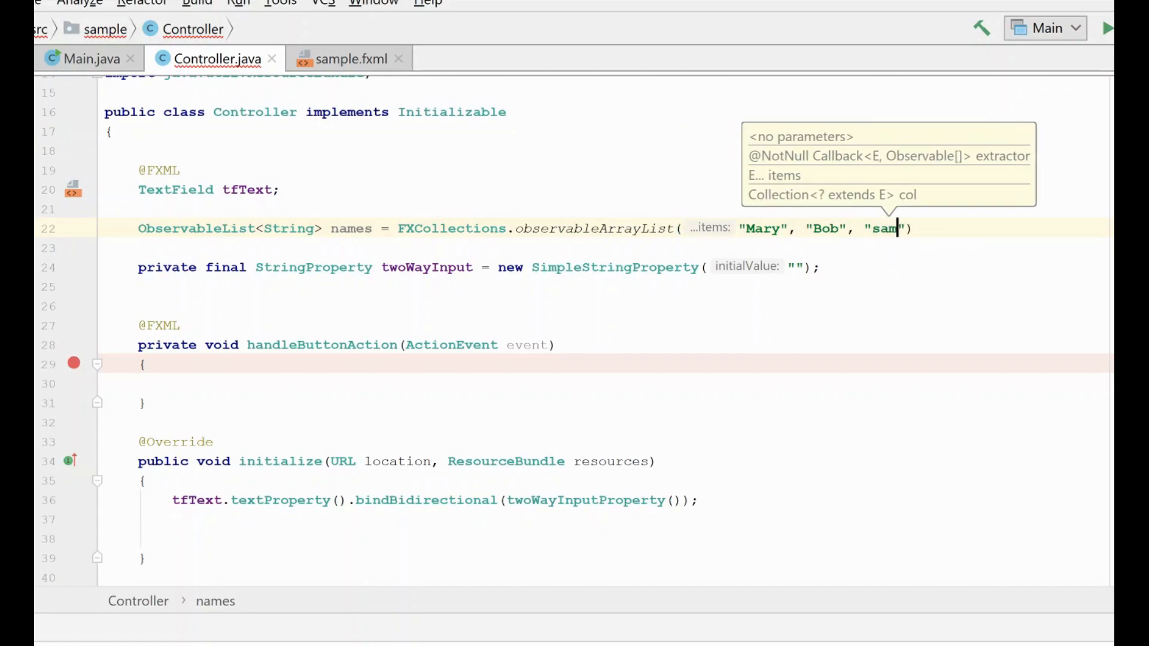
pyautogui.write(');')
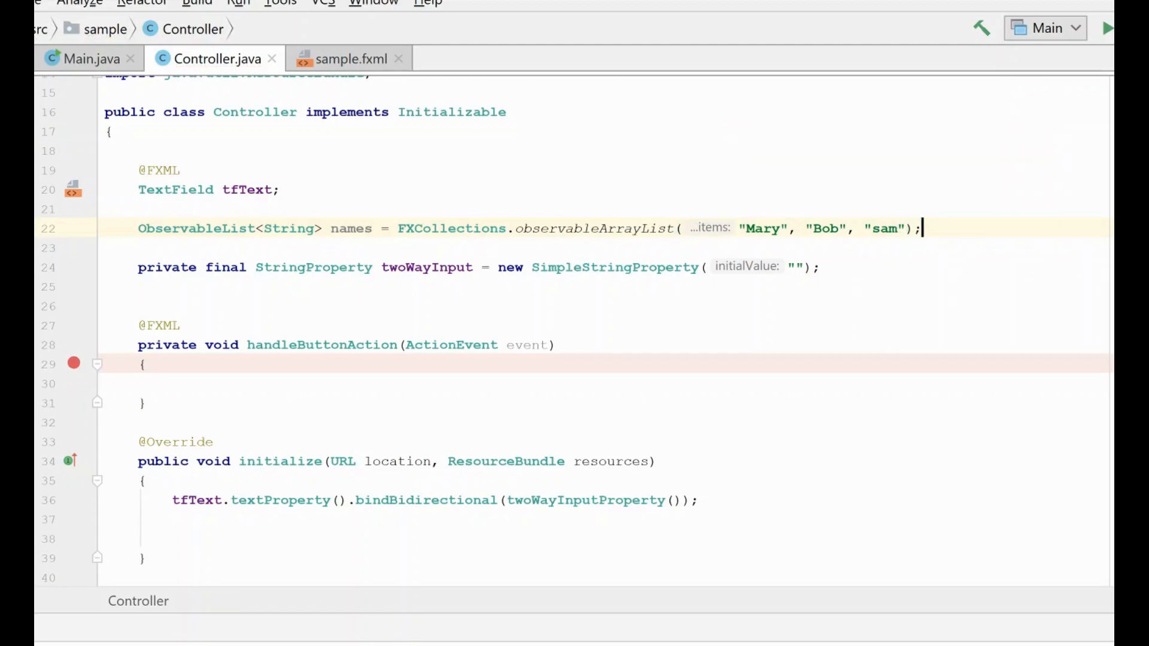
pyautogui.press('enter')
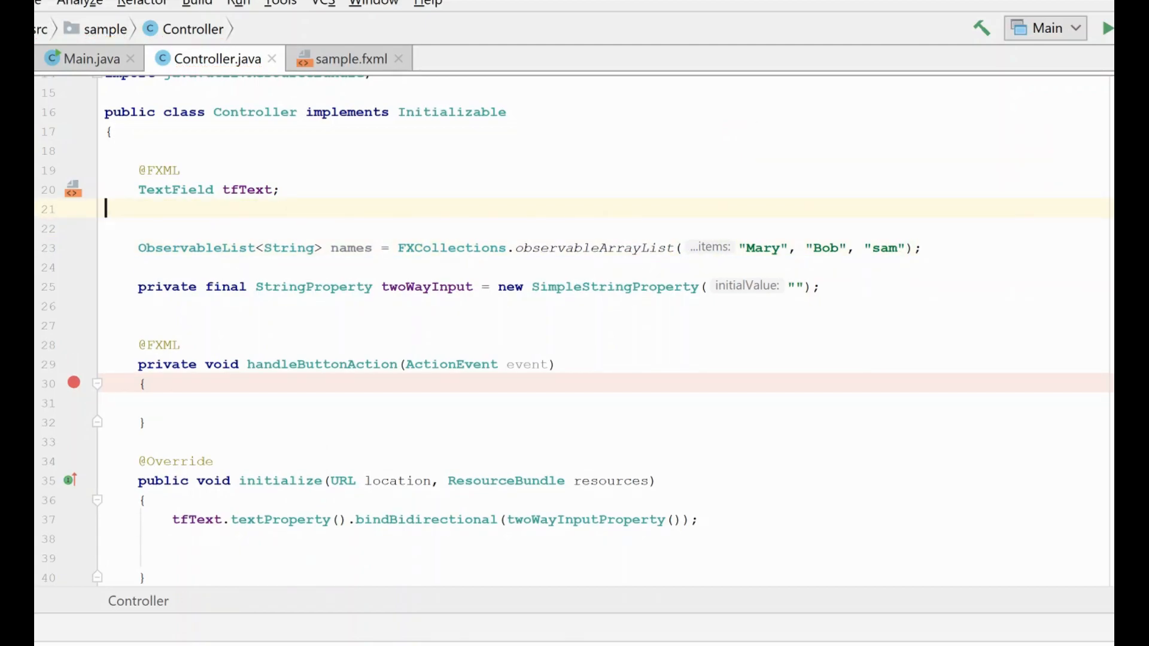
pyautogui.write('@FXML')
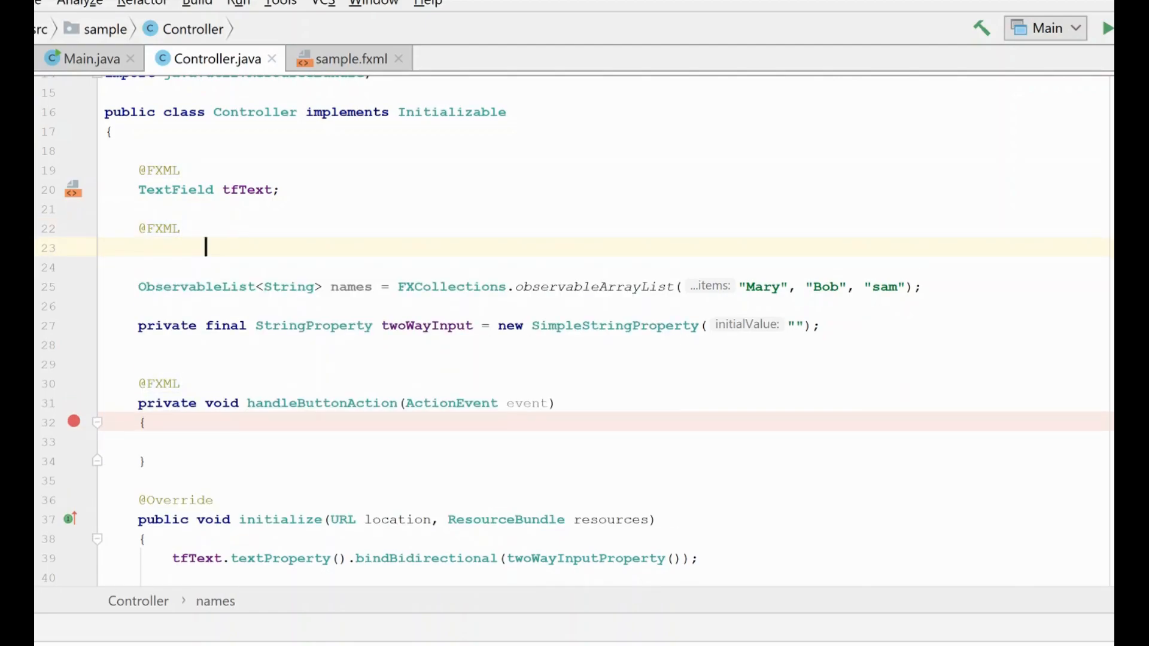
pyautogui.write('ComboBox')
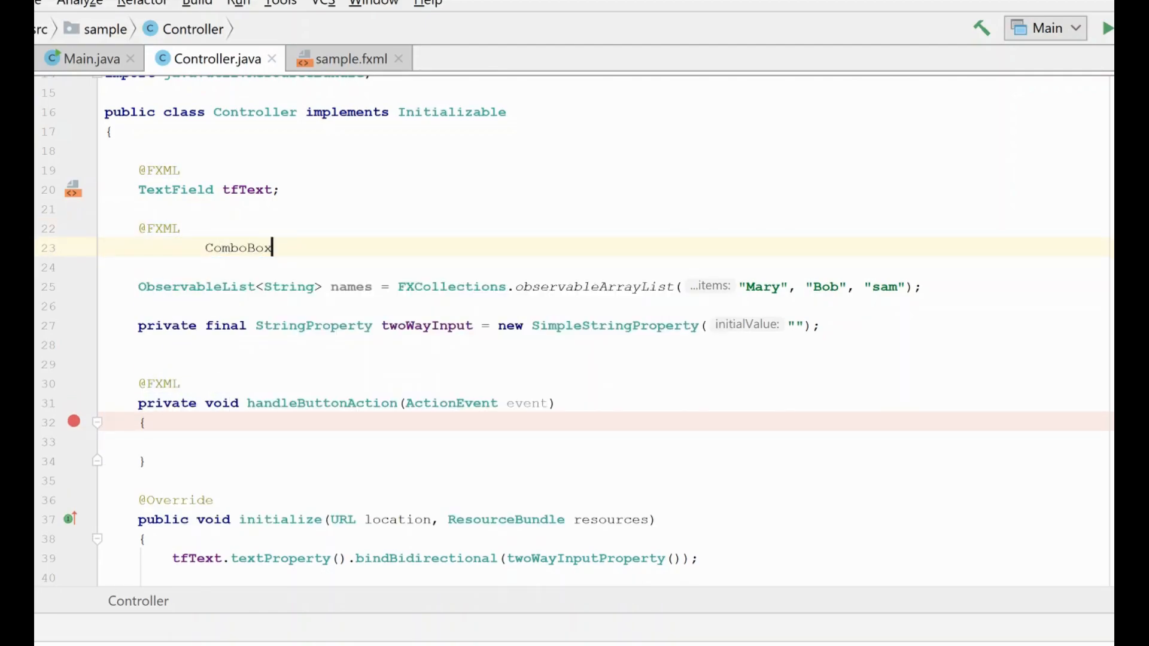
pyautogui.write('cbNames;')
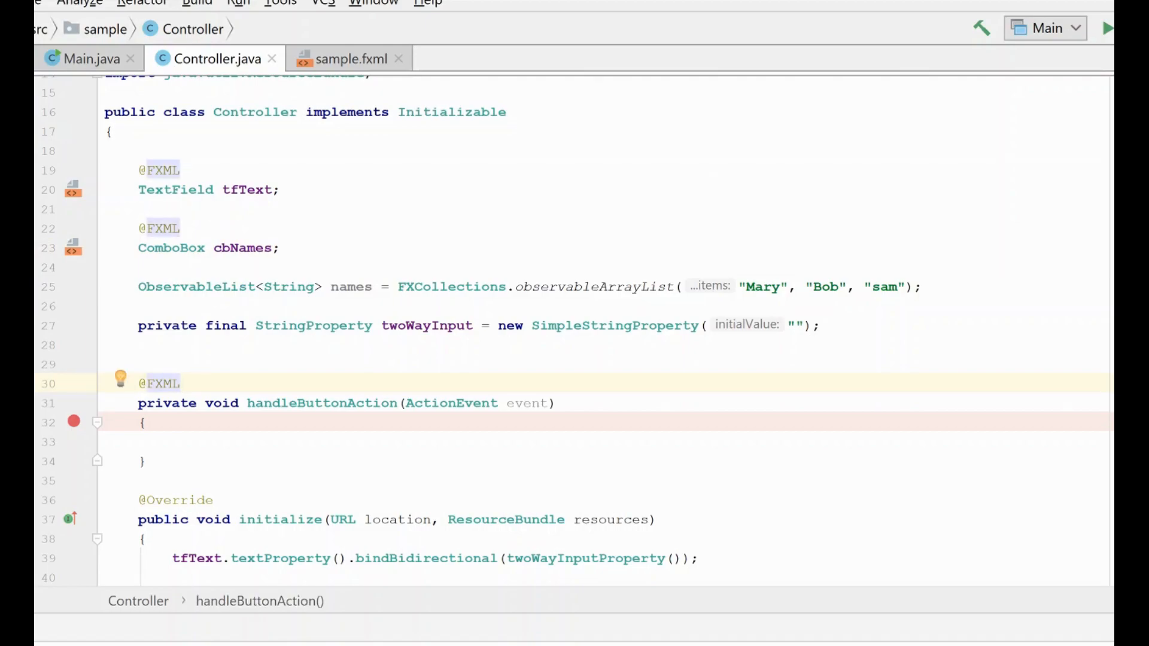
pyautogui.doubleClick(351, 286)
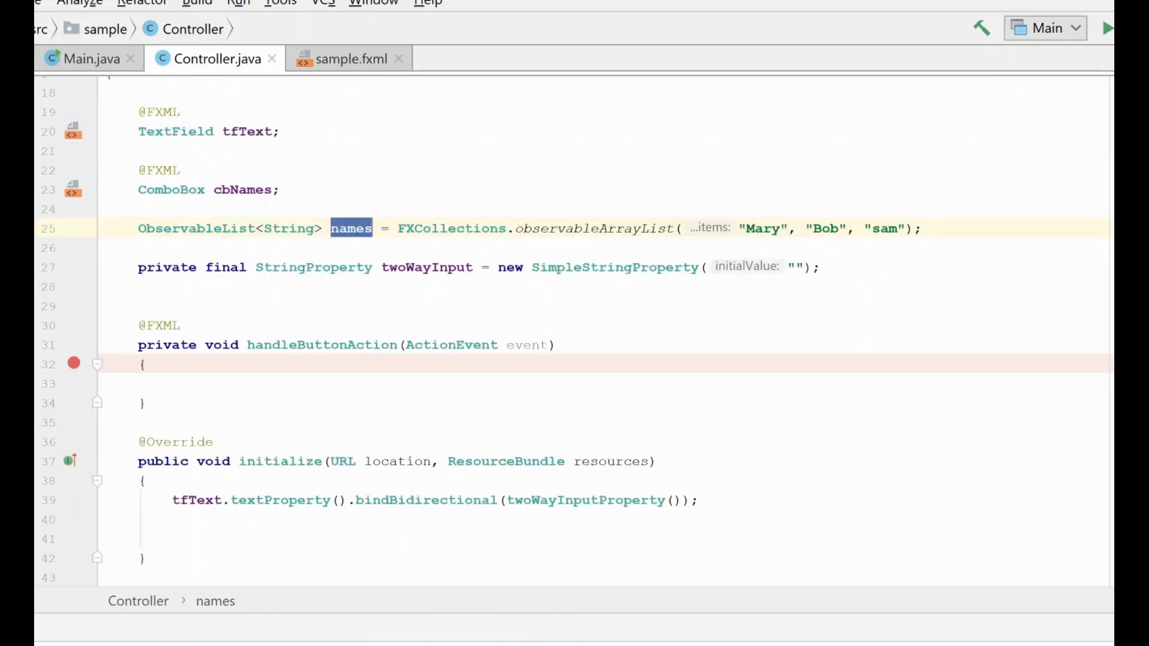
# - Generate a getter and setter for names:ObservableList<String> via the Generate dialog
pyautogui.scroll(-3)
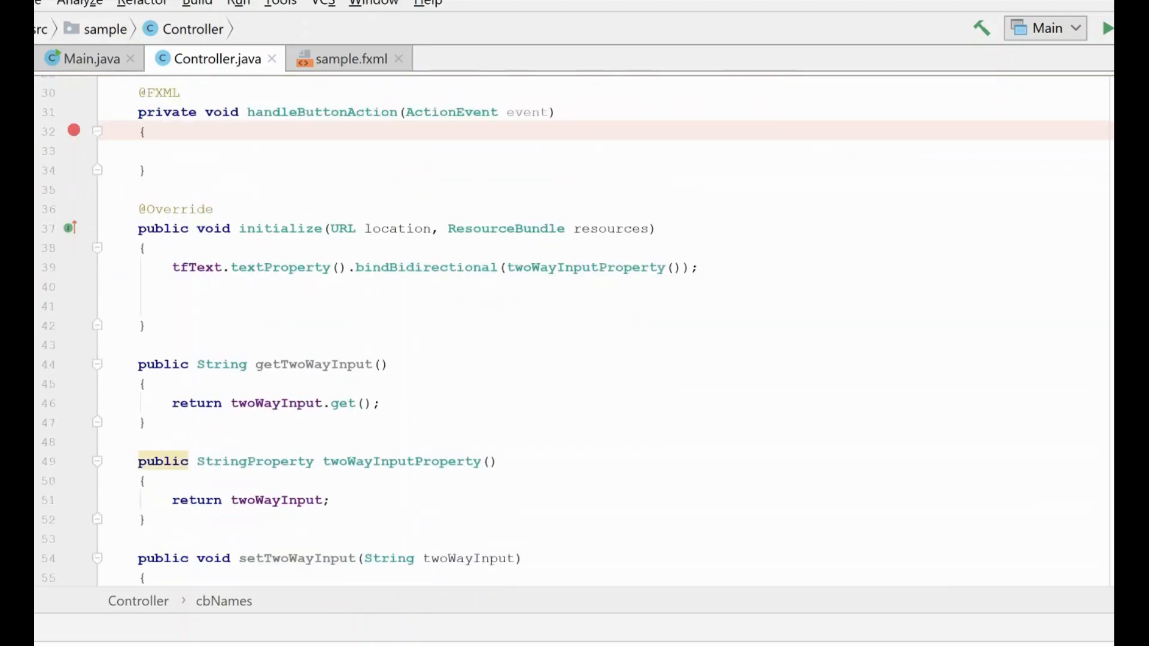
pyautogui.scroll(-3)
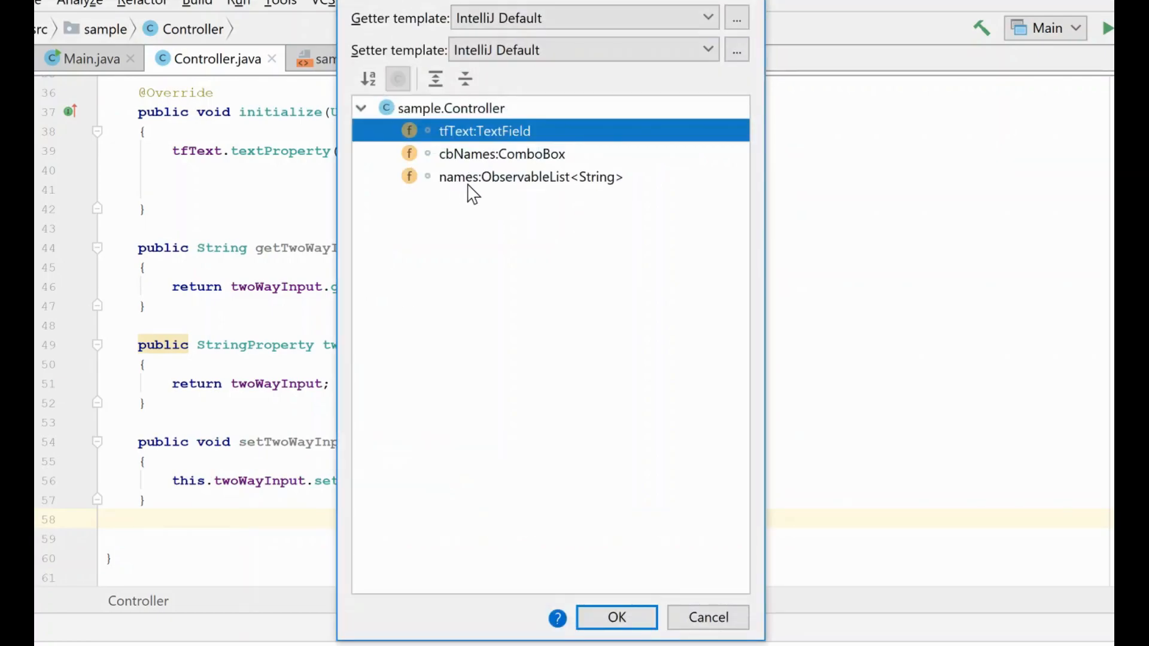
pyautogui.click(531, 177)
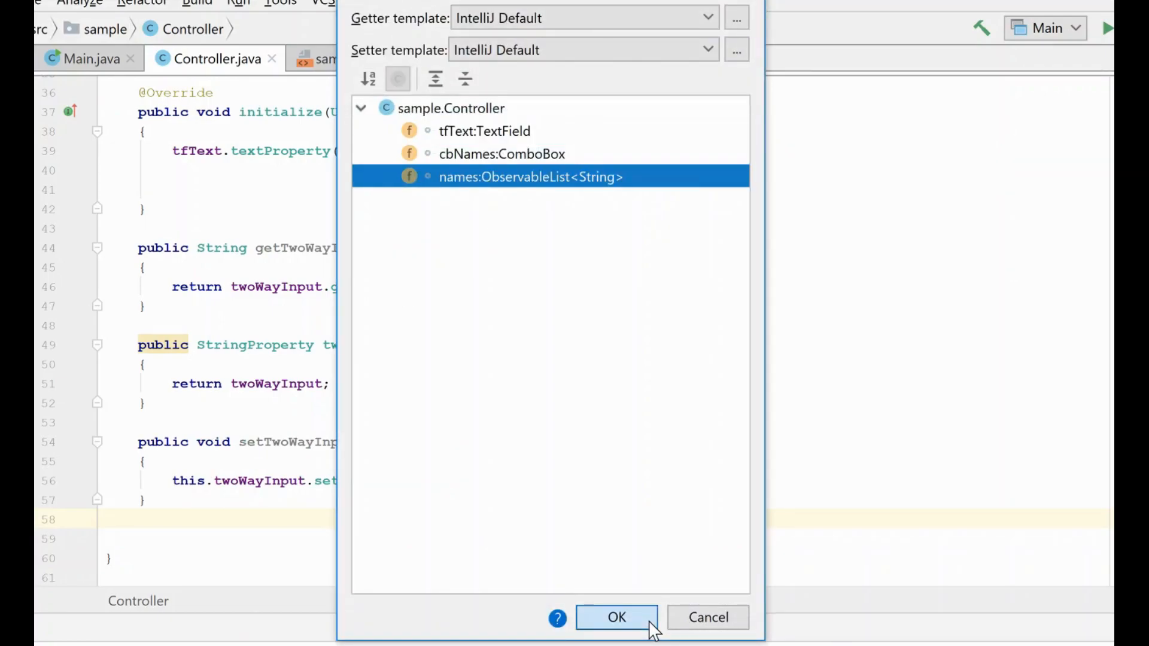
pyautogui.click(615, 618)
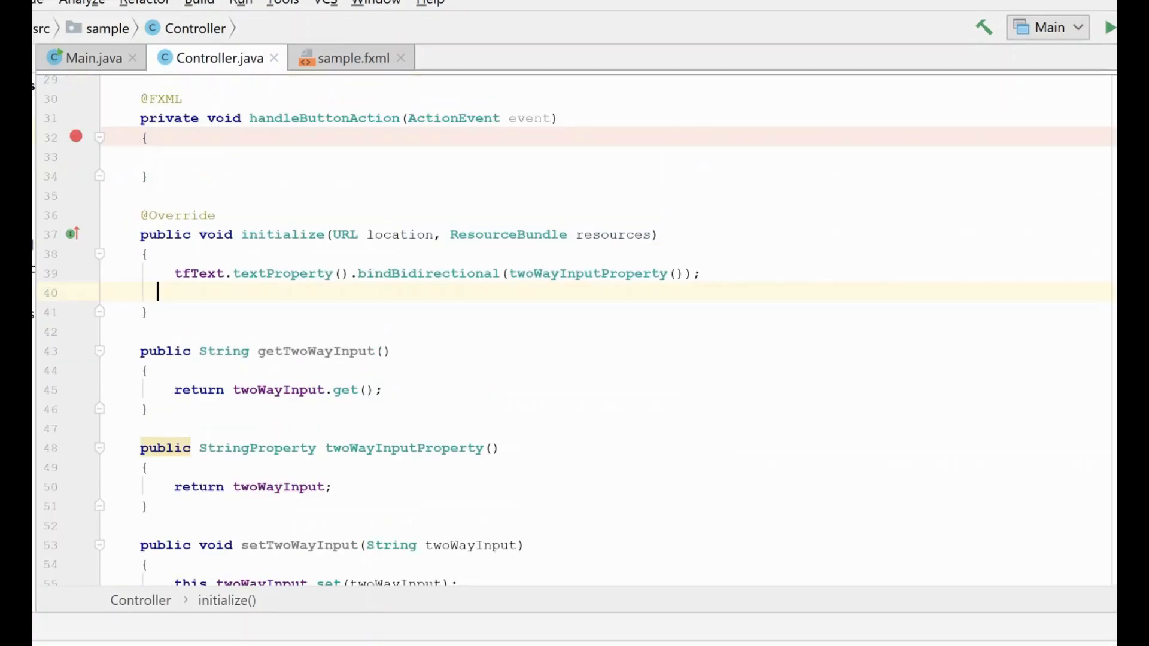
# - Write cbNames.setItems(names); inside initialize()
pyautogui.scroll(3)
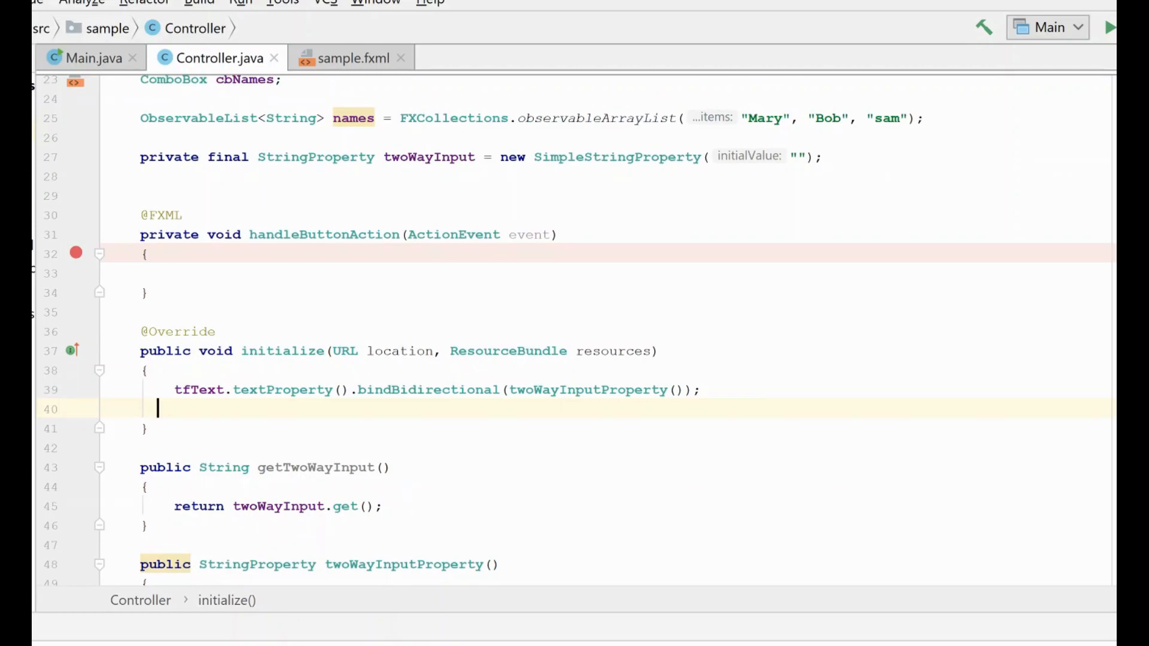
pyautogui.write('c')
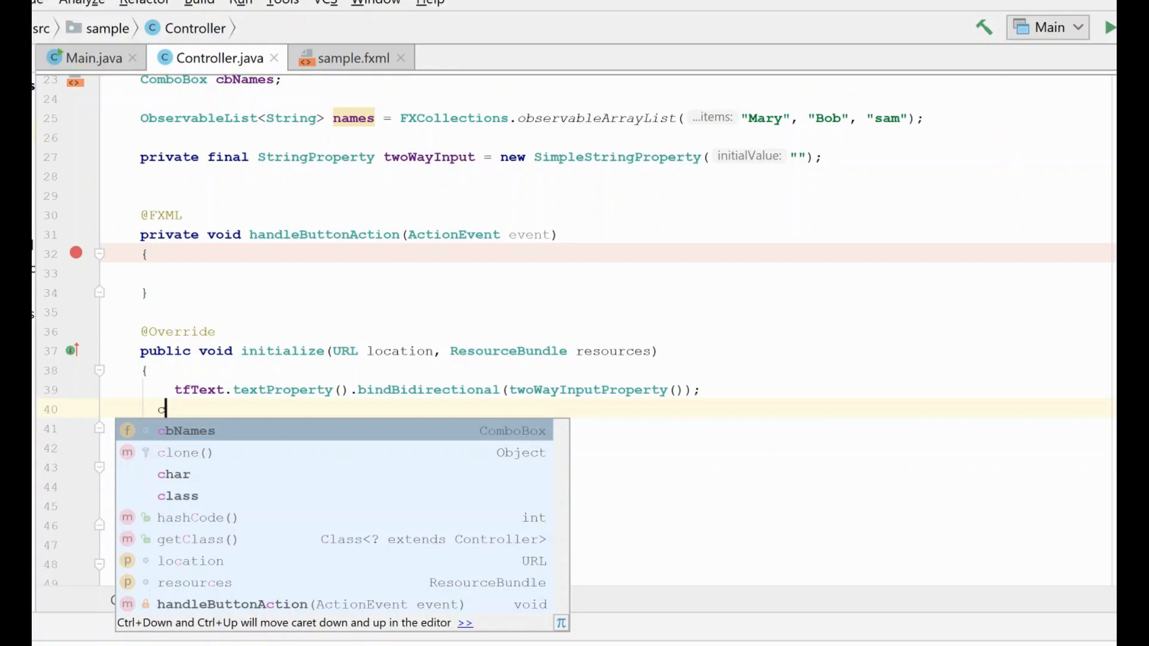
pyautogui.moveTo(216, 431)
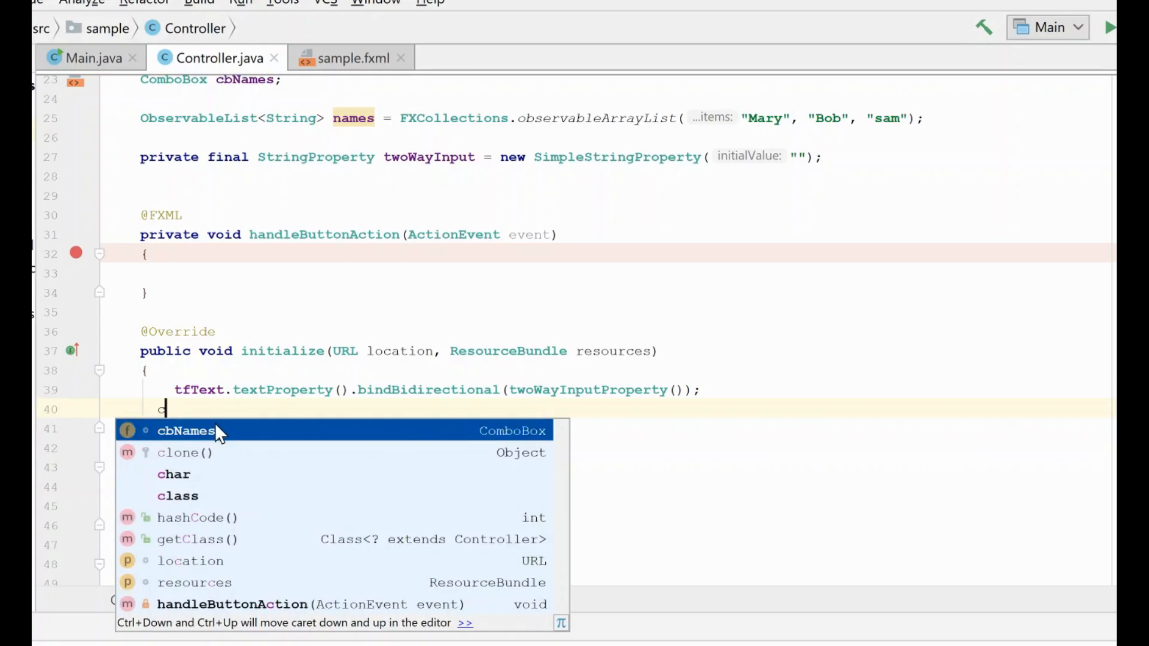
pyautogui.click(186, 431)
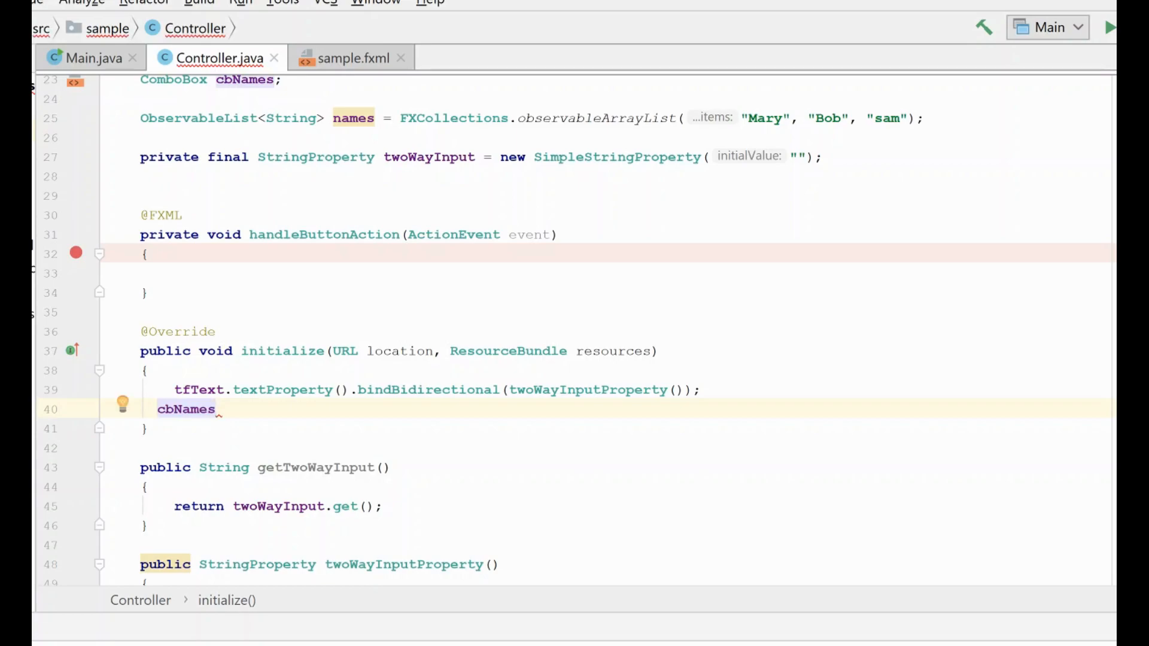
pyautogui.write('.setItems();')
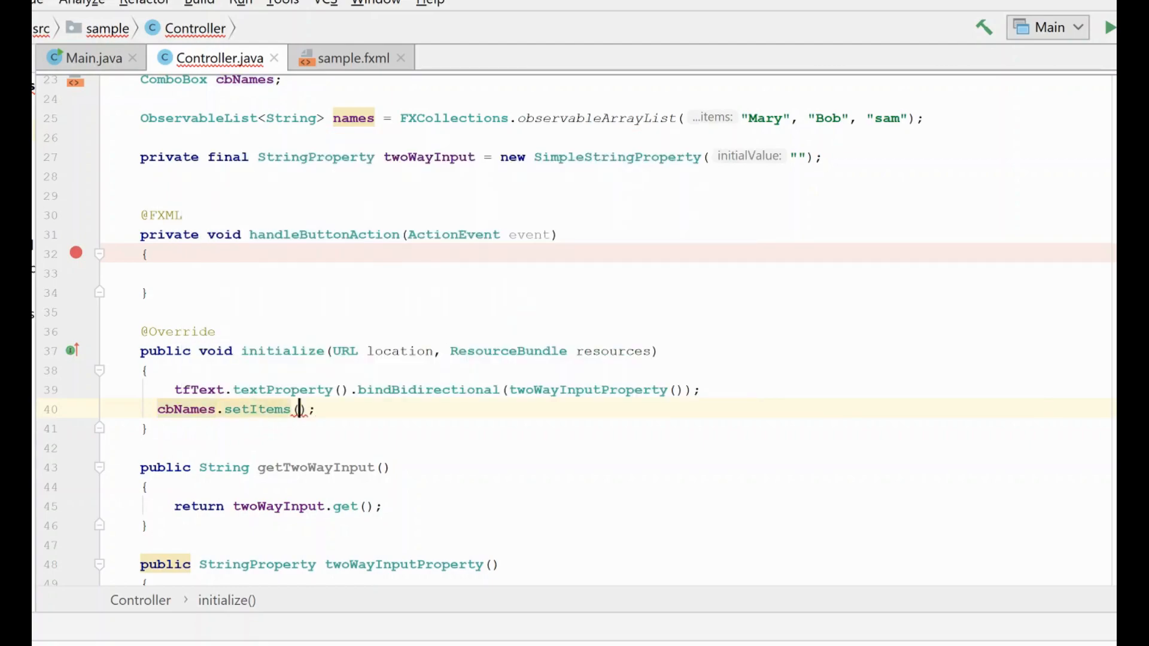
pyautogui.write('names')
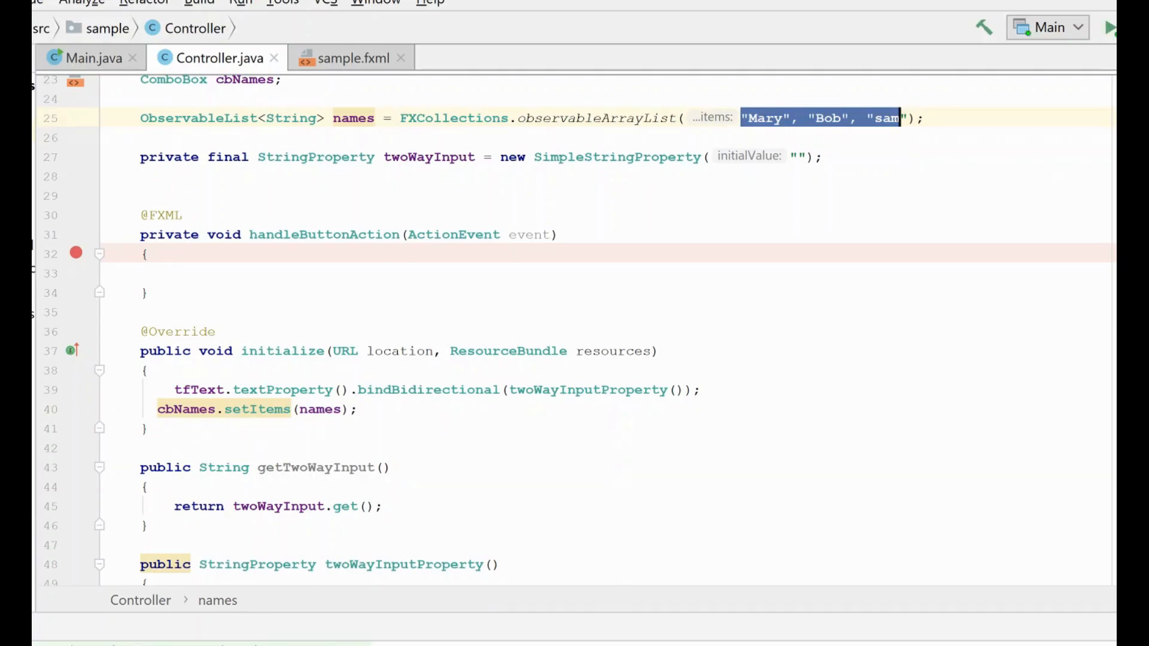
# - Run Main and open the dropdown showing Mary, Bob and sam
pyautogui.click(1111, 28)
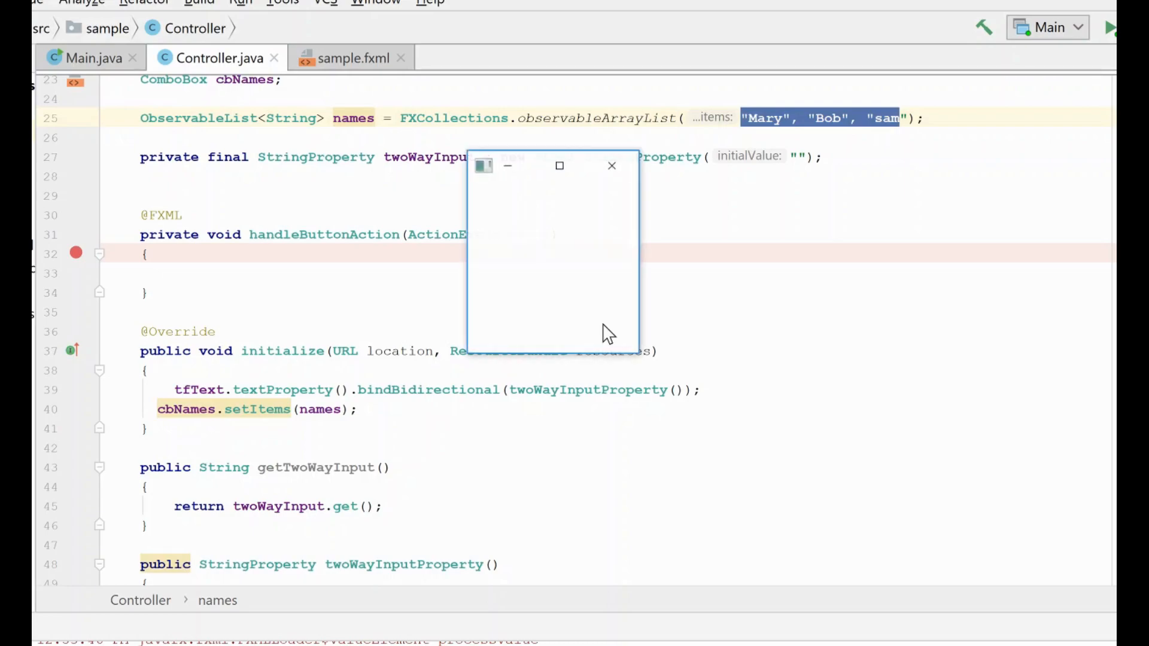
pyautogui.click(552, 294)
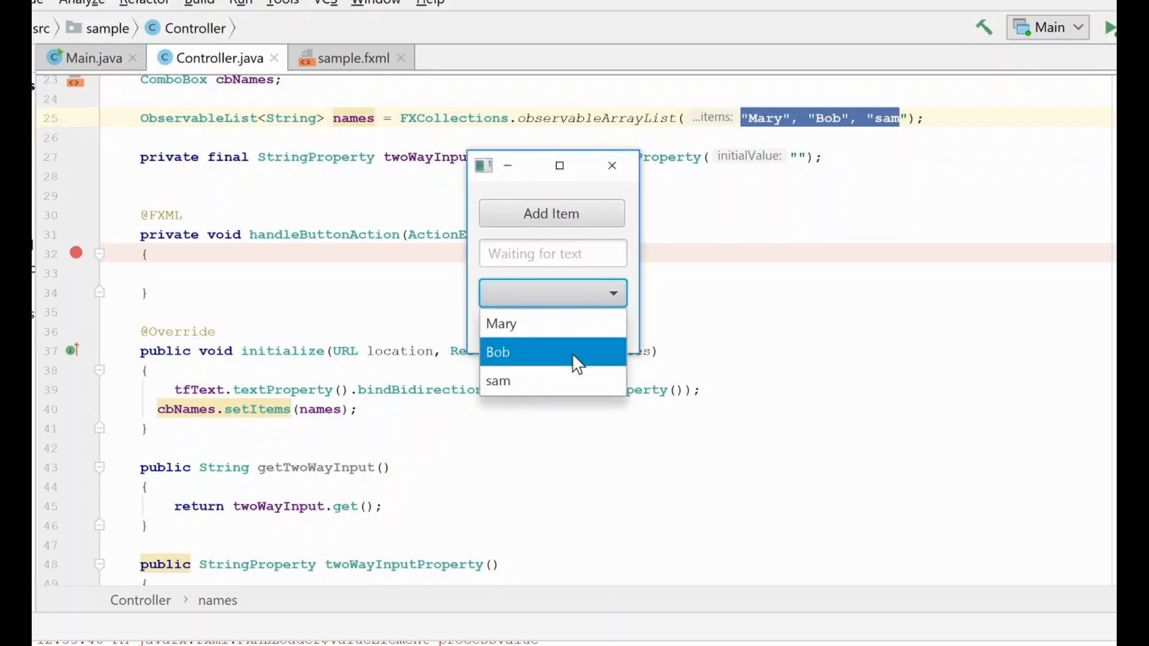
pyautogui.moveTo(520, 312)
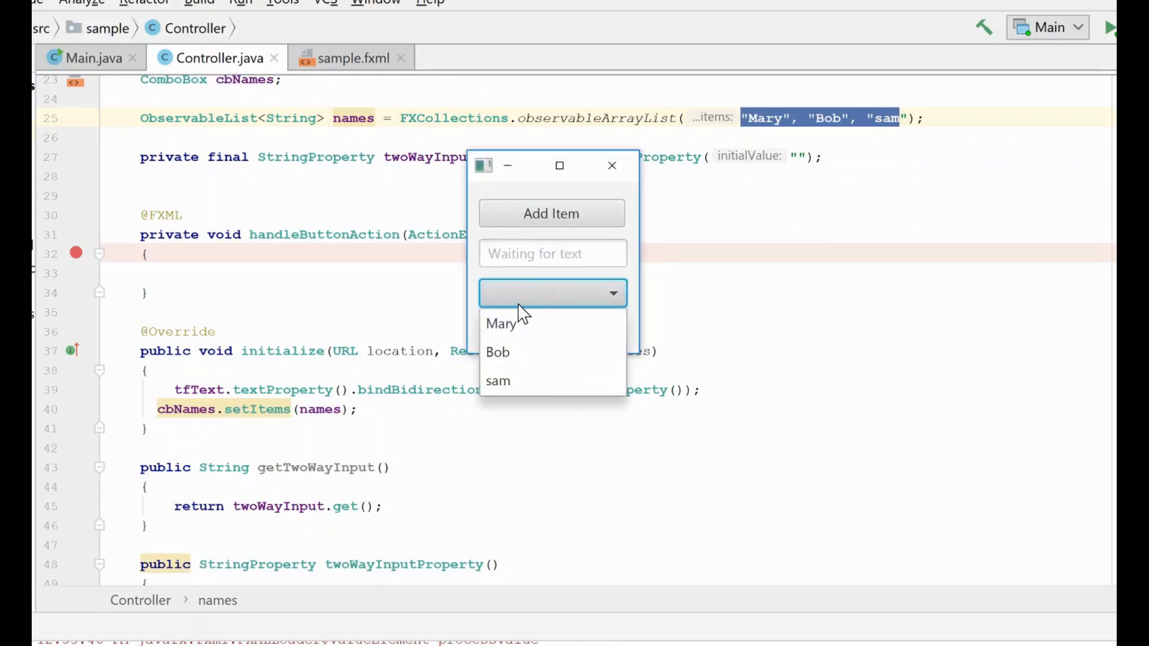
pyautogui.moveTo(613, 165)
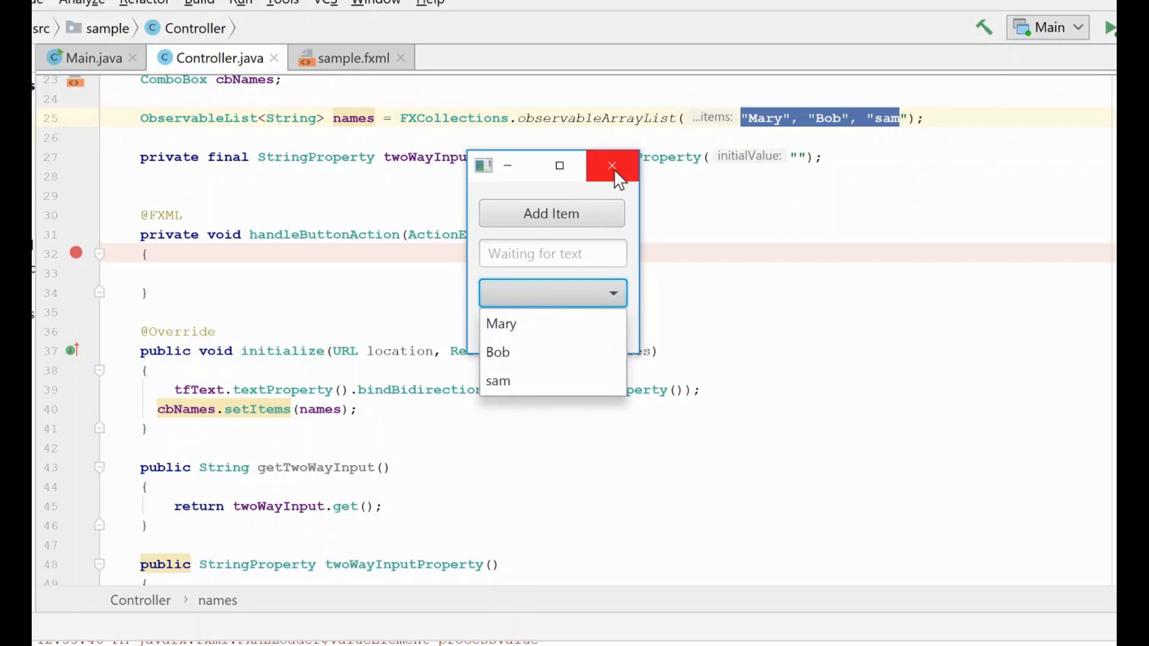
pyautogui.moveTo(613, 165)
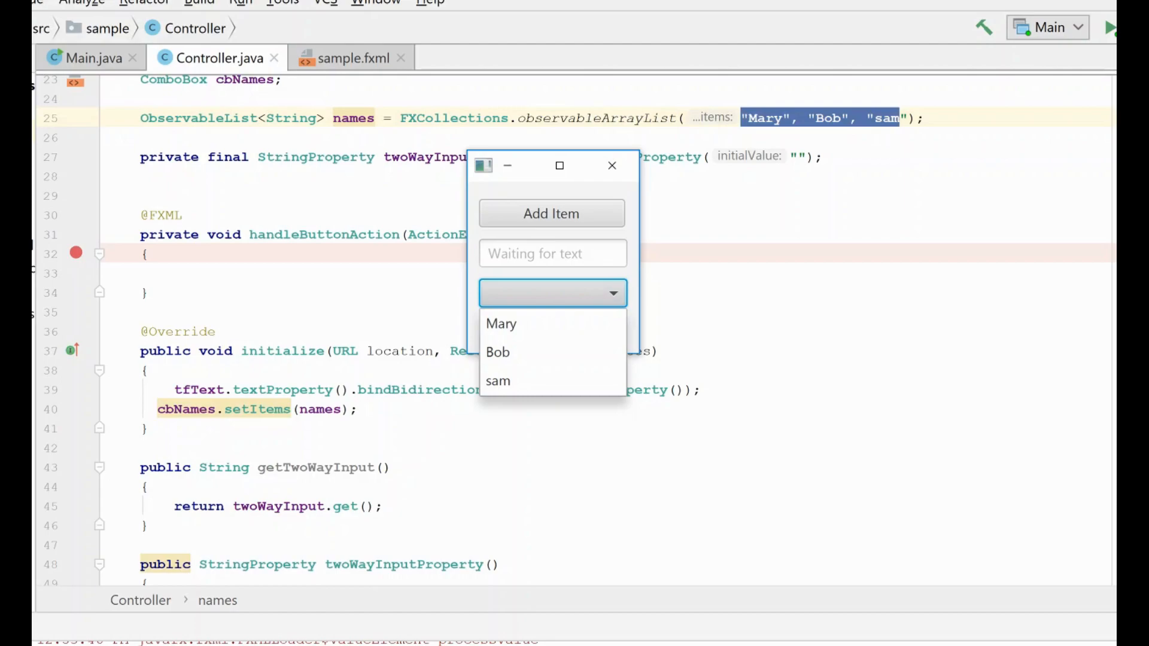
# - Close the app window and place the caret in the empty handleButtonAction body
pyautogui.click(613, 165)
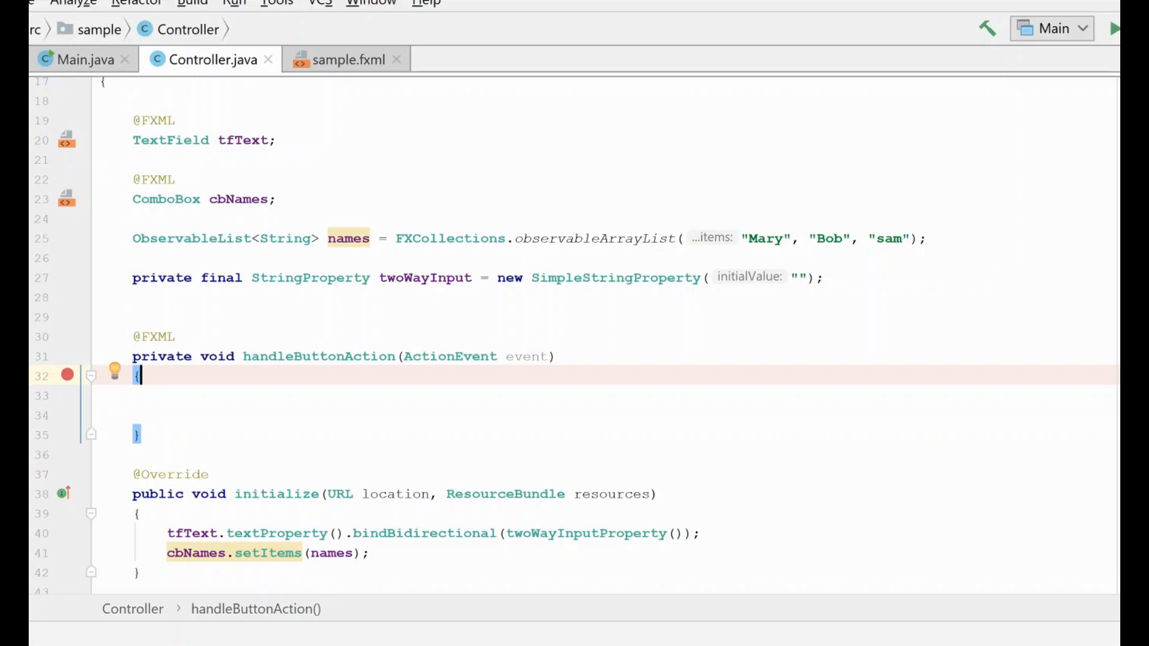
pyautogui.click(348, 238)
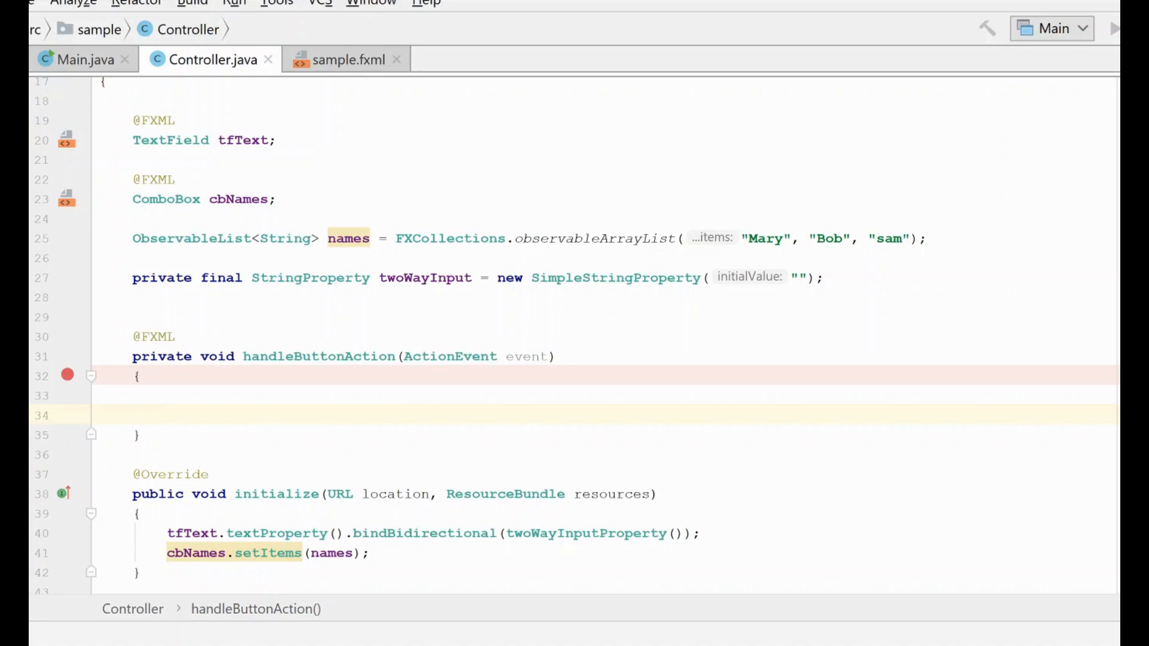
pyautogui.click(167, 415)
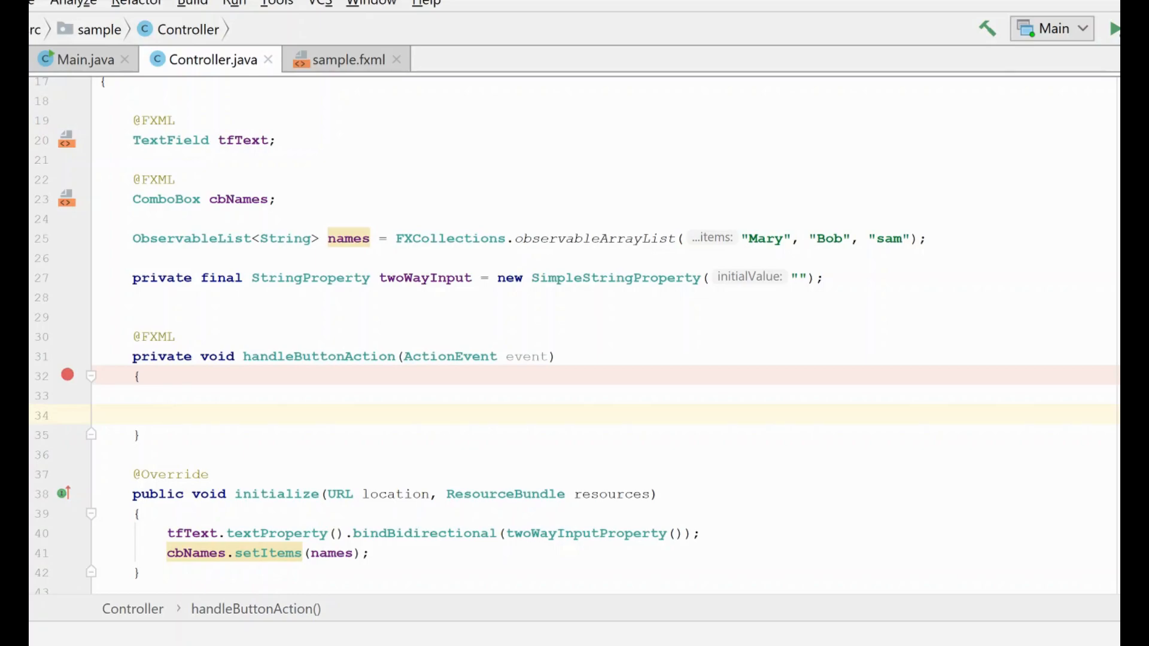
# - Run the app, enter "newname", try Add Item with no effect, and close the app
pyautogui.click(1114, 28)
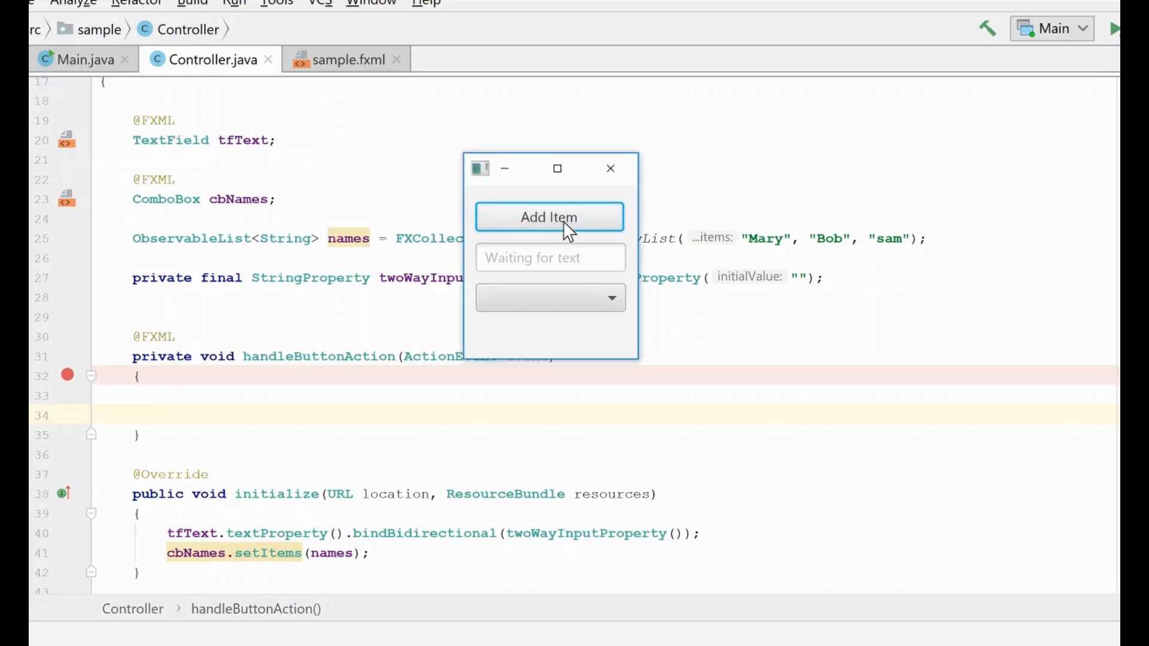
pyautogui.click(549, 258)
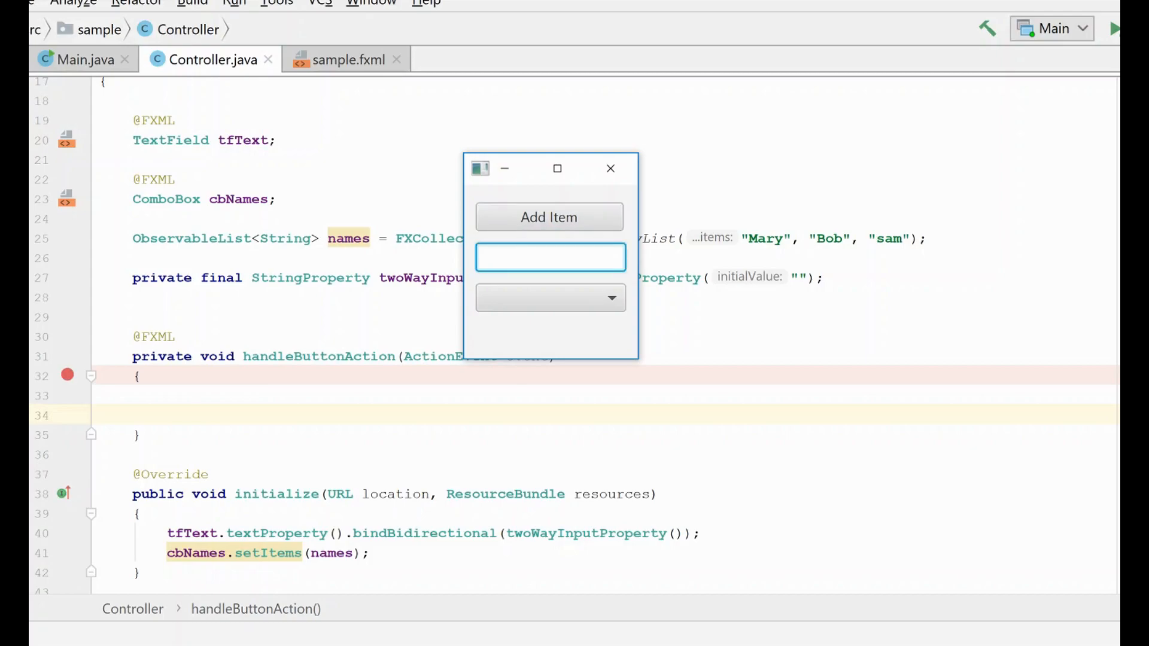
pyautogui.write('newname')
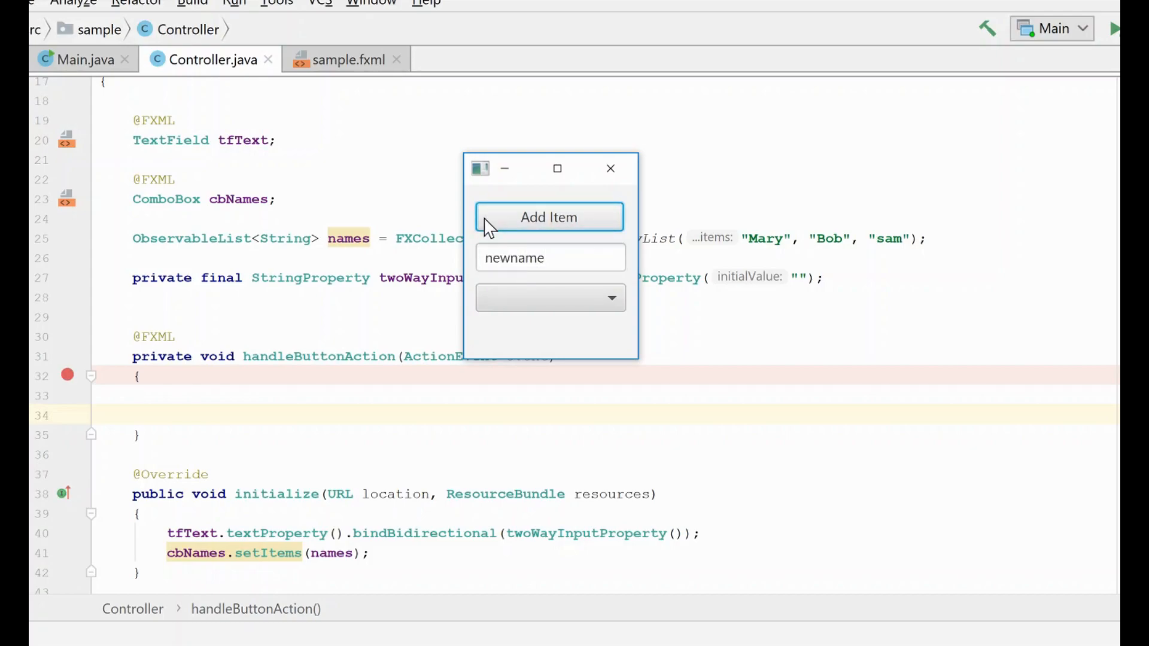
pyautogui.click(551, 298)
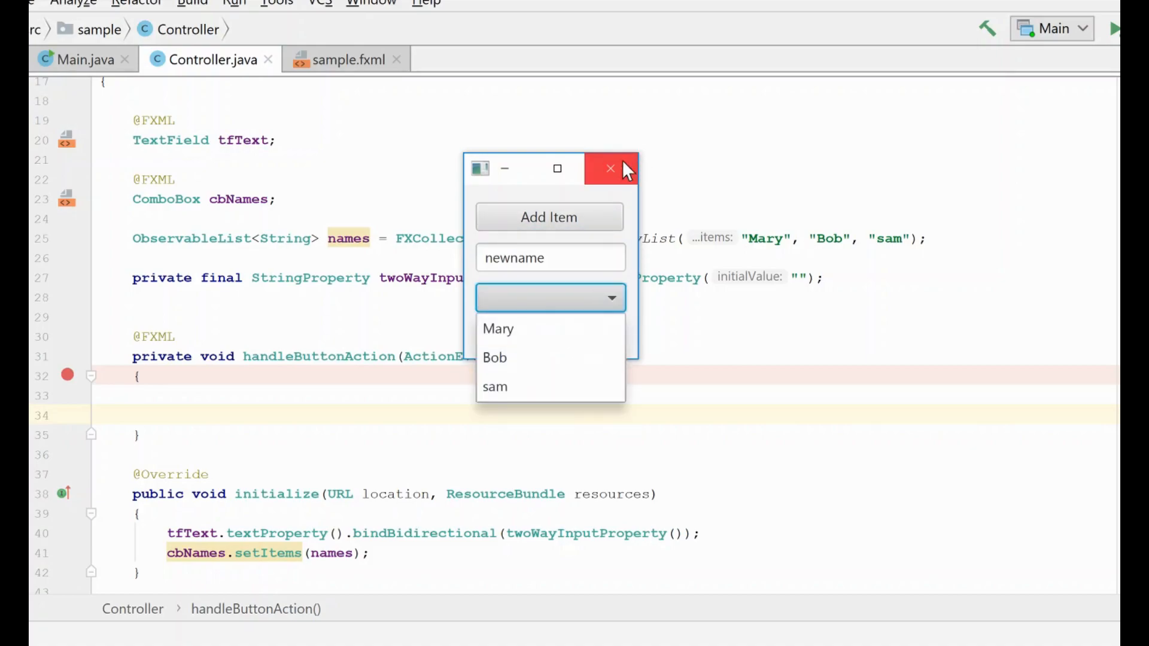
pyautogui.click(610, 169)
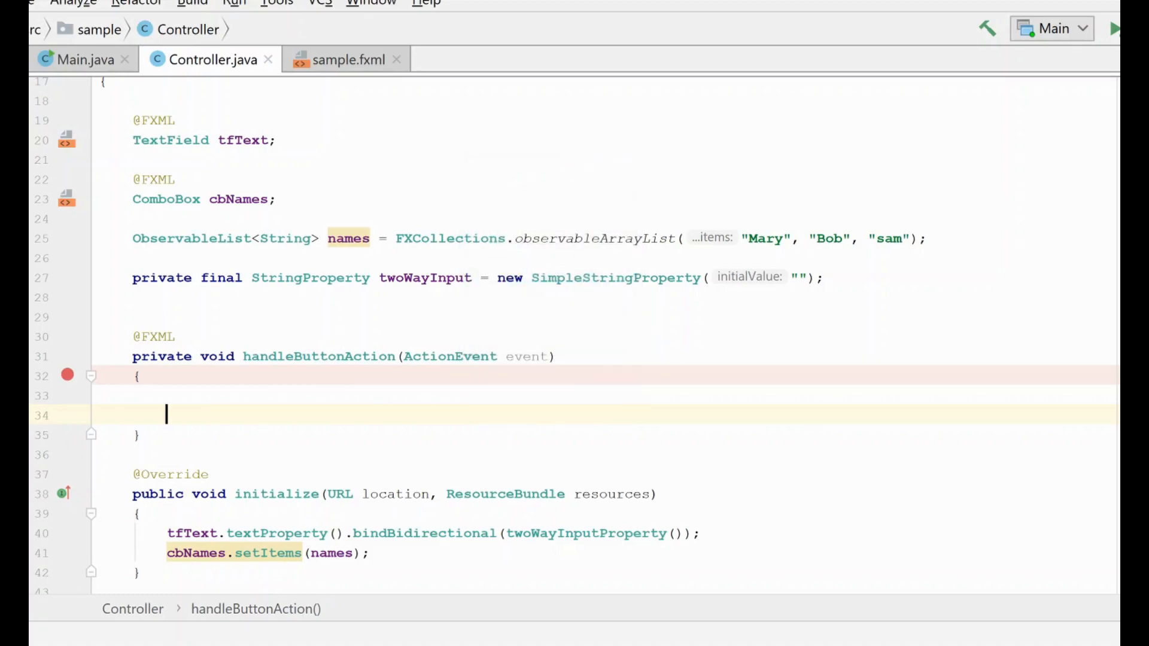
# - In handleButtonAction write String temp = tfText.getText();
pyautogui.doubleClick(319, 357)
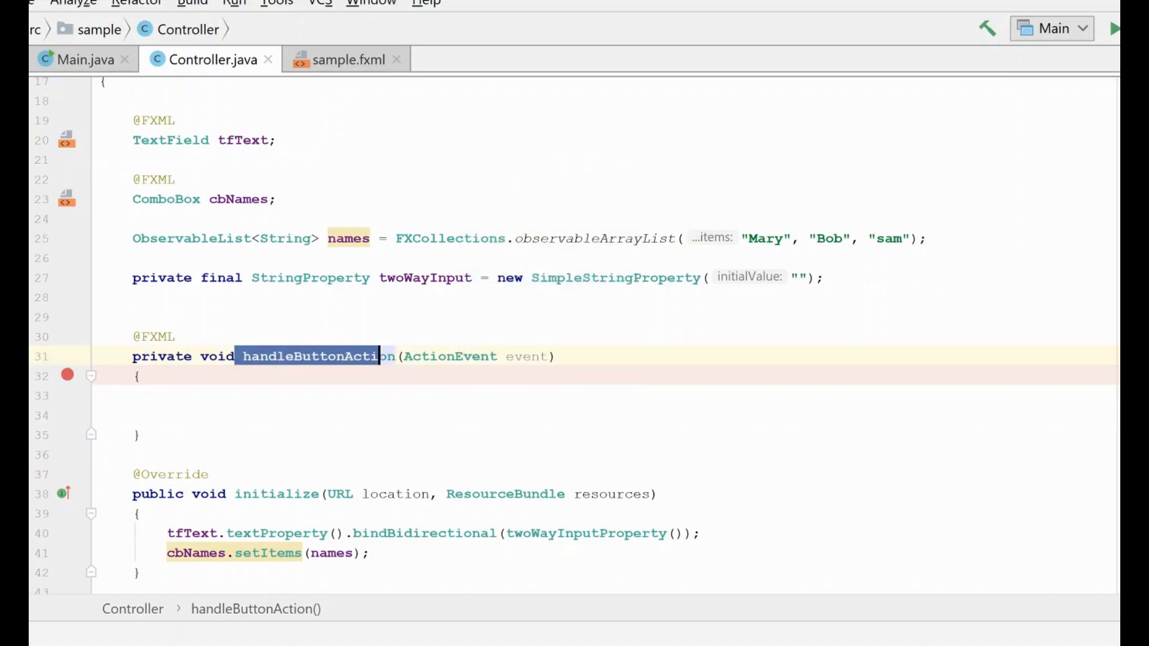
pyautogui.click(146, 397)
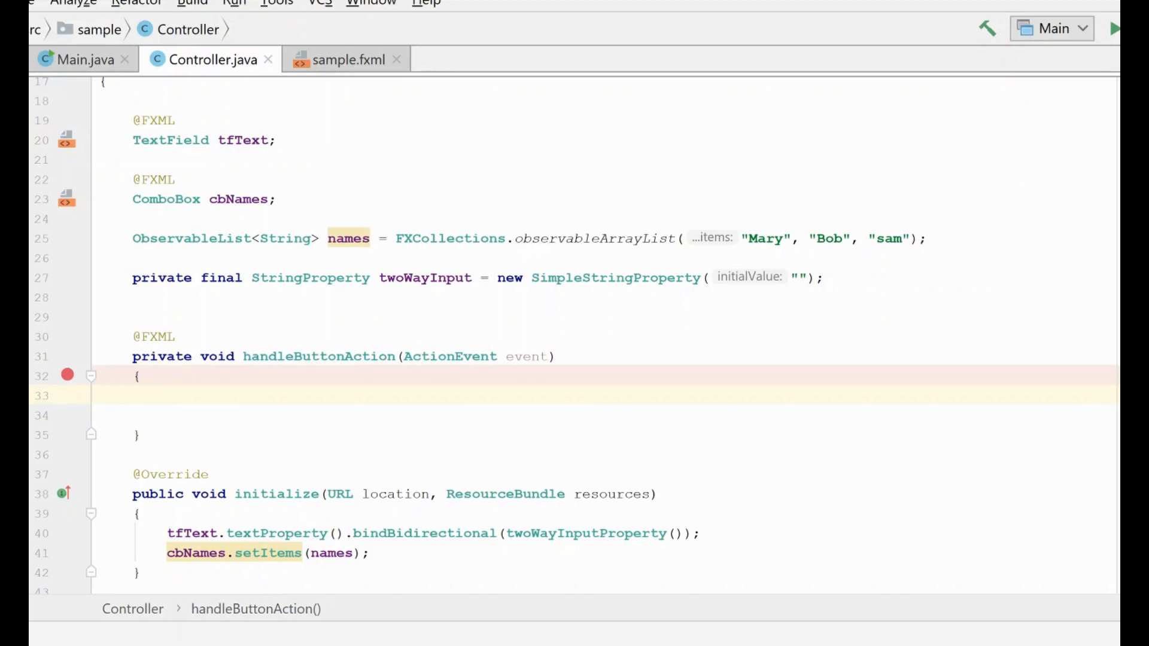
pyautogui.write('tfText')
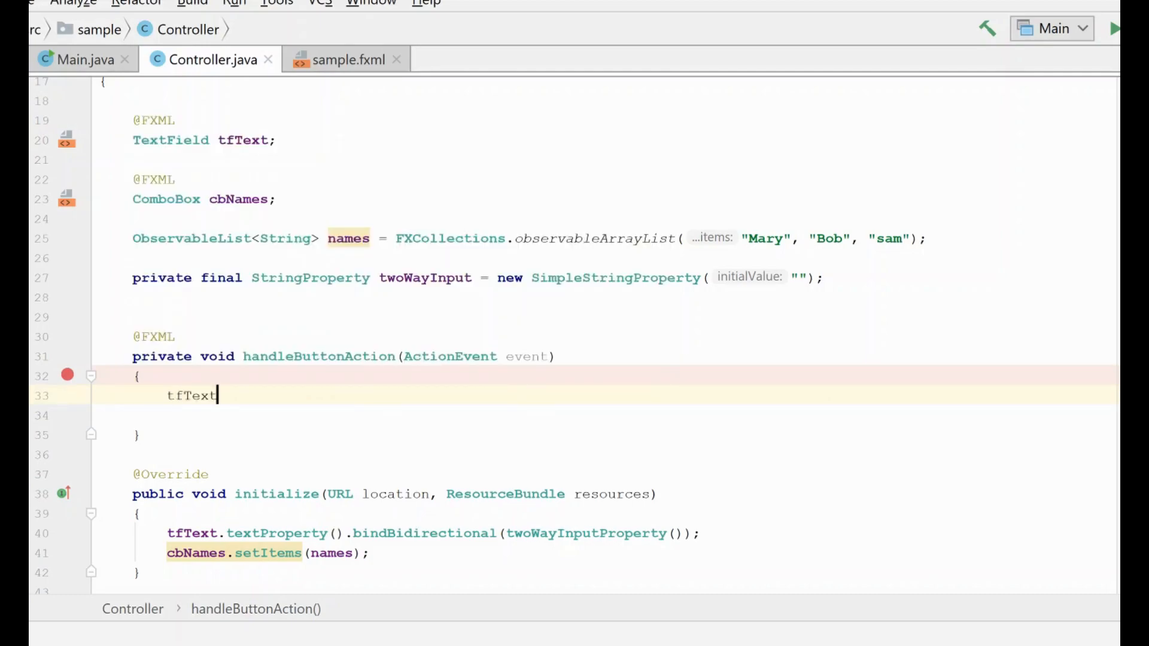
pyautogui.write('.getText(')
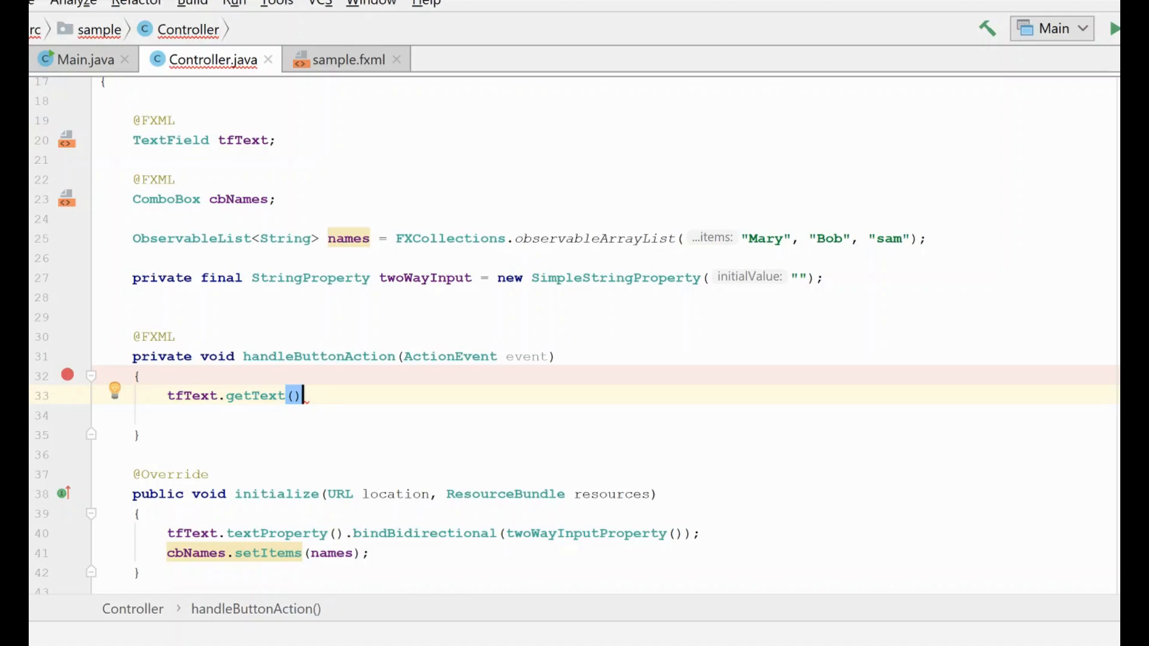
pyautogui.write(';')
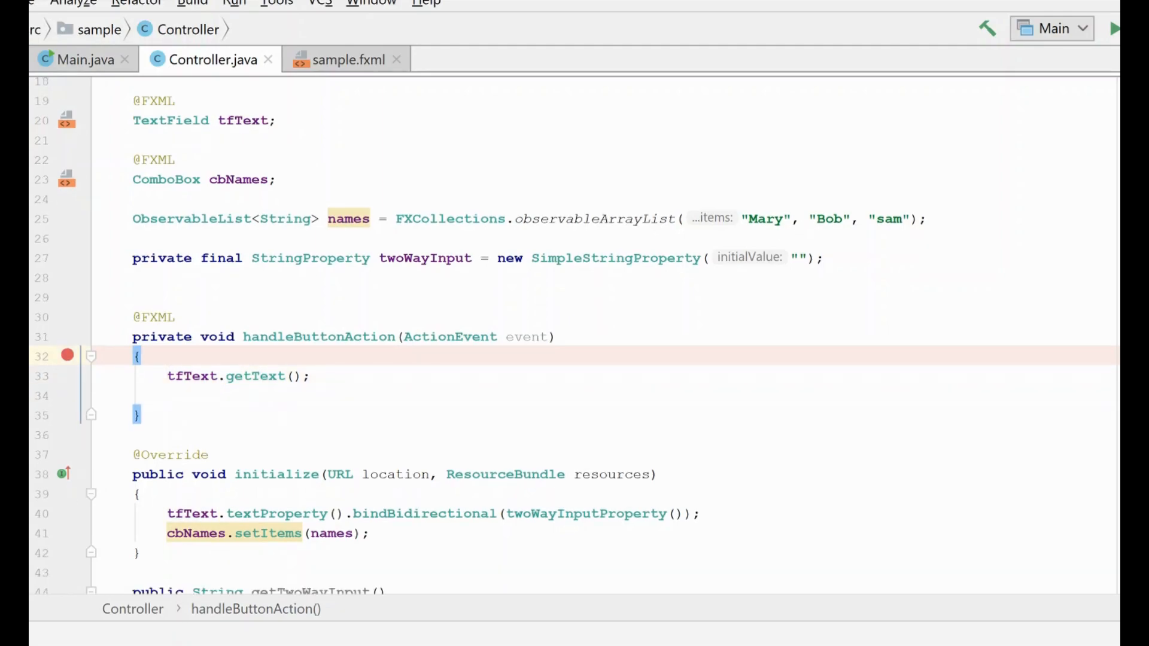
pyautogui.write('S')
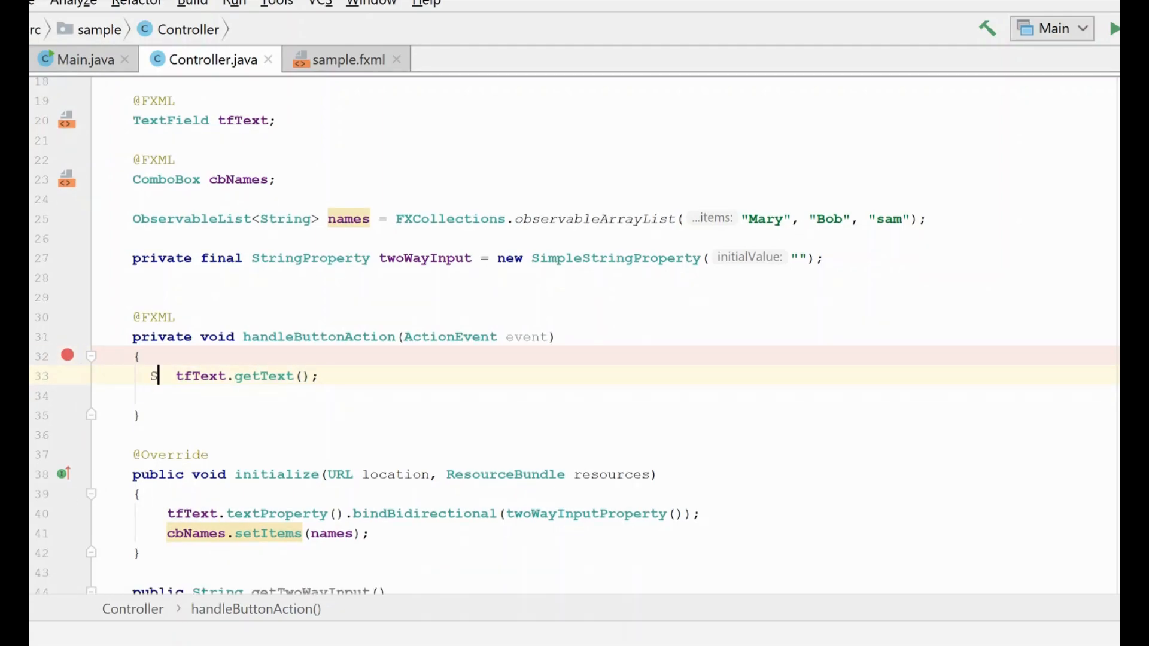
pyautogui.write('tring temp=')
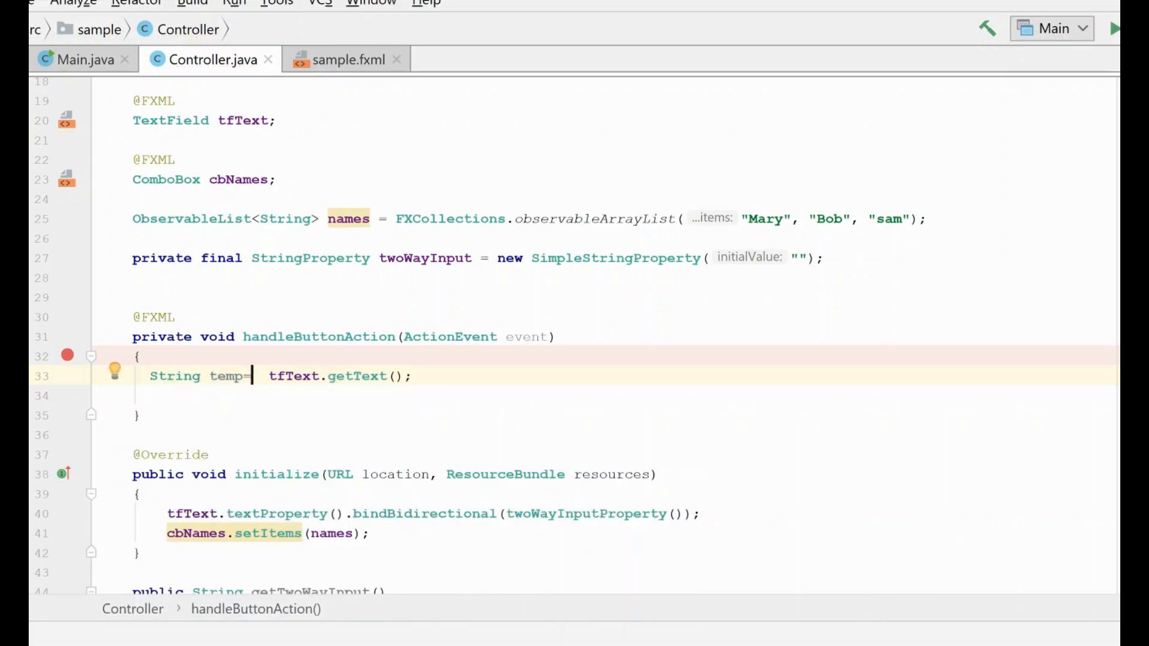
pyautogui.press('Enter')
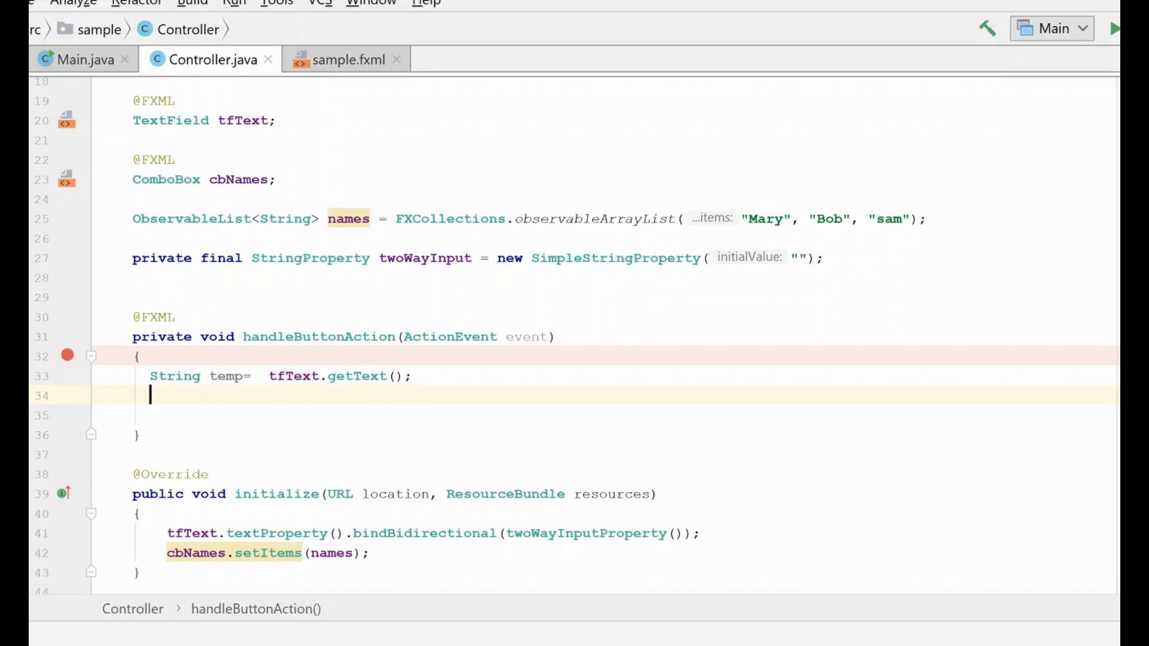
# - Add if(temp.equals("") || names.contains(temp)) return; as an early exit
pyautogui.write('if')
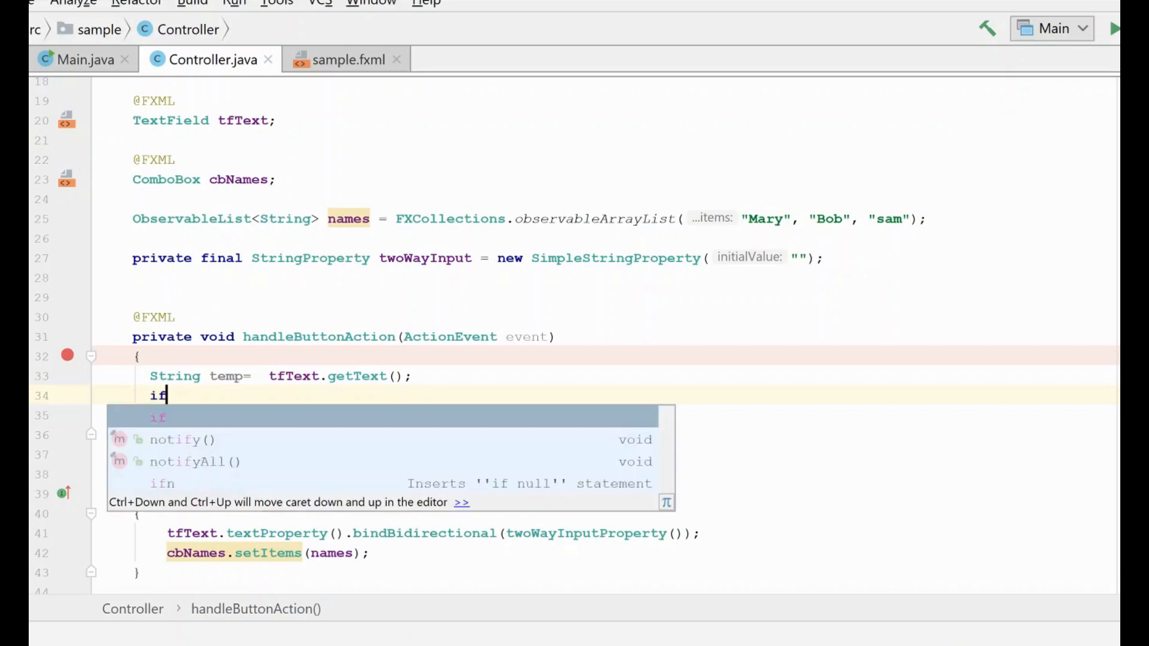
pyautogui.write('(t')
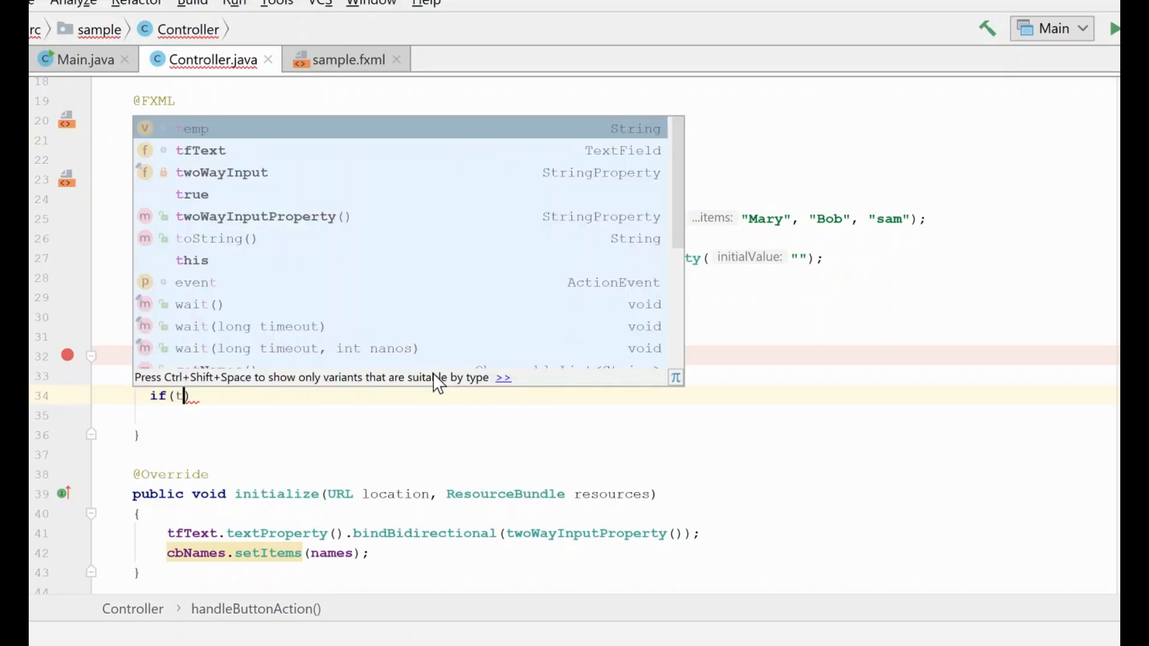
pyautogui.write('emp.equals("')
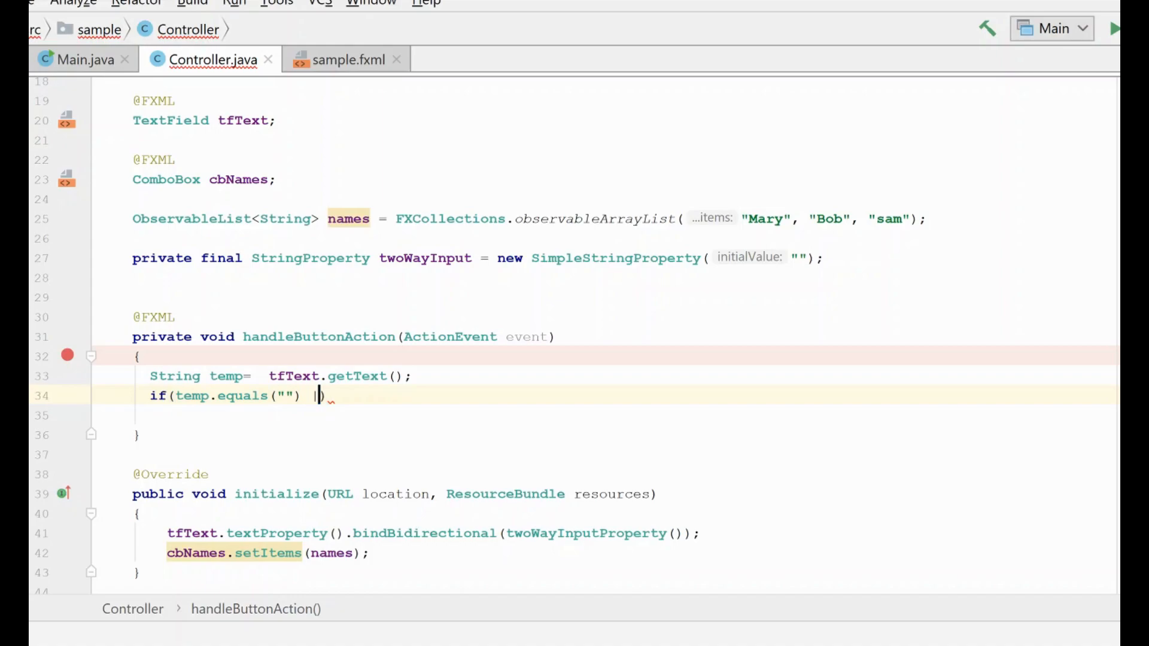
pyautogui.write('|| temp')
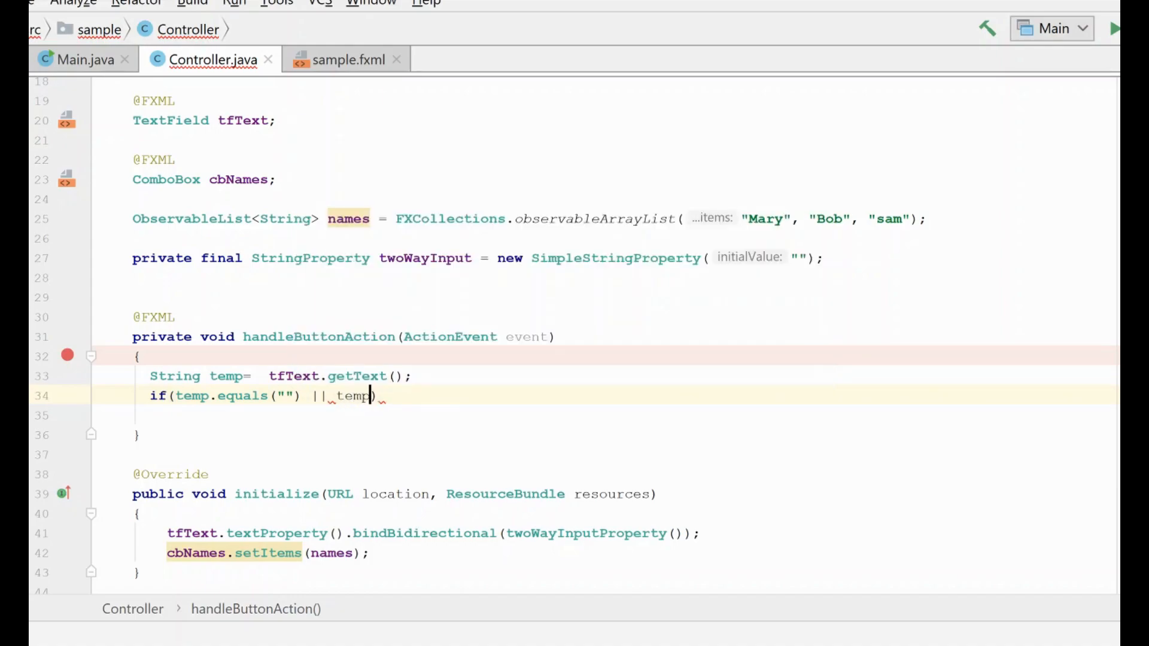
pyautogui.press('Backspace')
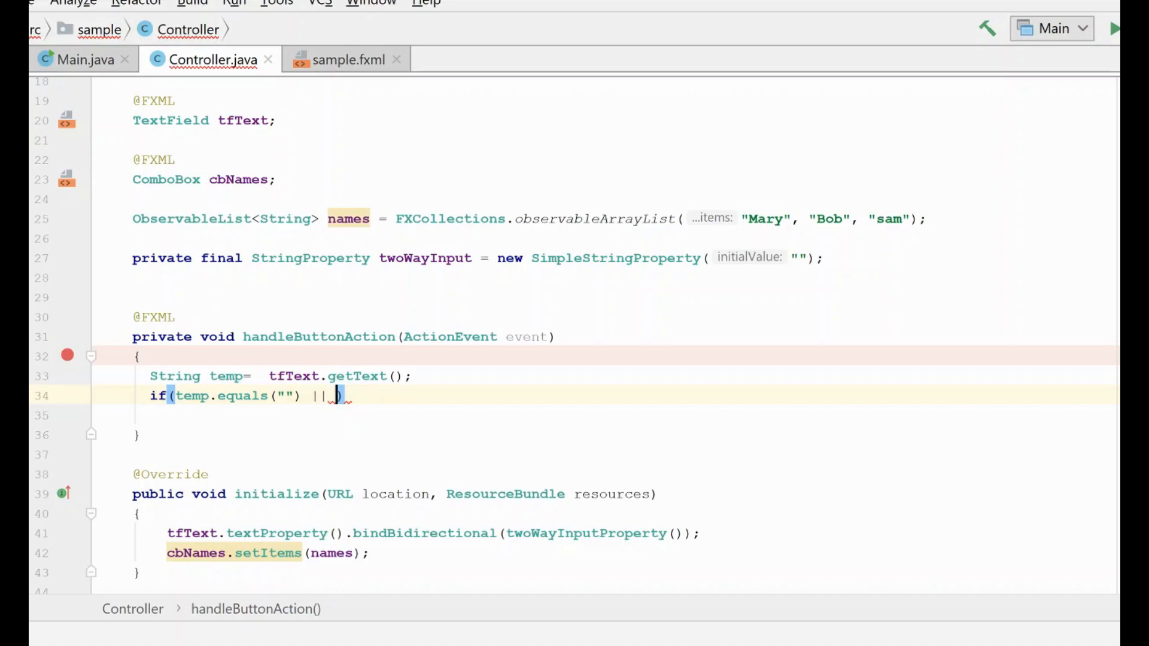
pyautogui.write('names')
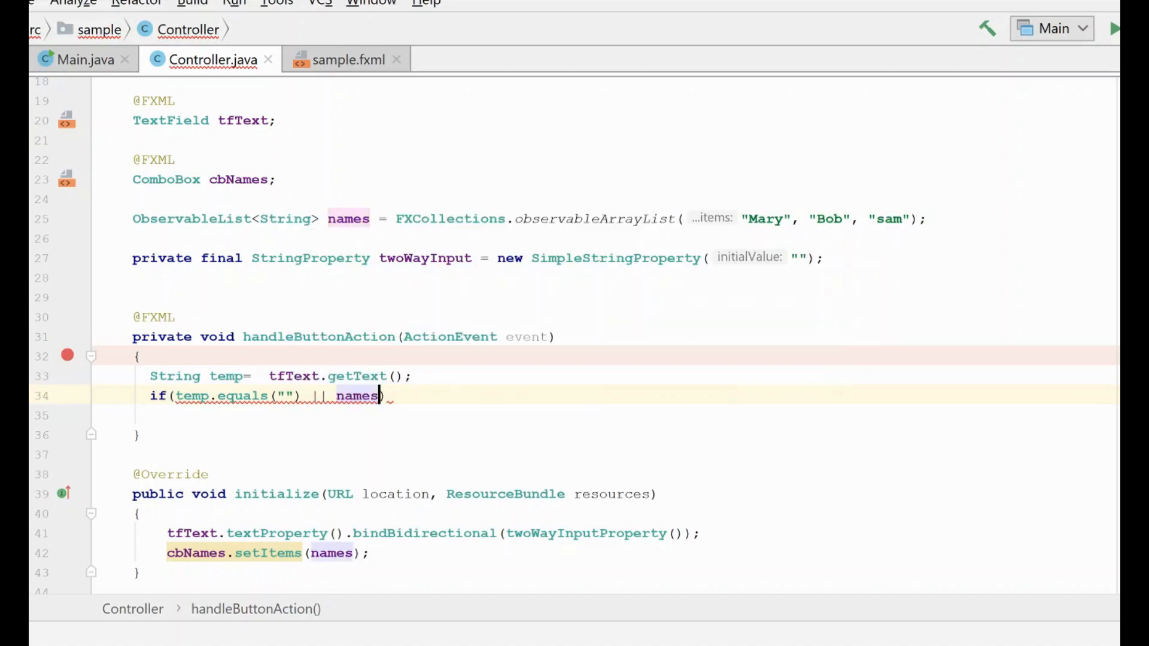
pyautogui.write('.contains(temp')
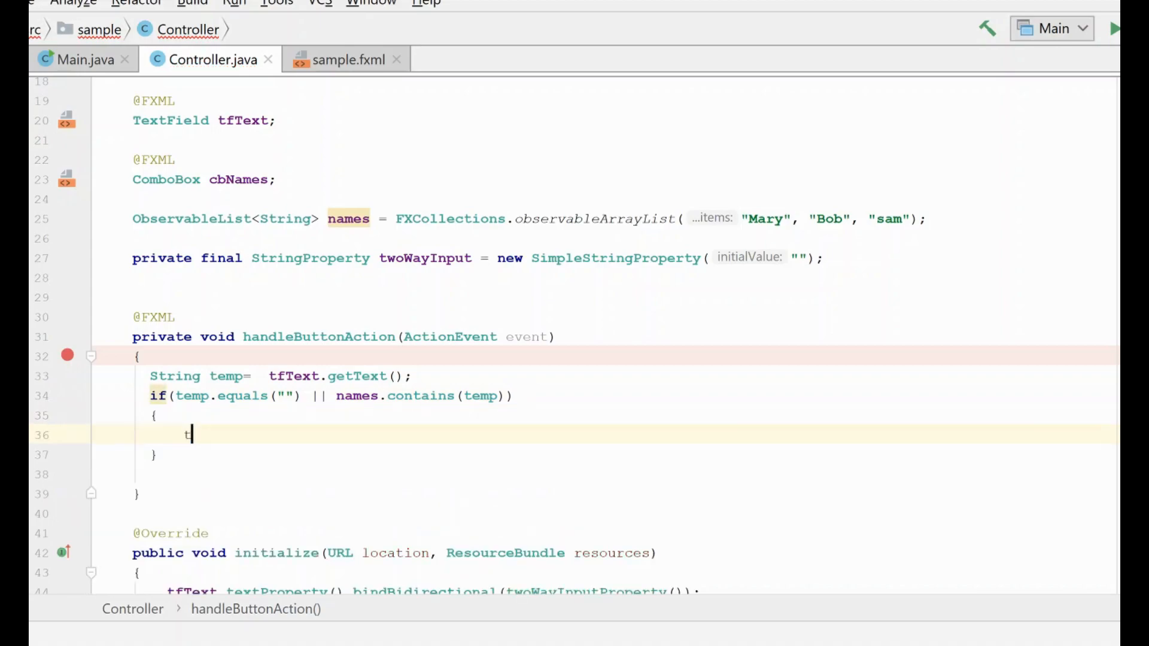
pyautogui.write('return;')
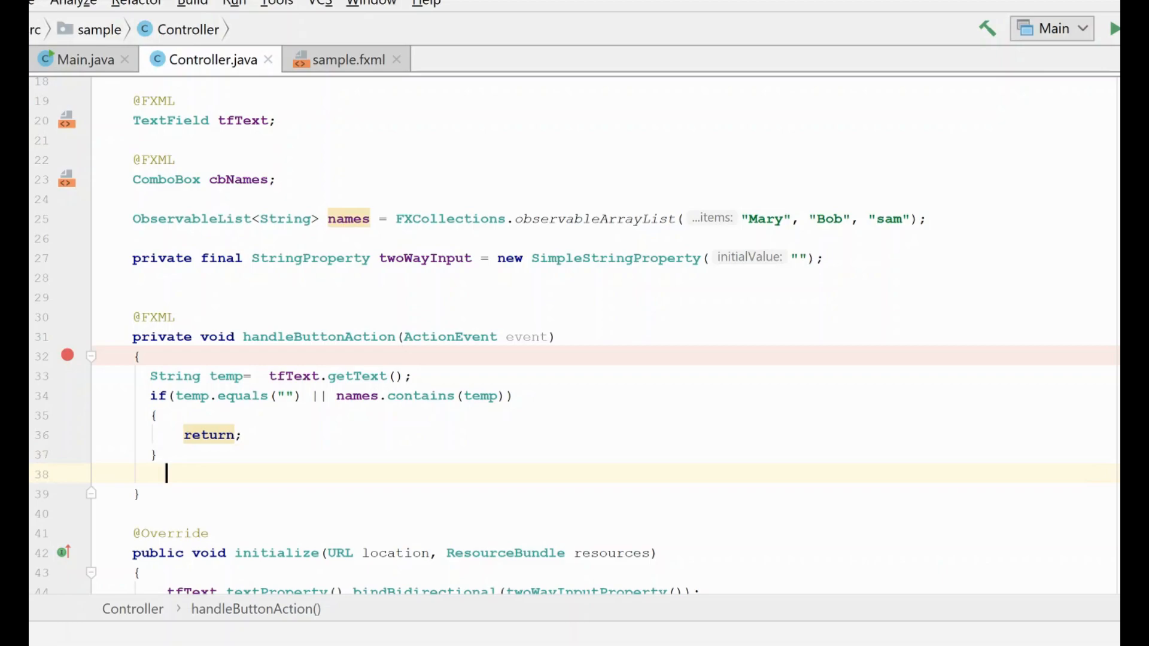
# - Append names.add(temp); and run the application to test the handler
pyautogui.write('nae')
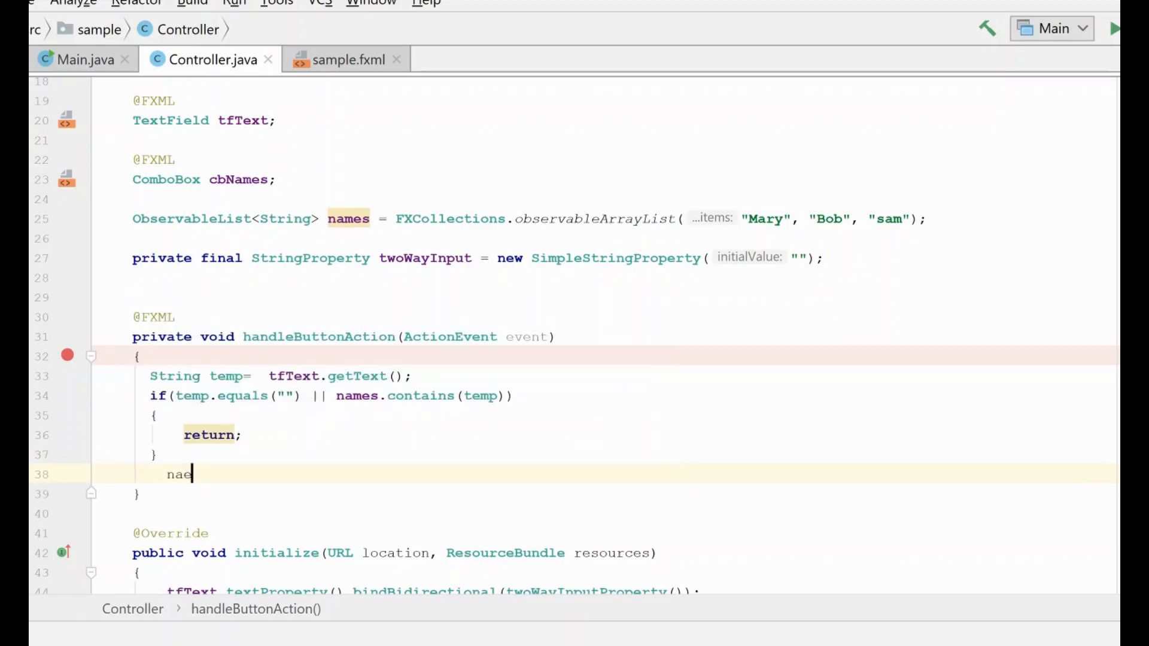
pyautogui.write('names.')
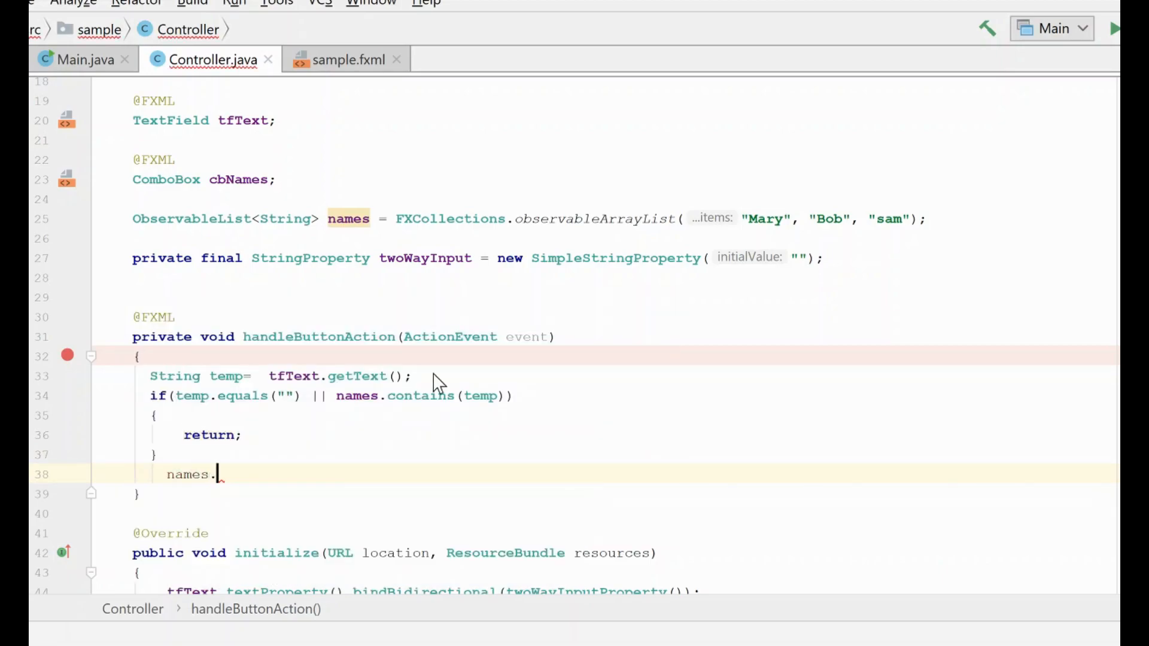
pyautogui.write('add(temp')
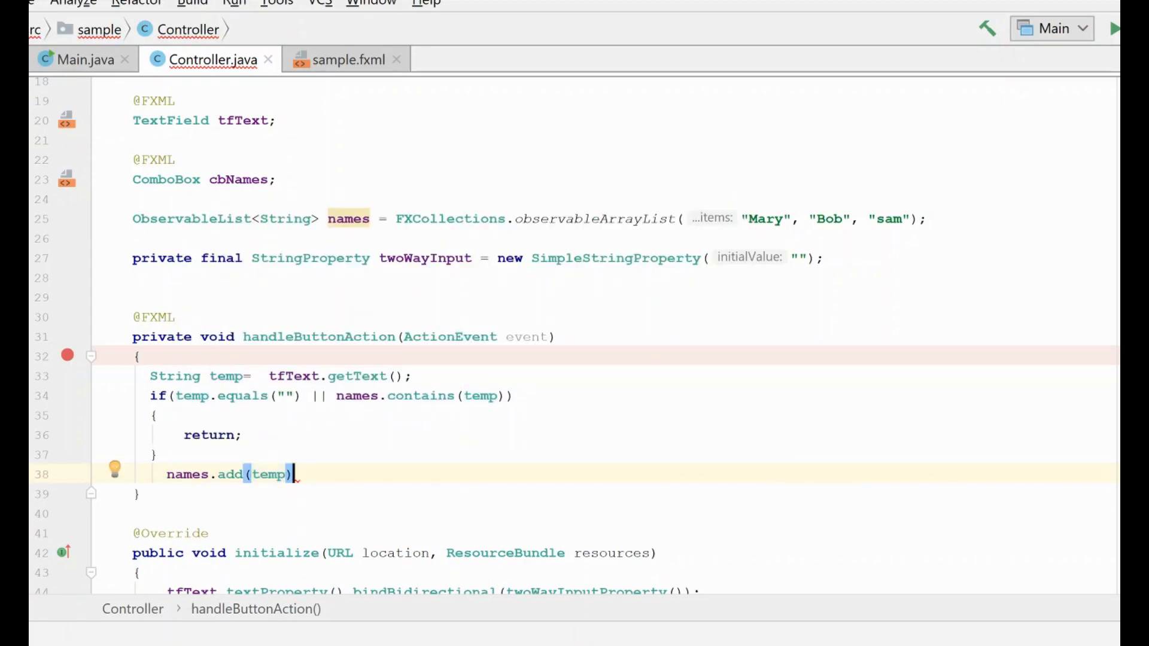
pyautogui.write(';')
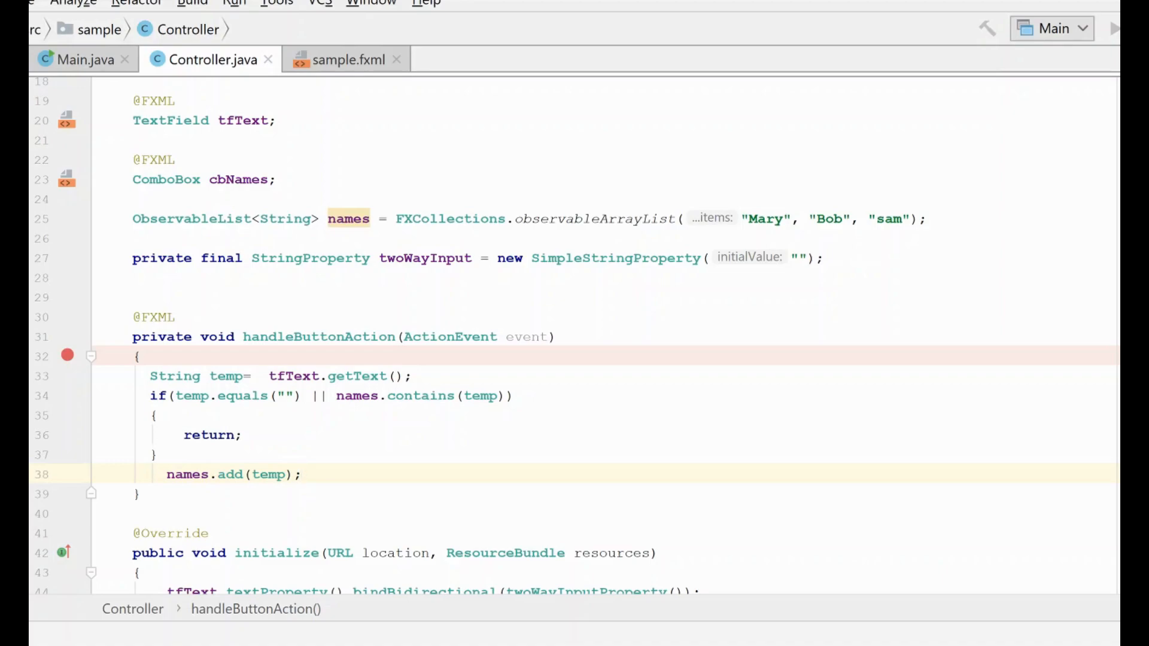
pyautogui.click(301, 474)
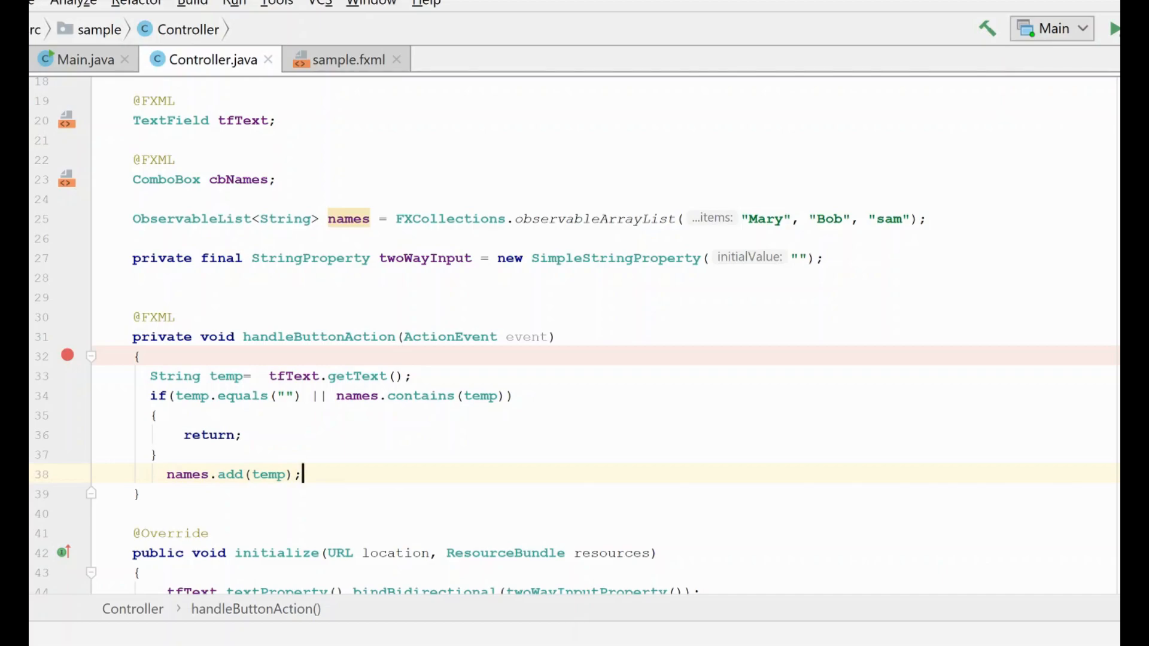
# - Add "newname" in the app, confirm it lists after sam, then comment out cbNames.setItems(names)
pyautogui.click(1111, 29)
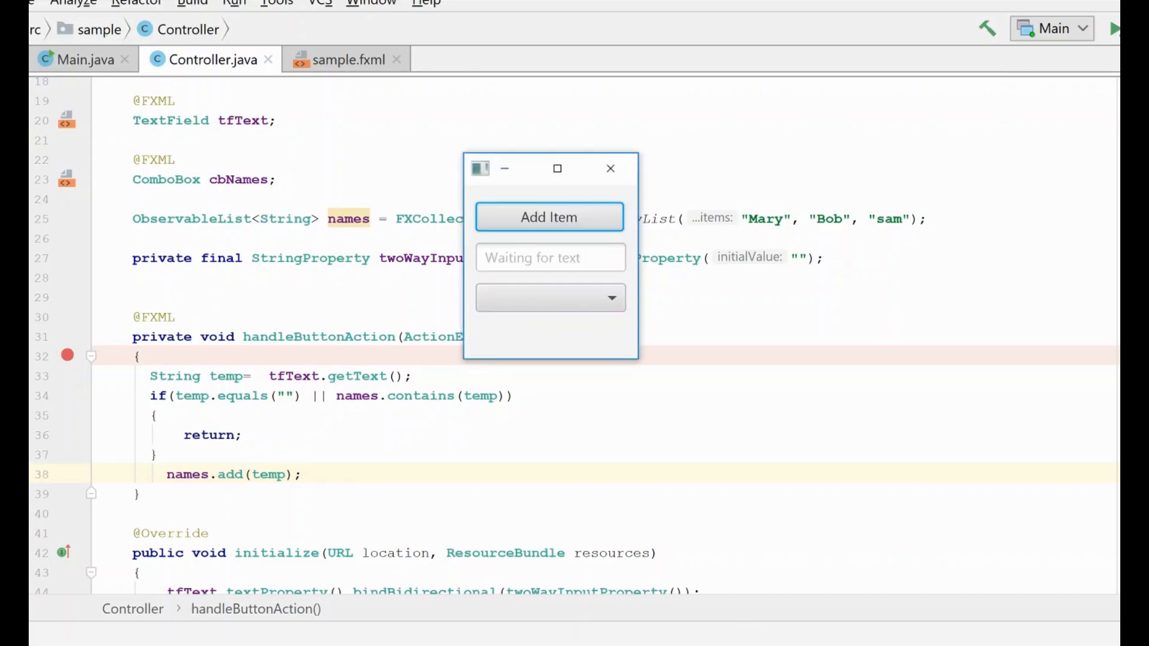
pyautogui.write('new')
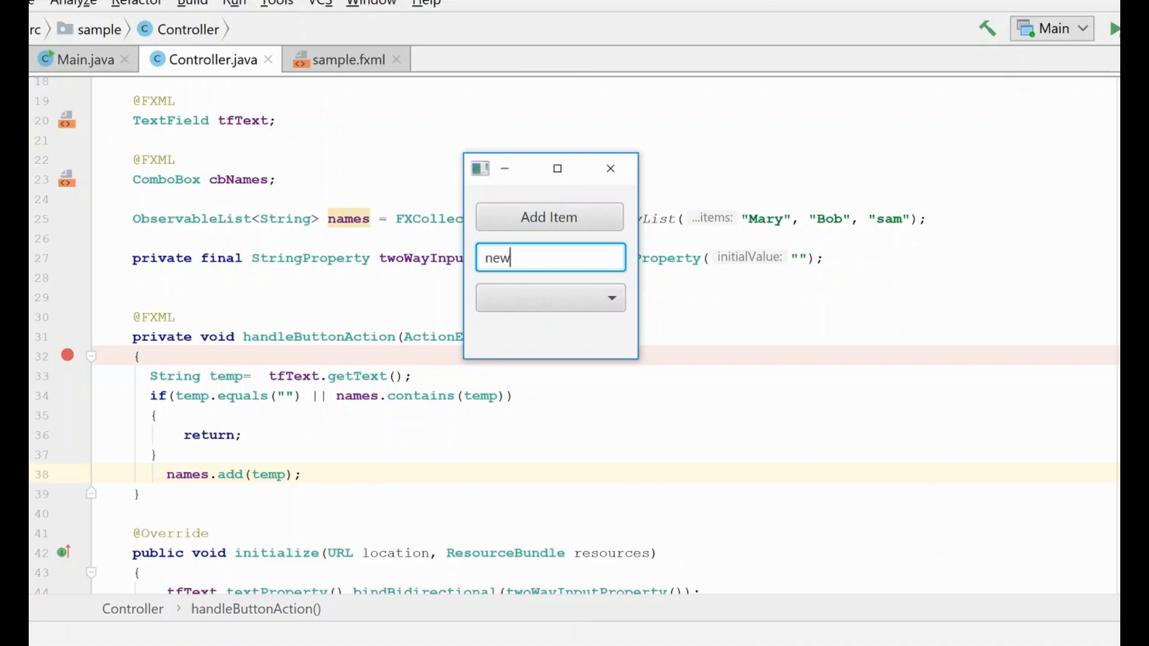
pyautogui.write('name')
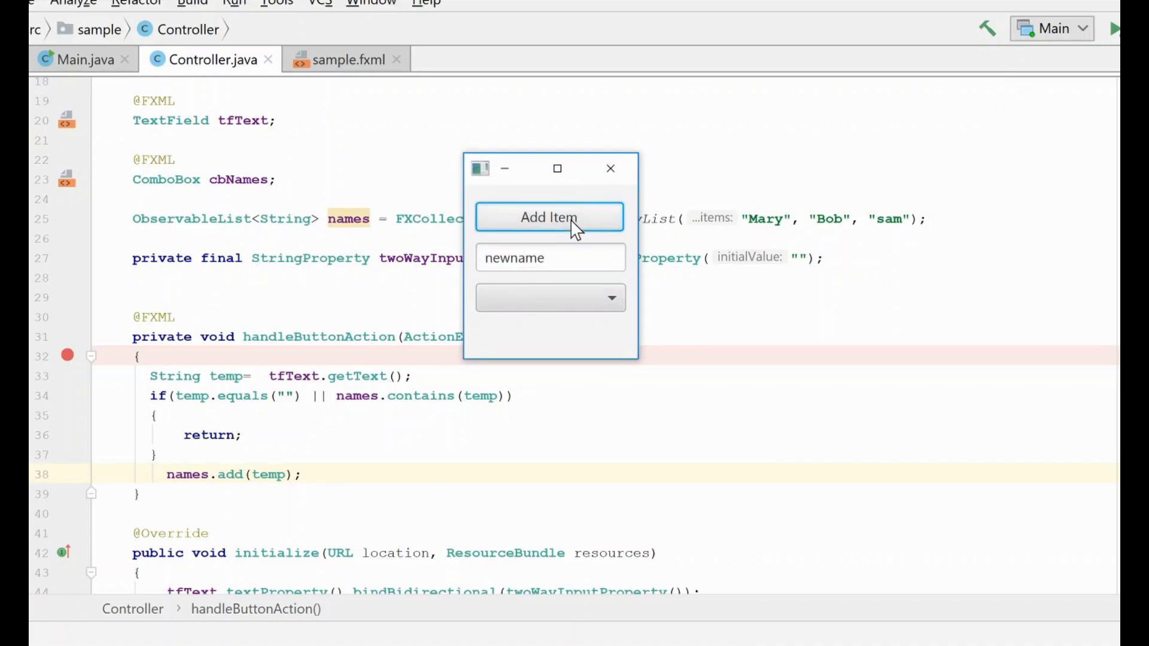
pyautogui.click(551, 297)
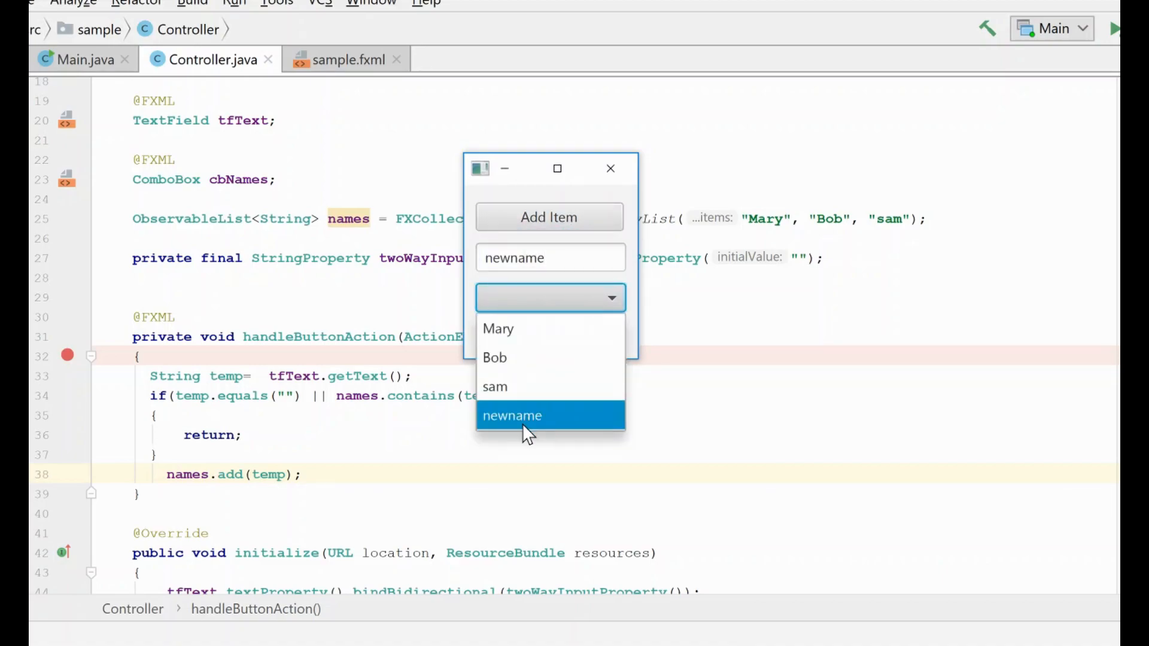
pyautogui.moveTo(528, 416)
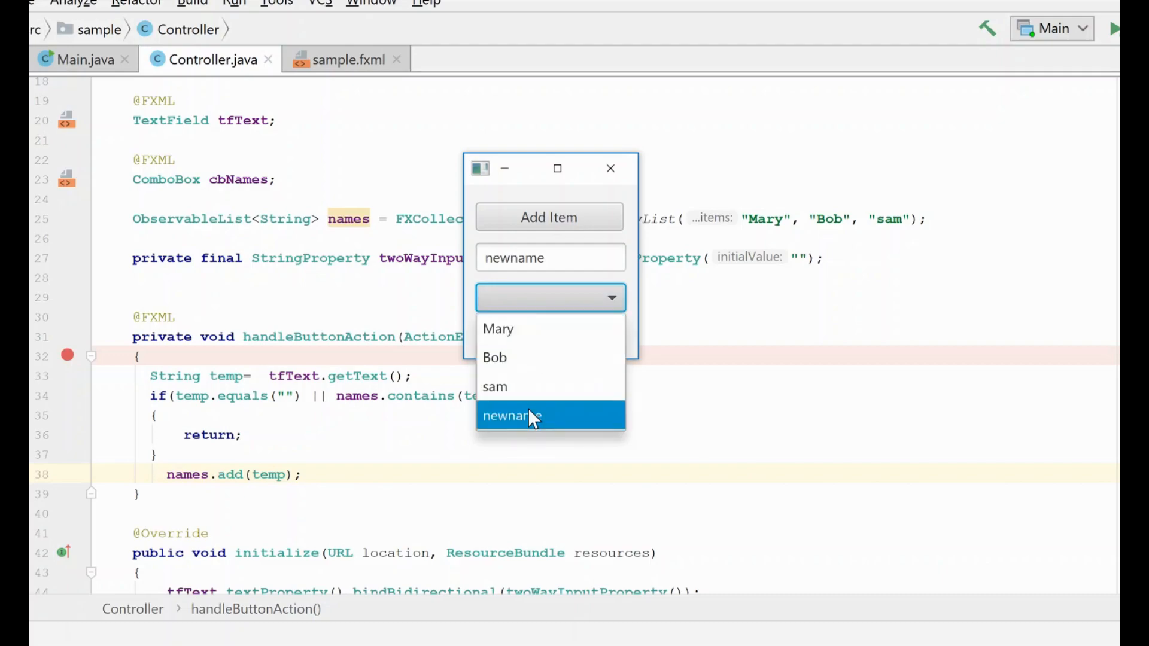
pyautogui.moveTo(548, 231)
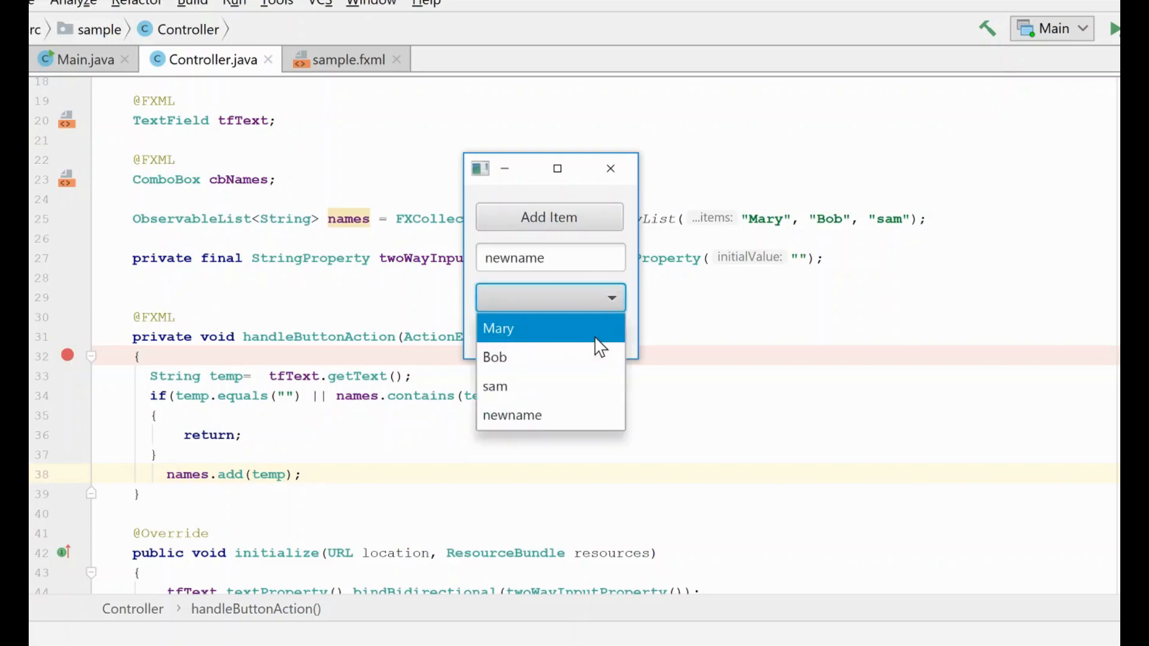
pyautogui.moveTo(513, 415)
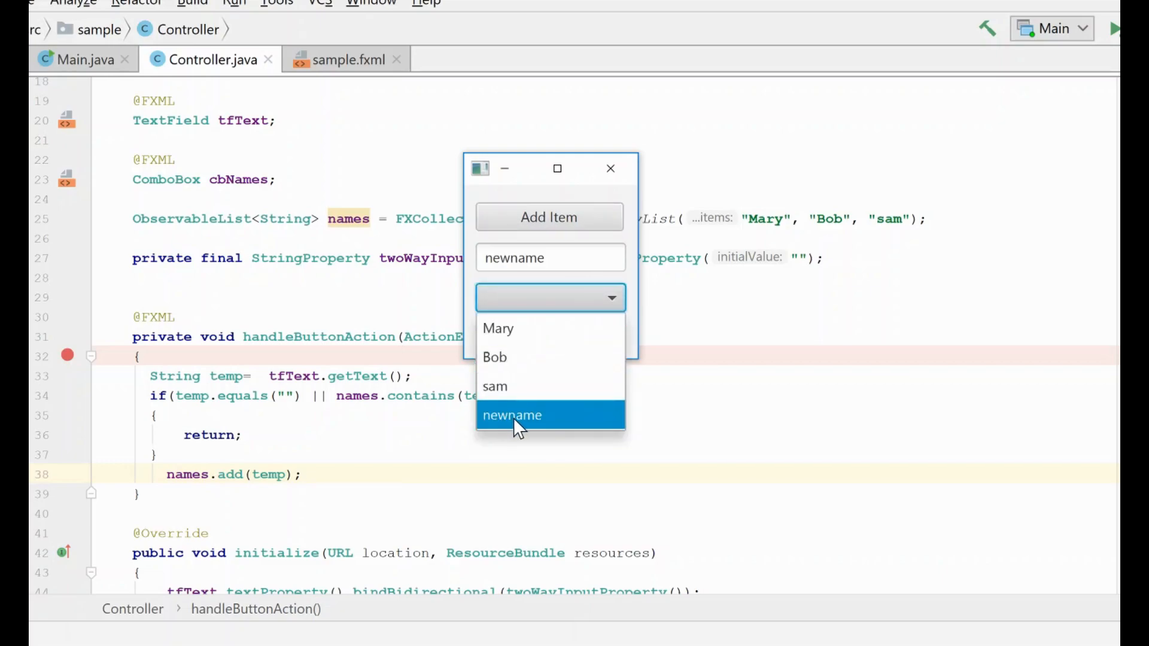
pyautogui.moveTo(553, 439)
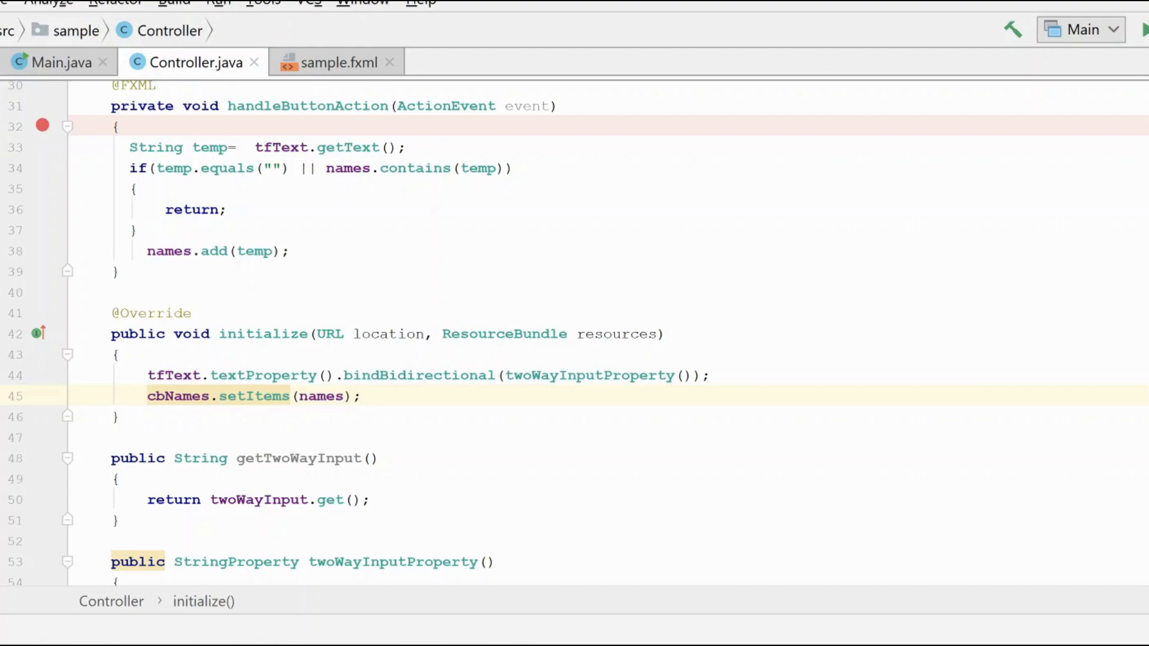
pyautogui.press('ctrl+slash')
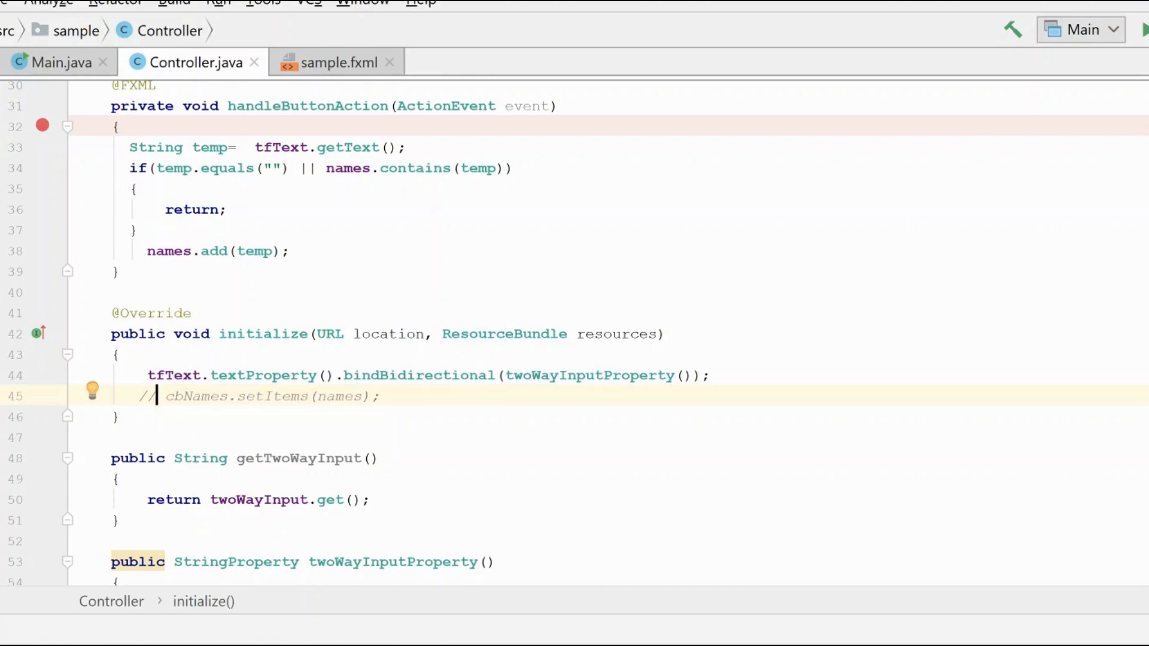
pyautogui.moveTo(338, 63)
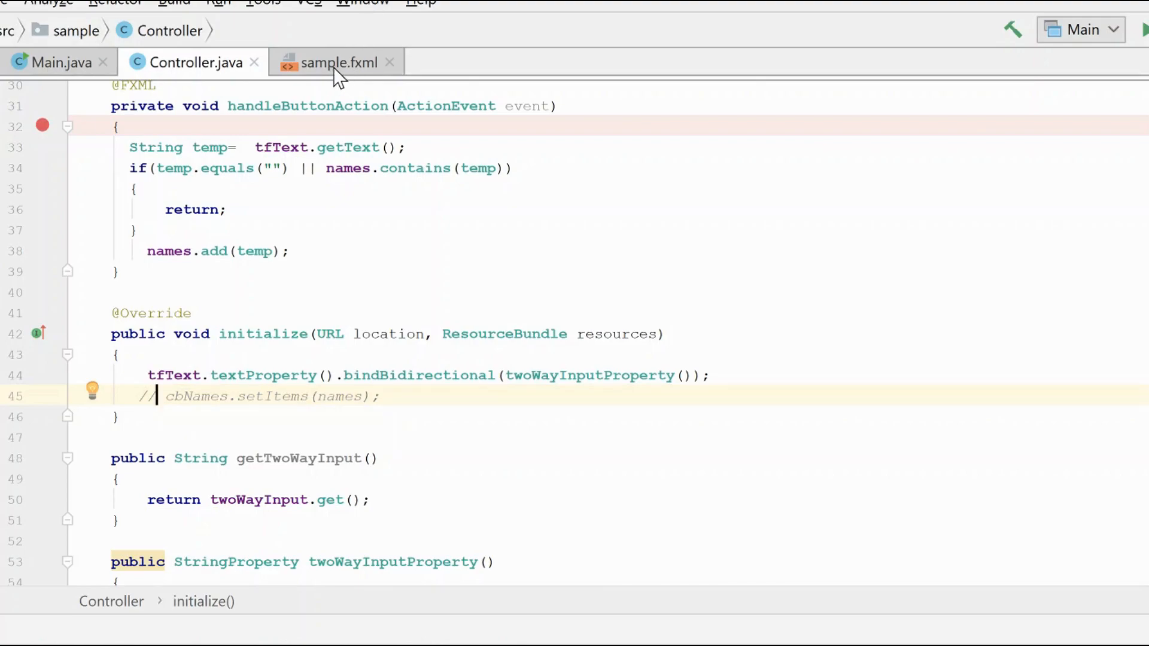
# - In sample.fxml, bind the ComboBox with items="${controller.names}" using code completion
pyautogui.click(338, 62)
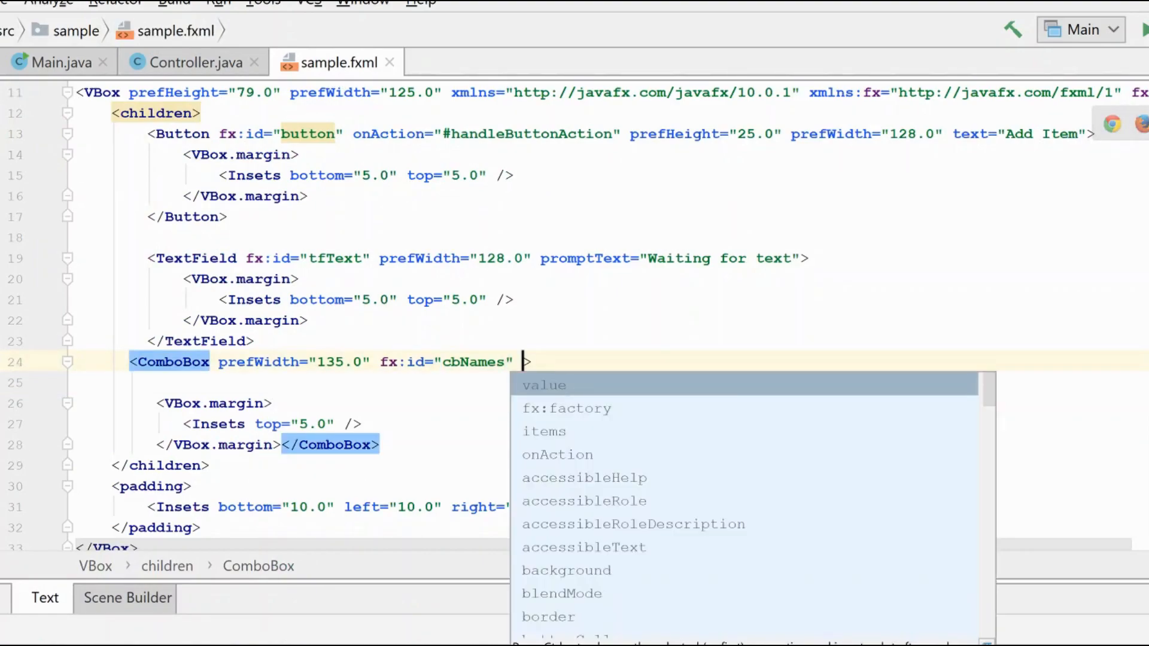
pyautogui.write('items="')
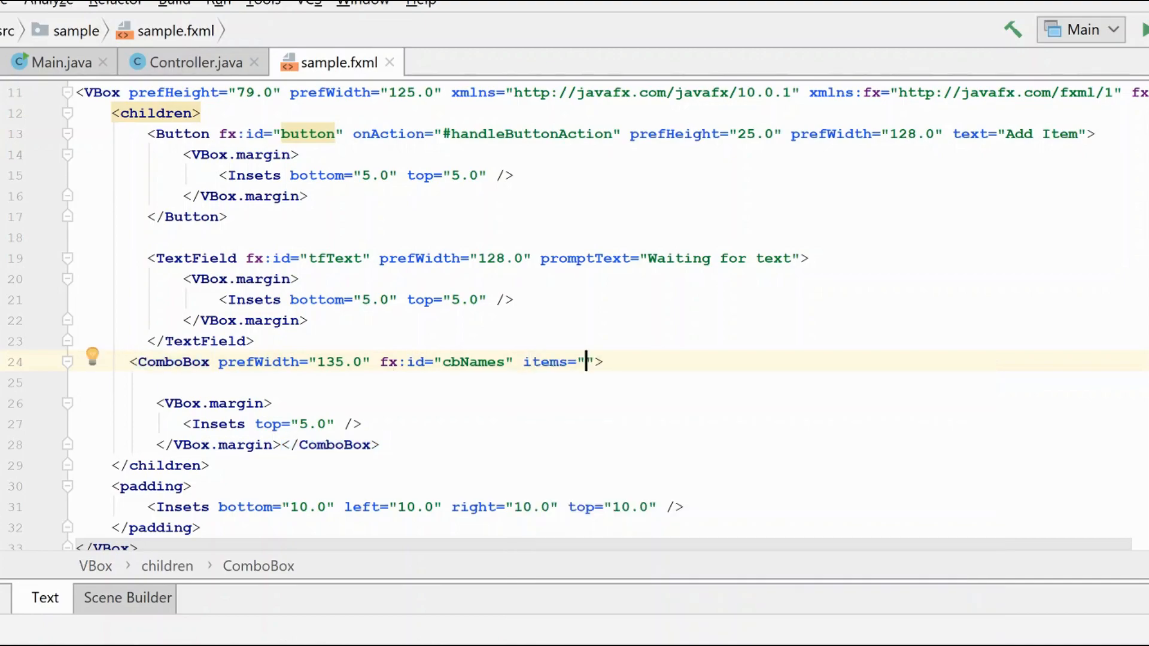
pyautogui.write('$:')
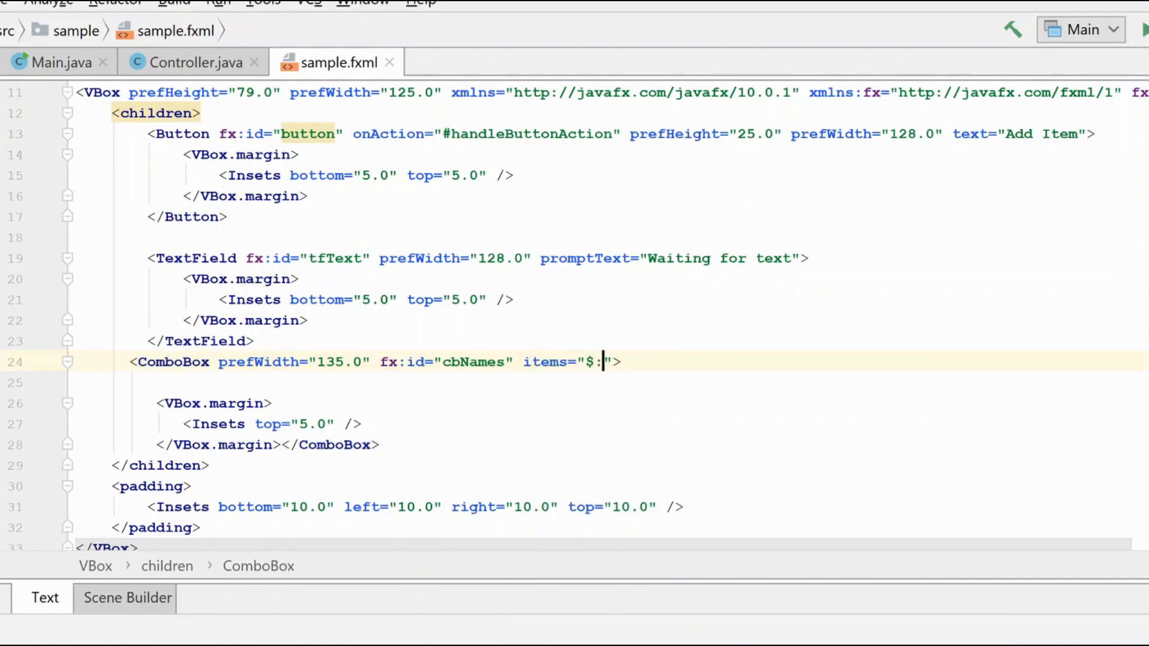
pyautogui.write('{}')
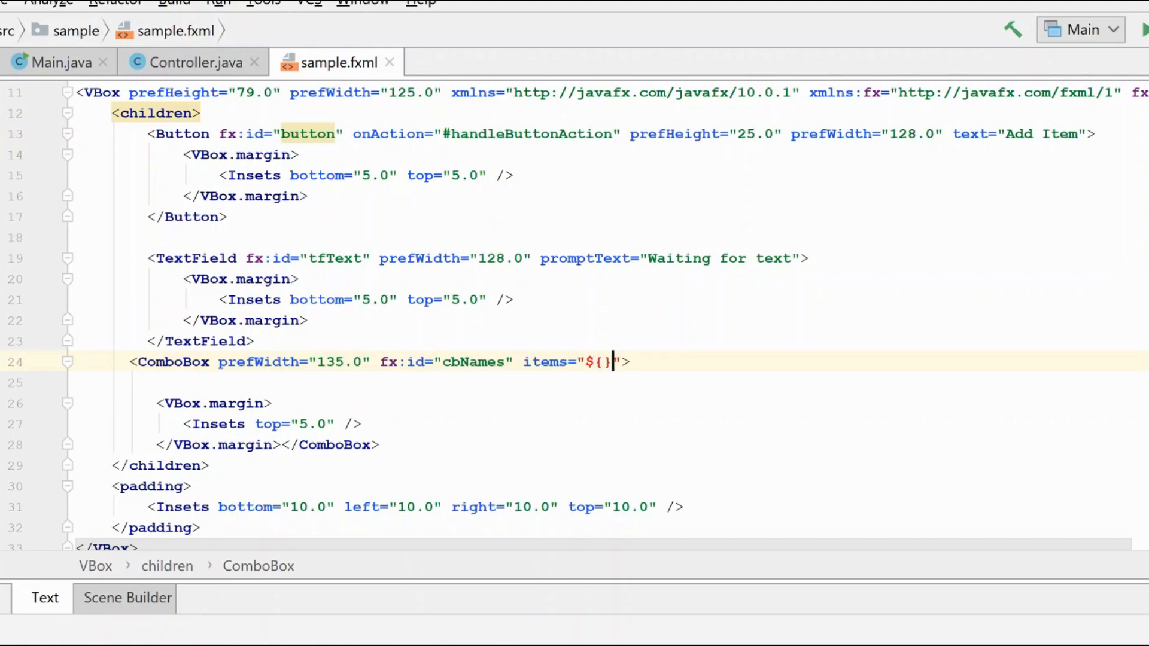
pyautogui.write('controller.')
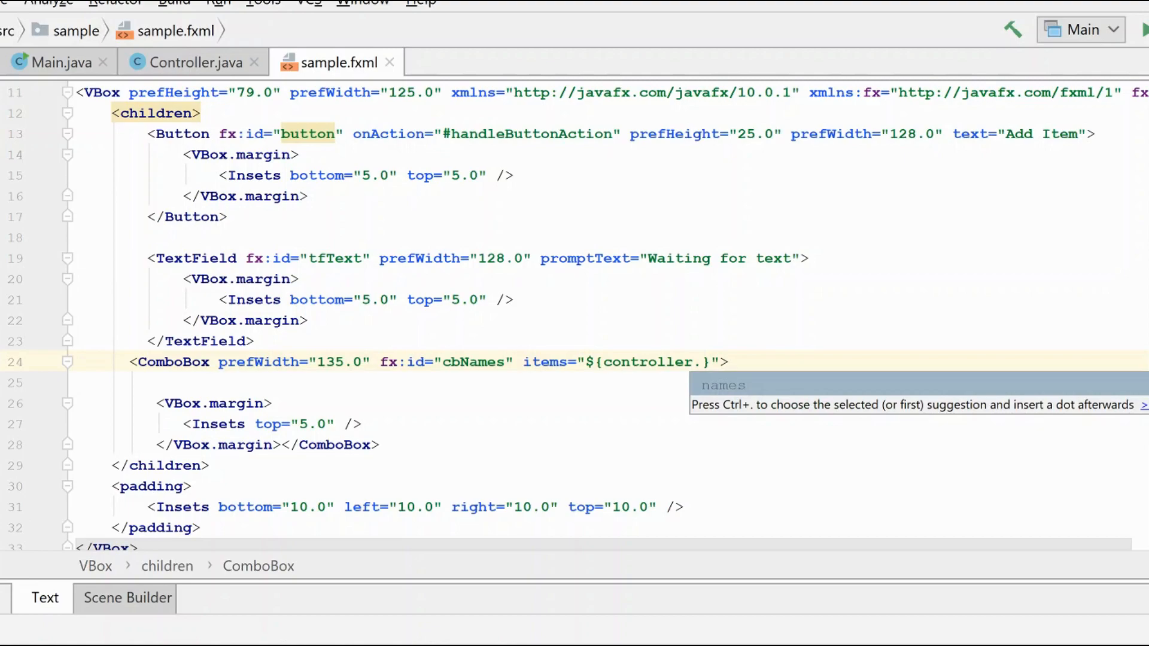
pyautogui.write('names')
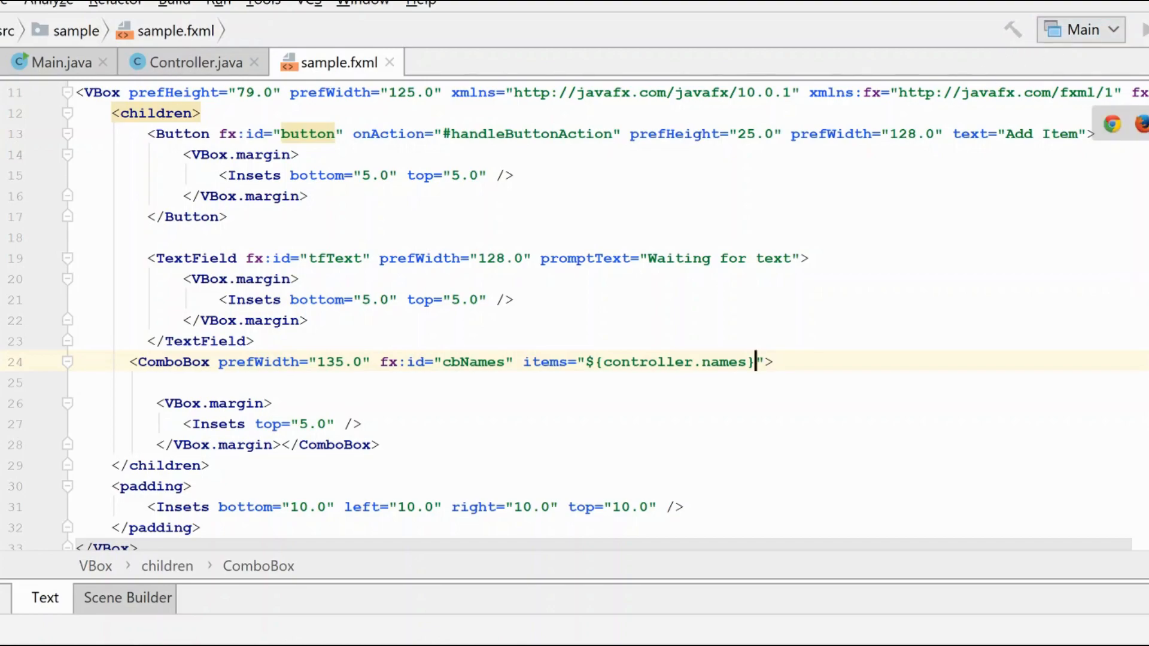
pyautogui.doubleClick(644, 361)
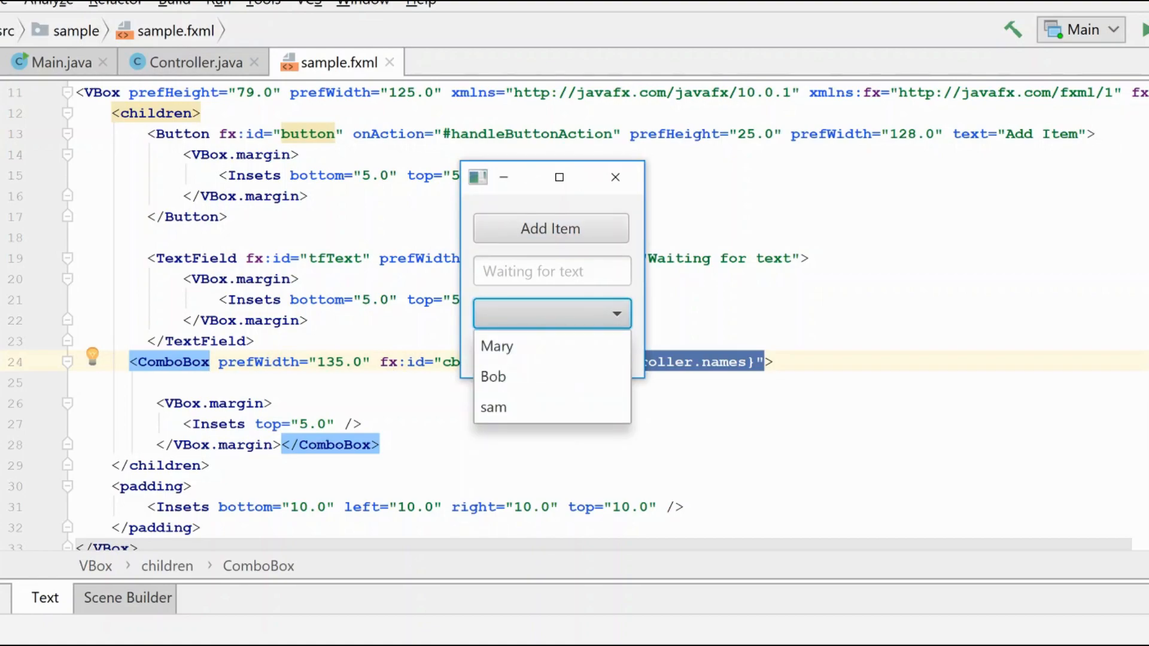
# - In the running app, enter tim in the text field and submit it with Add Item
pyautogui.write('tim')
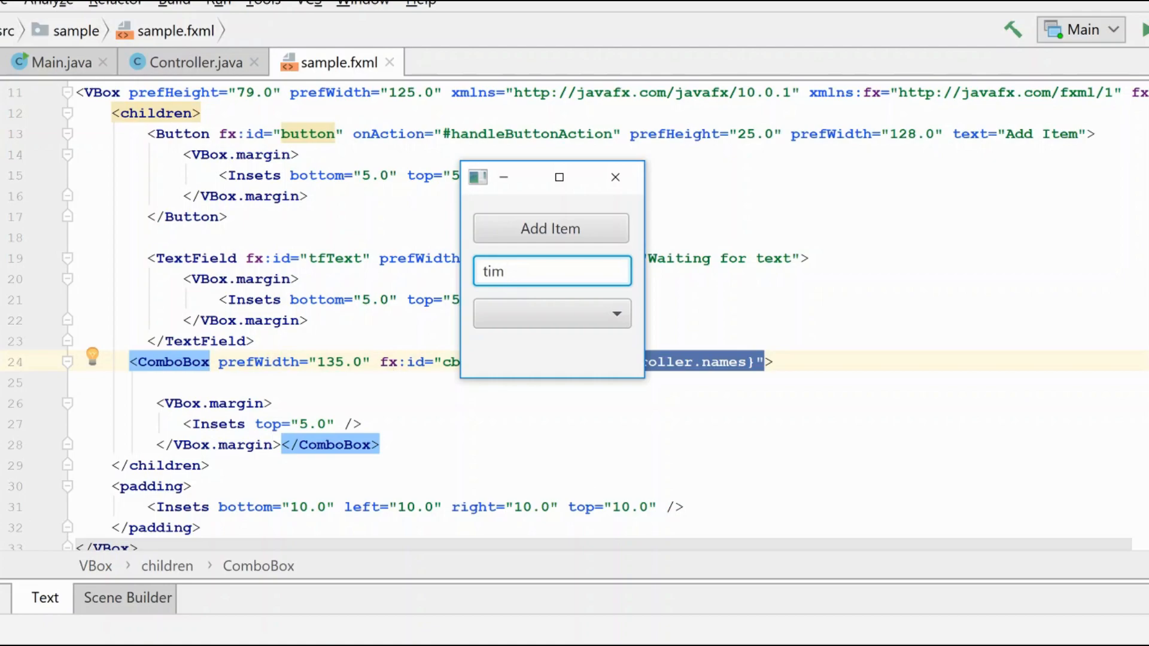
pyautogui.click(616, 314)
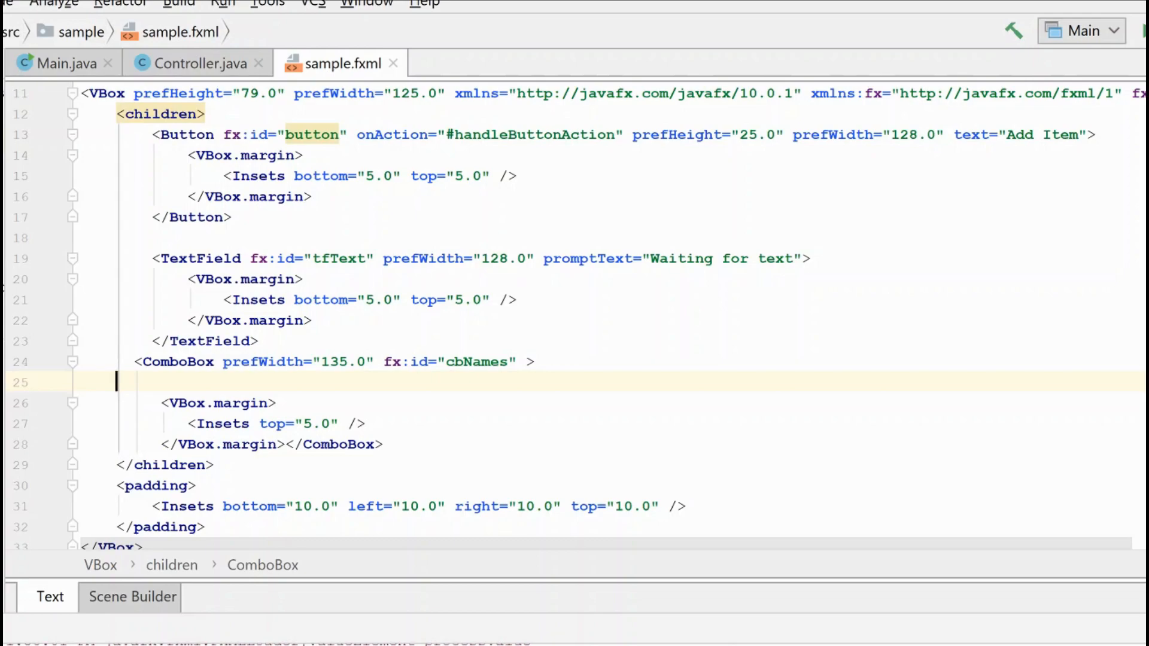
# - Add an FXCollections element with fx:factory="observableArrayList" inside the ComboBox
pyautogui.write('<')
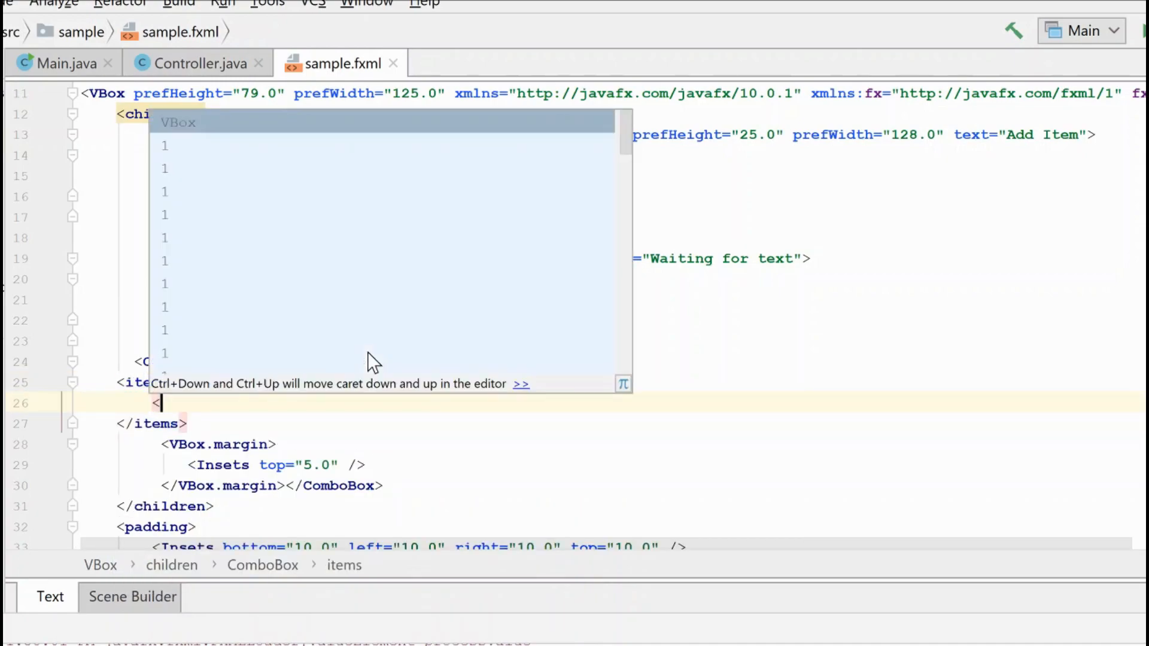
pyautogui.write('FXCollection')
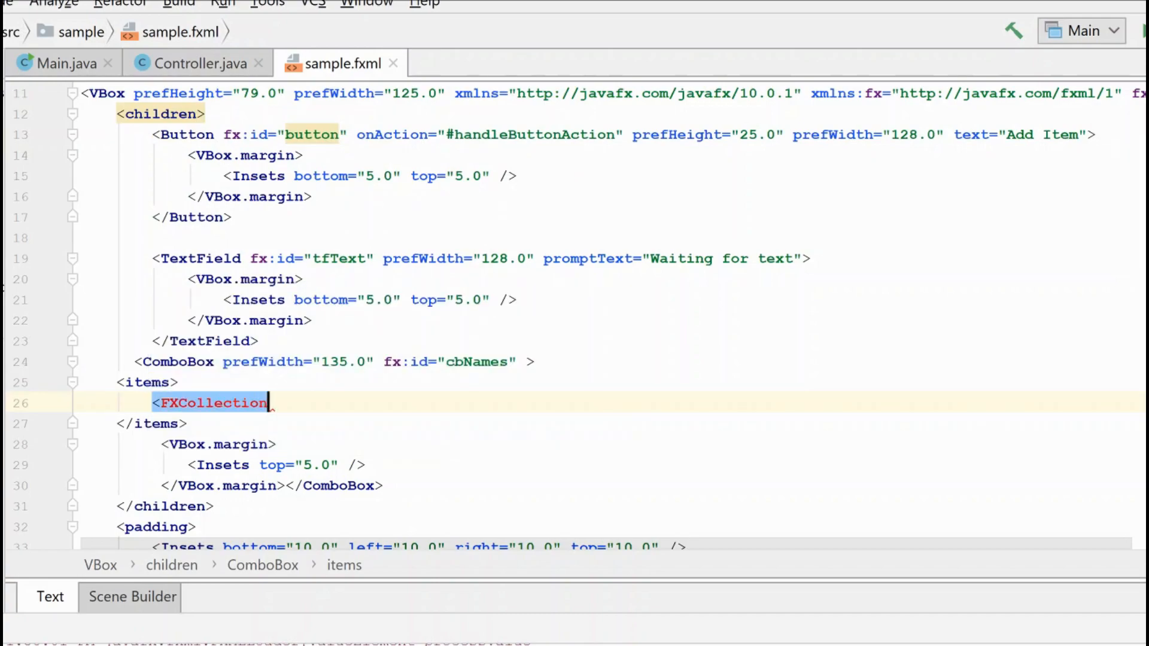
pyautogui.write('s')
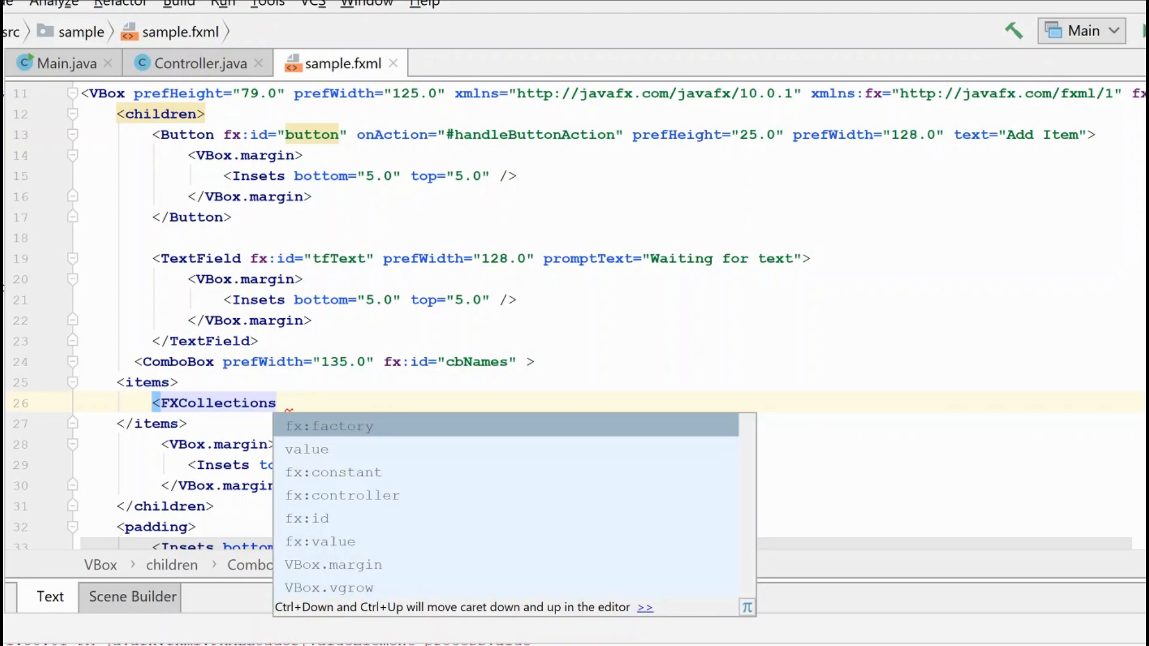
pyautogui.click(331, 426)
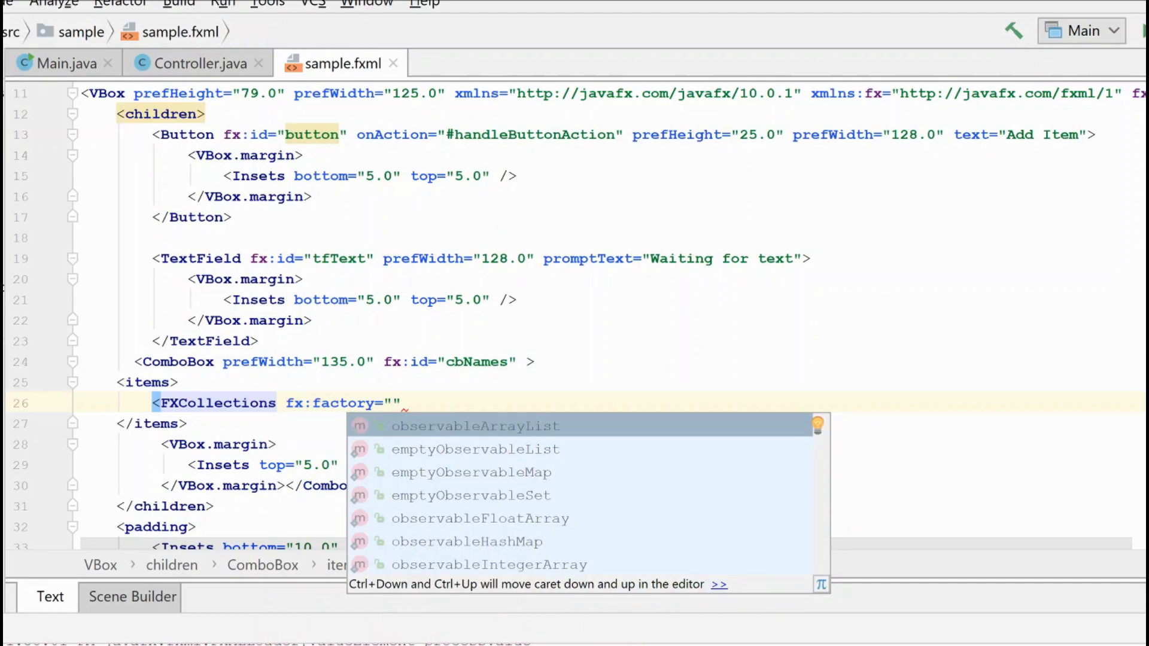
pyautogui.click(475, 426)
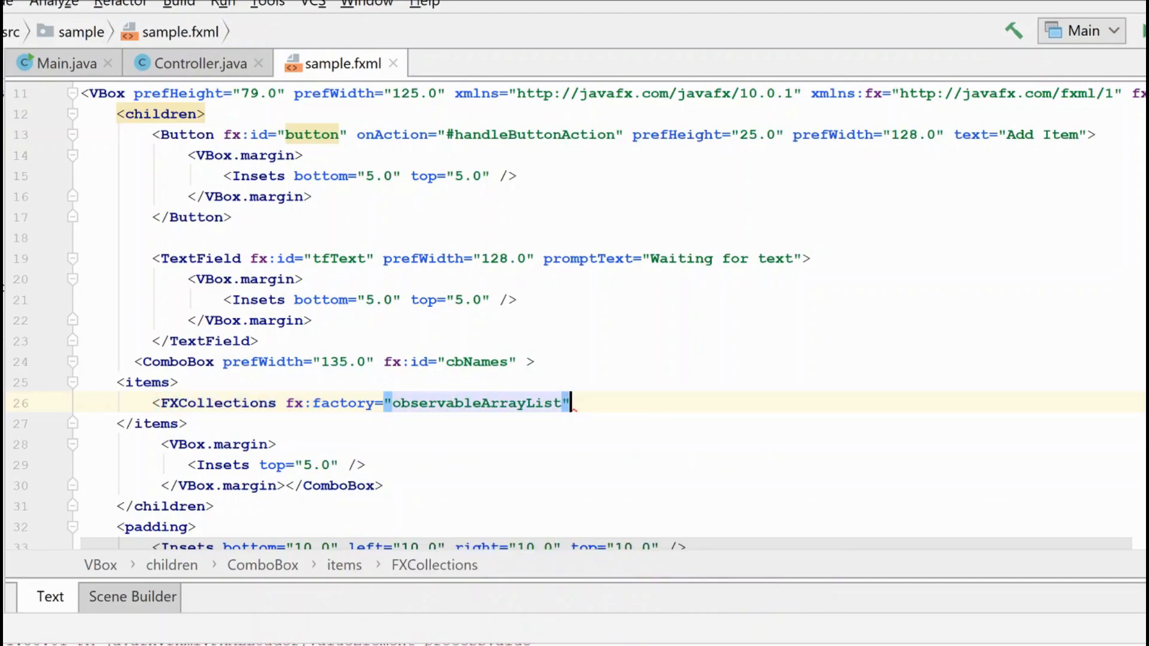
pyautogui.write('></FXCollections>')
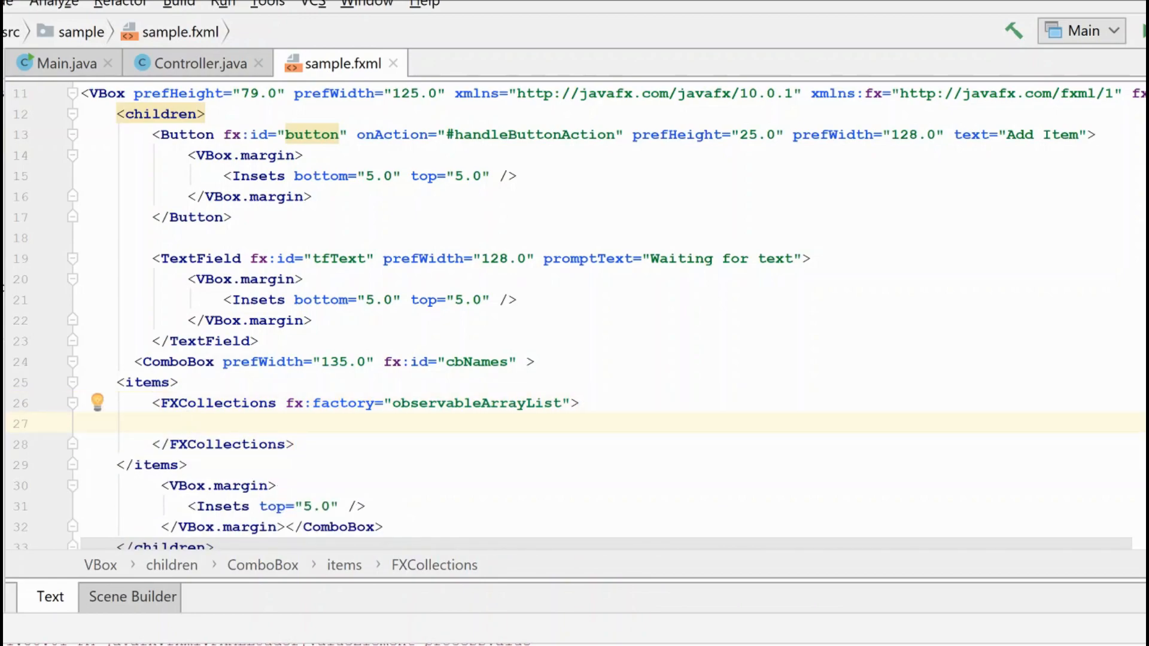
# - Fill the list with String fx:value entries one, two, three, four and relaunch the app
pyautogui.write('<')
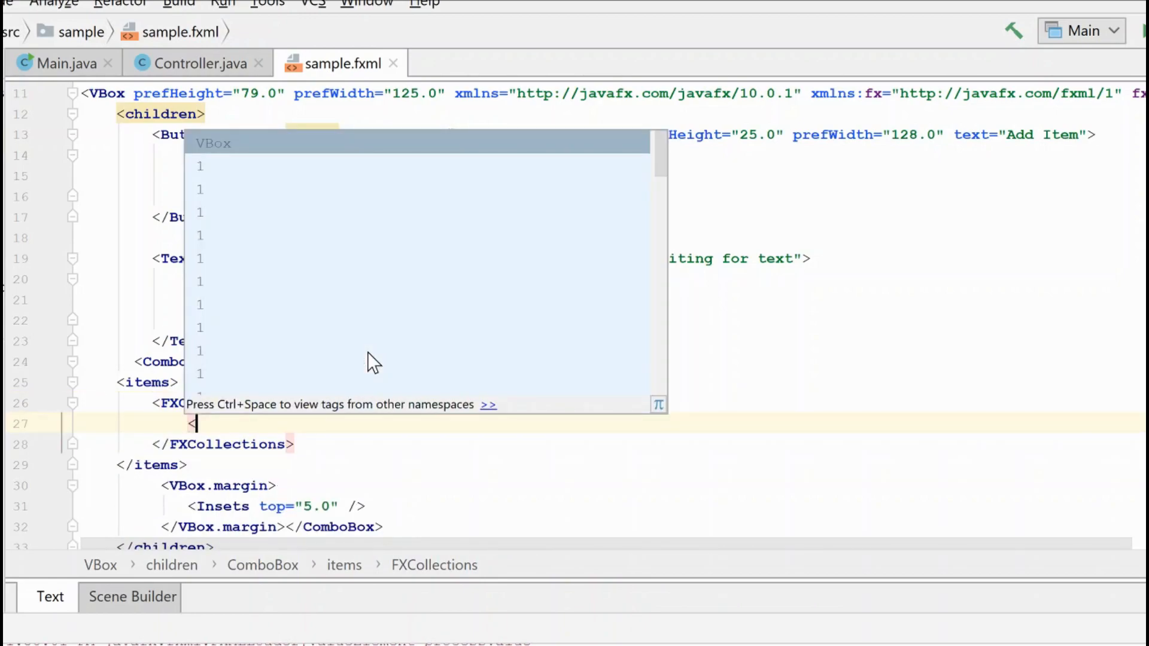
pyautogui.write('S')
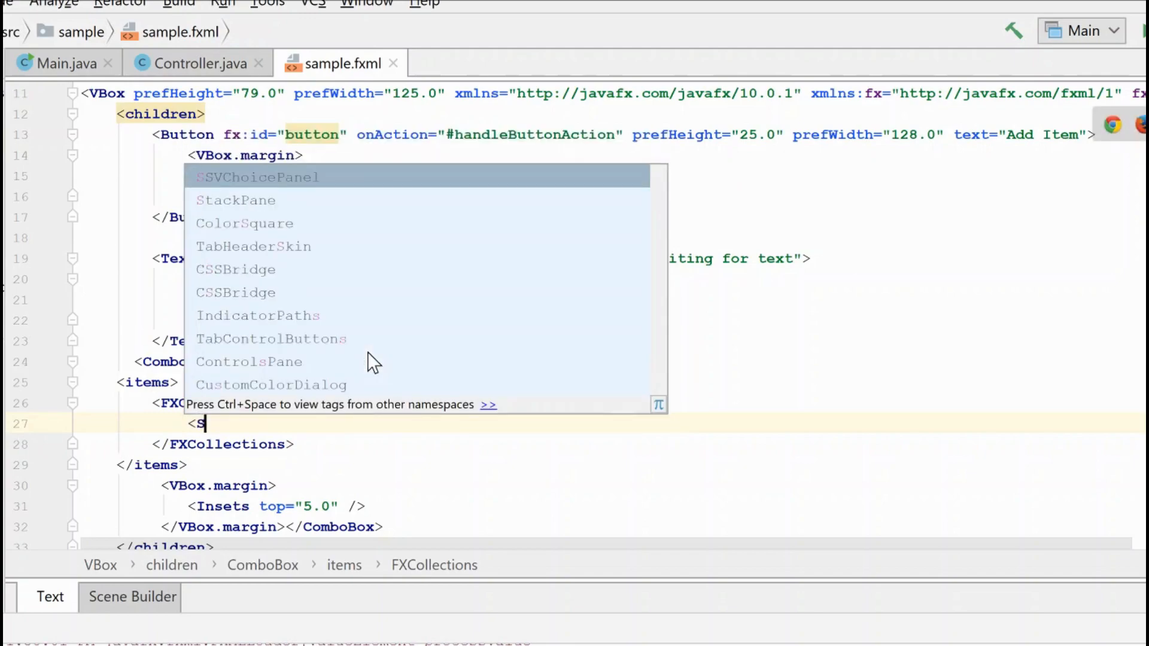
pyautogui.write('String fx:value="')
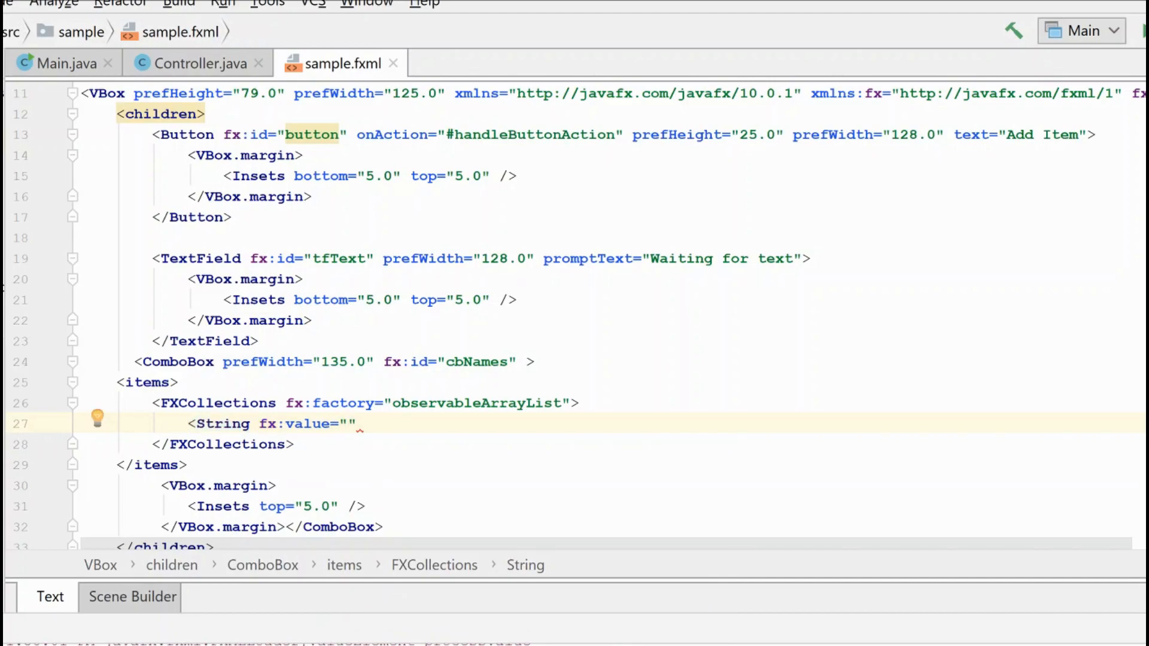
pyautogui.write('one')
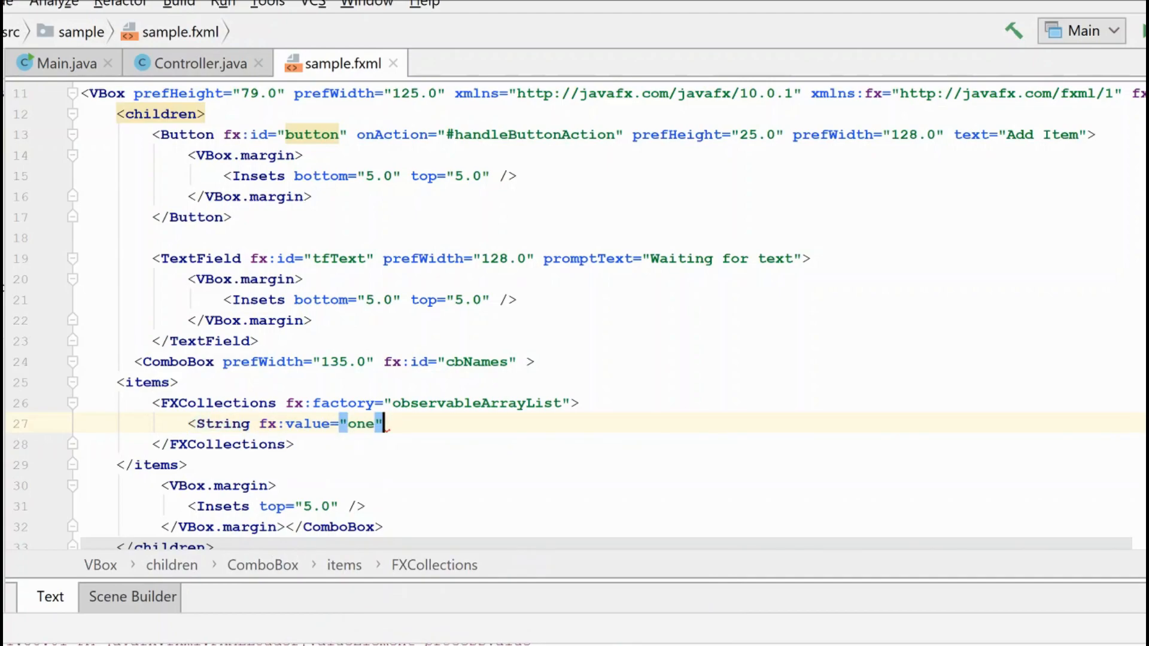
pyautogui.write('/>')
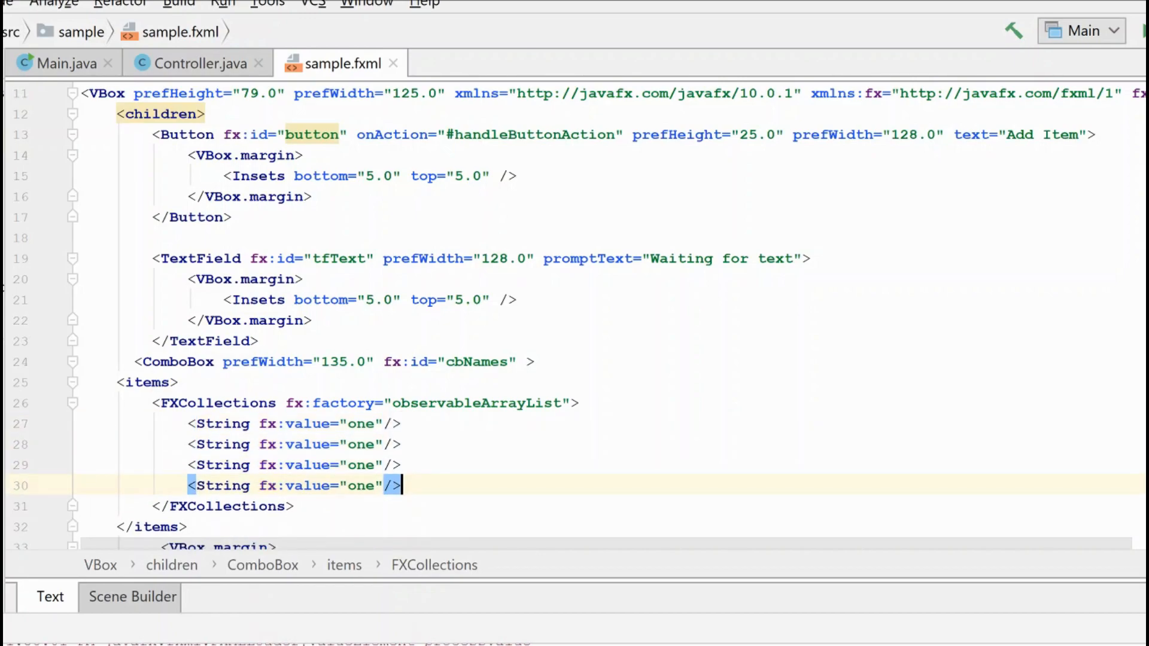
pyautogui.write('two')
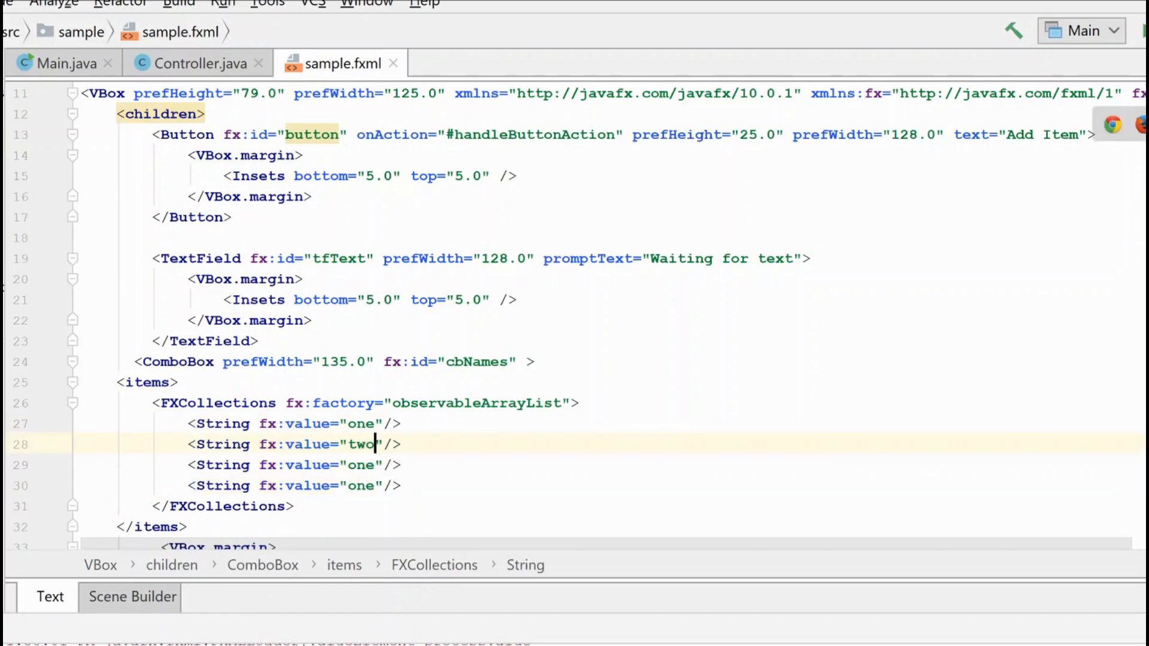
pyautogui.write('three')
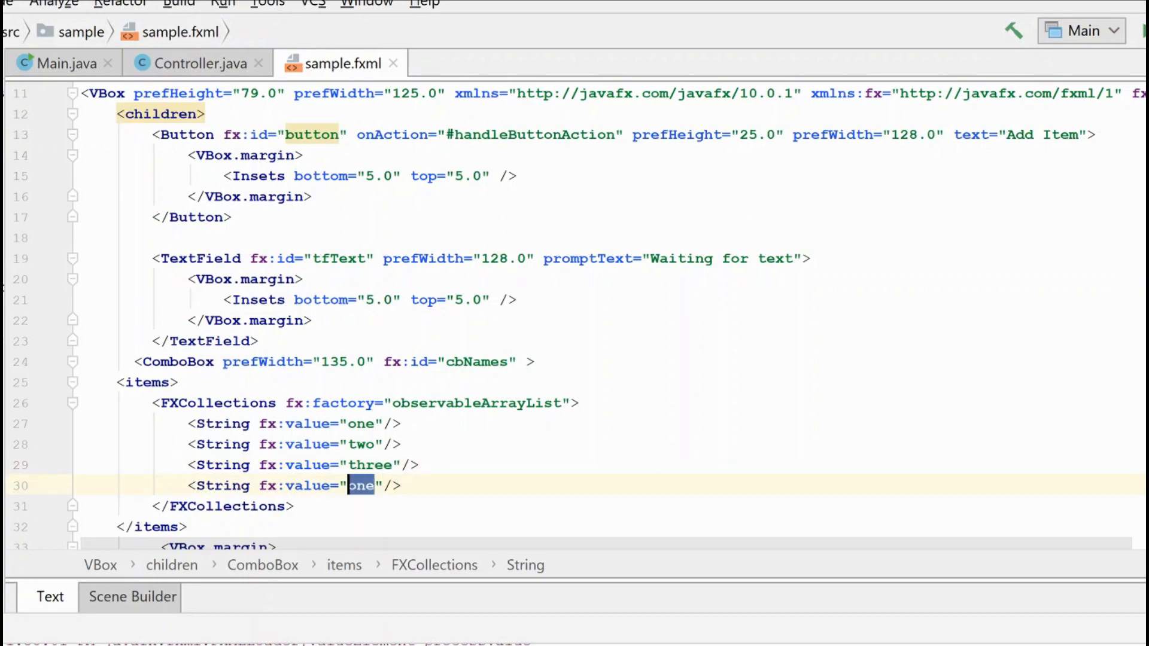
pyautogui.write('four')
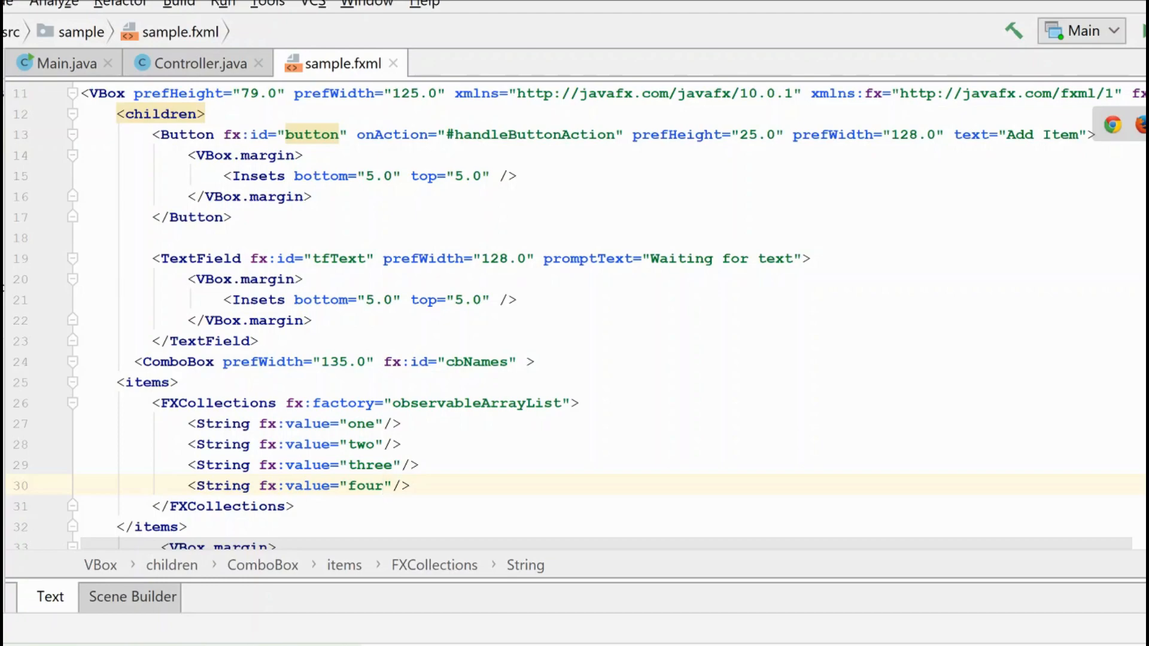
pyautogui.click(186, 424)
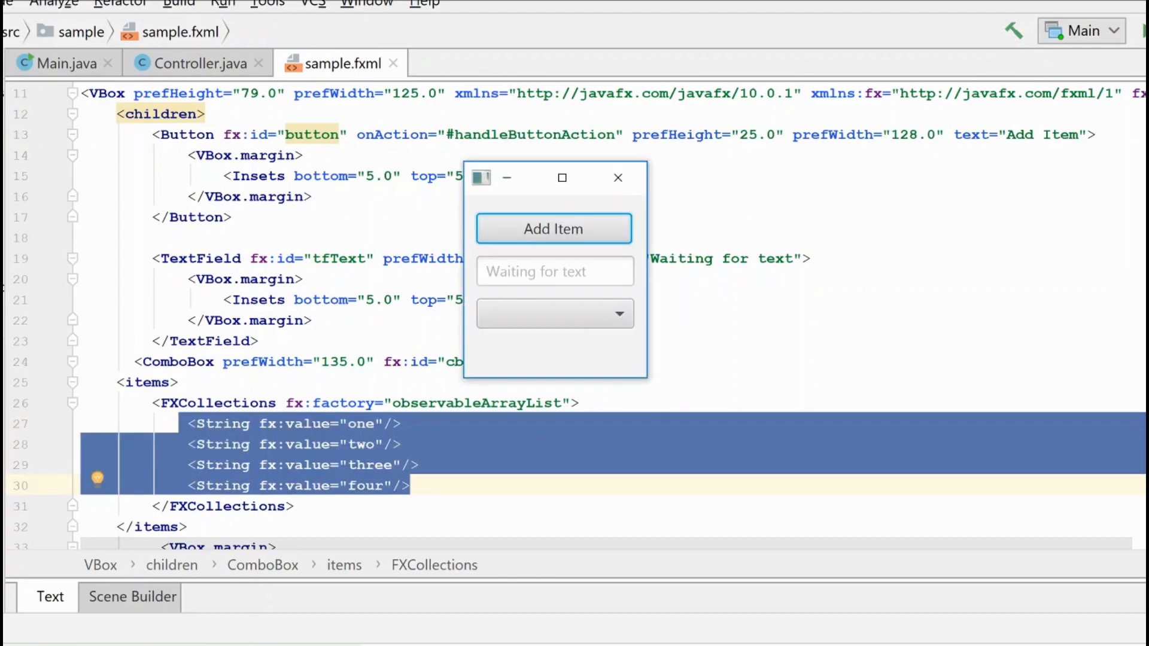
pyautogui.click(553, 312)
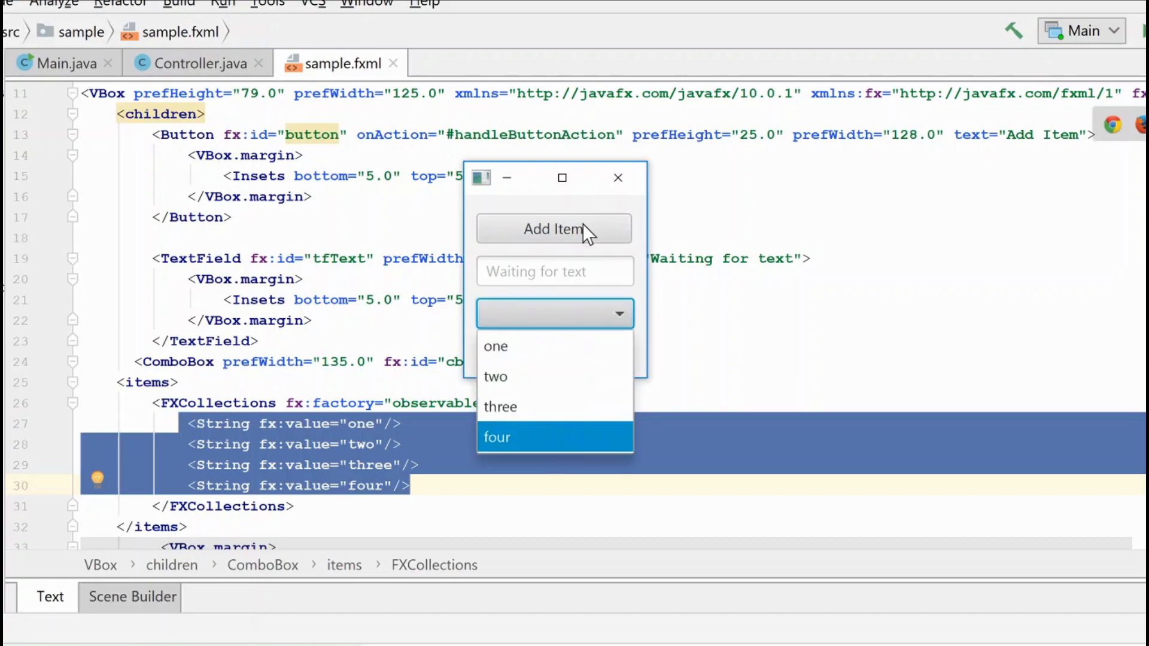
pyautogui.moveTo(619, 178)
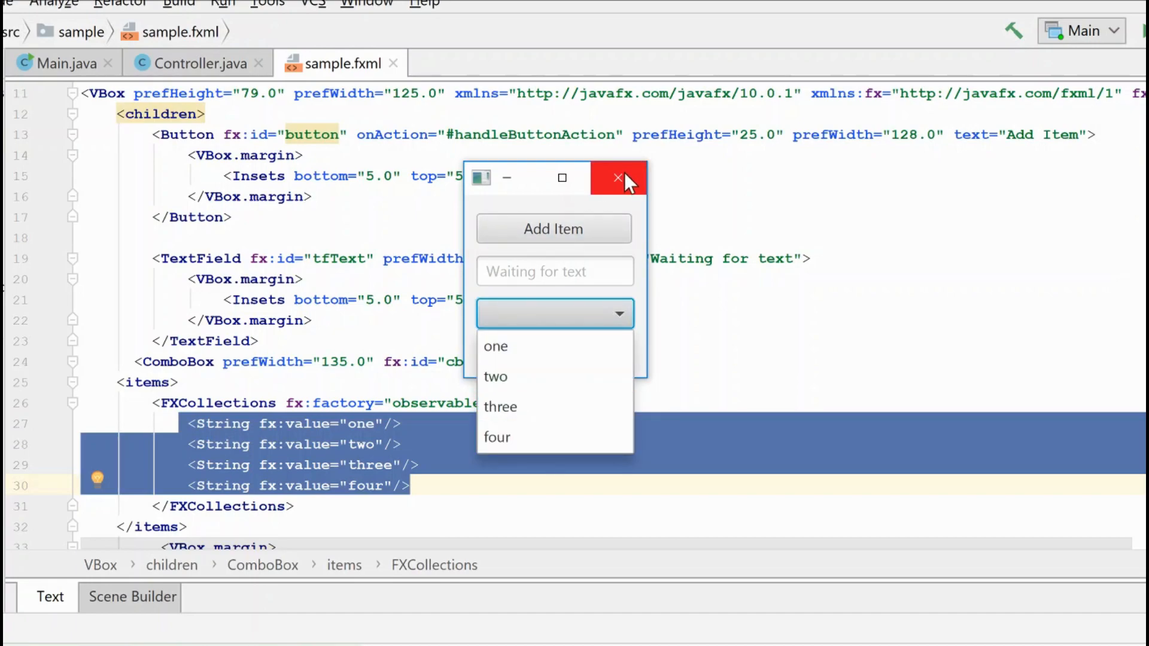
pyautogui.click(618, 178)
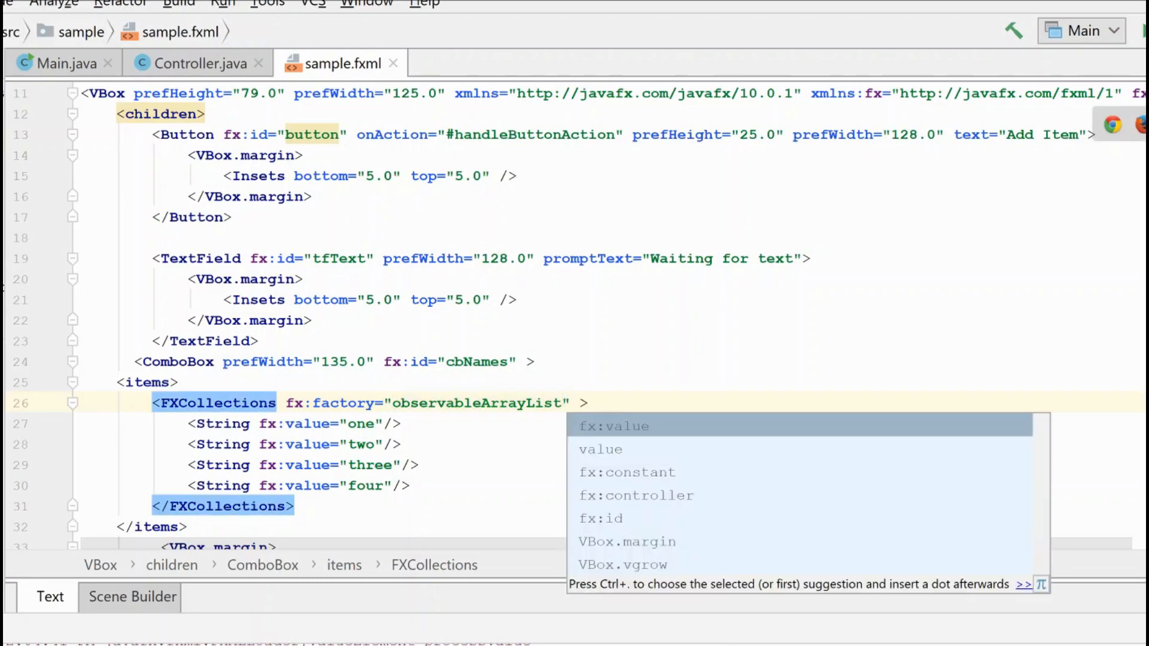
pyautogui.moveTo(576, 450)
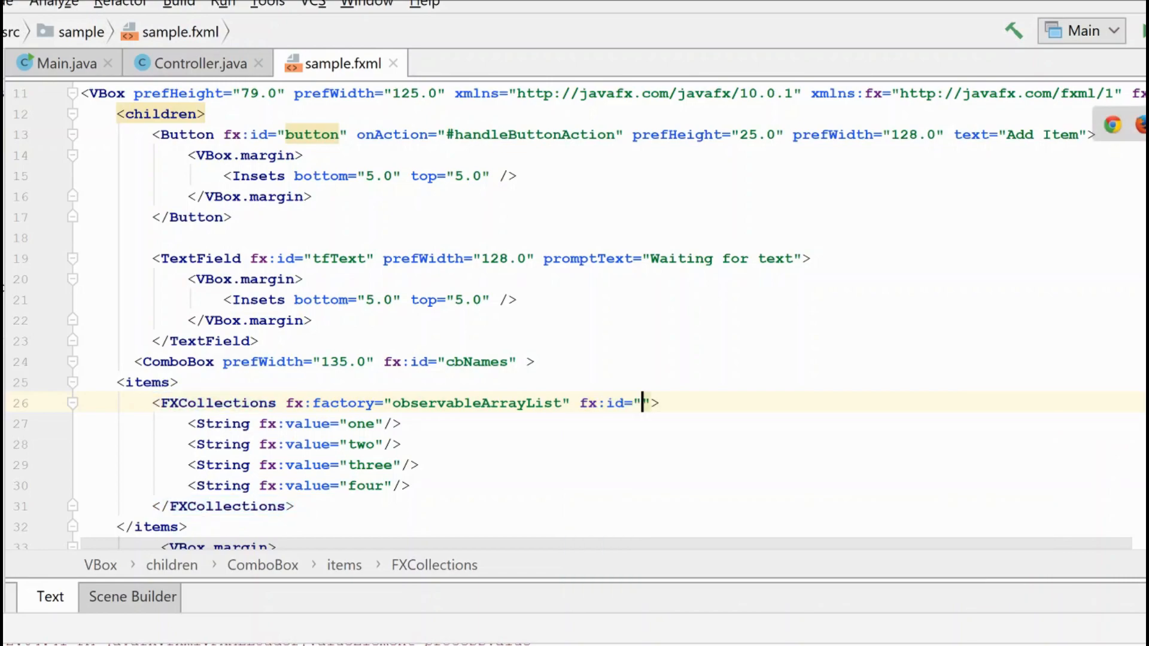
# - Set fx:id="newItems" on the FXCollections tag and select the id for reuse
pyautogui.write('new')
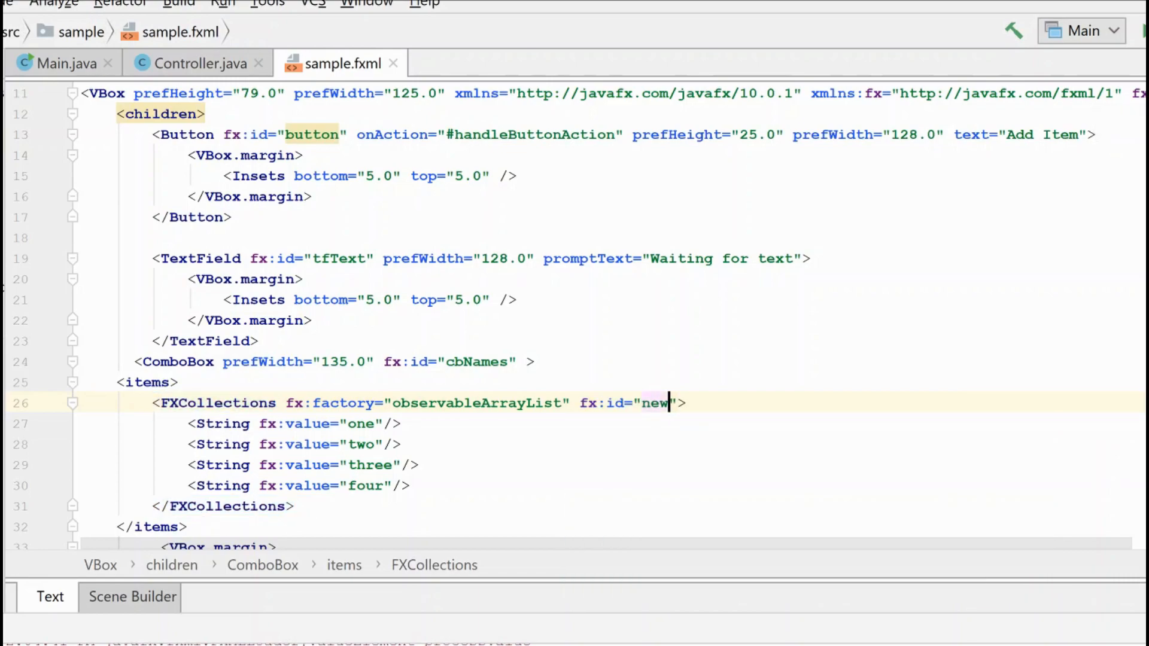
pyautogui.write('Items')
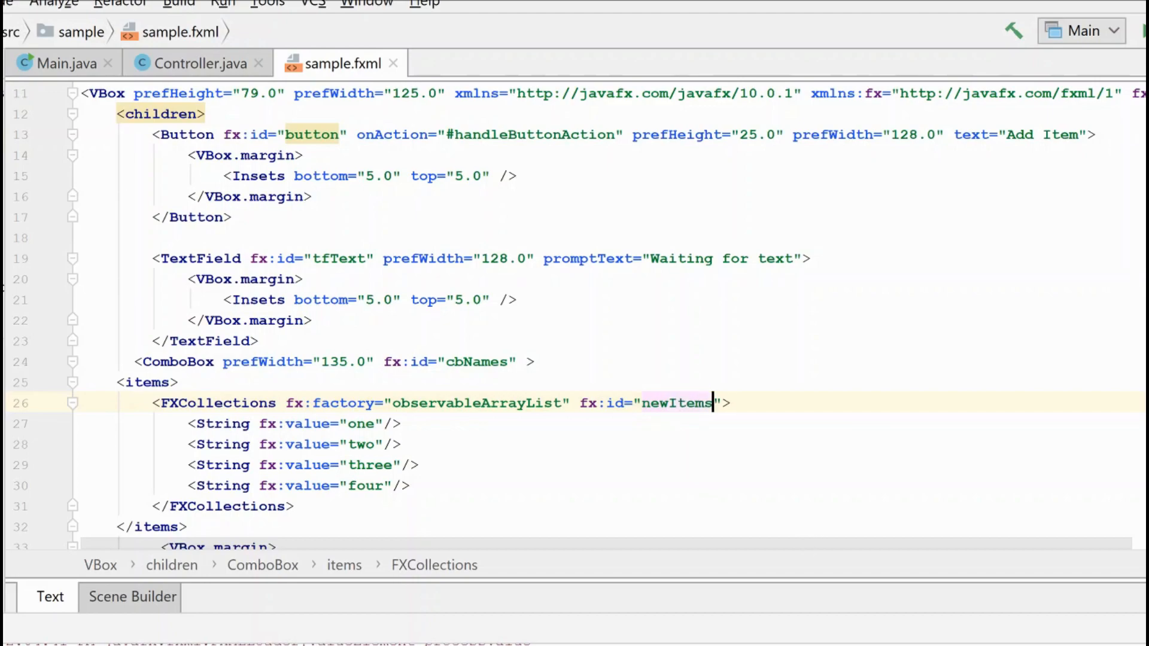
pyautogui.doubleClick(674, 404)
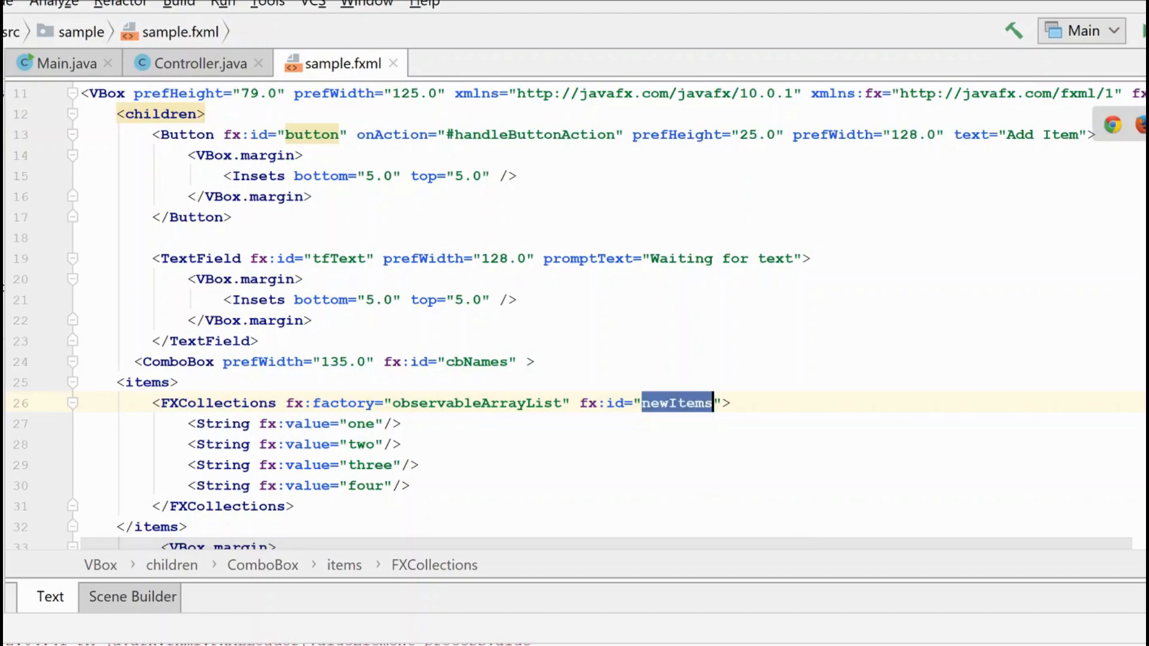
pyautogui.moveTo(193, 65)
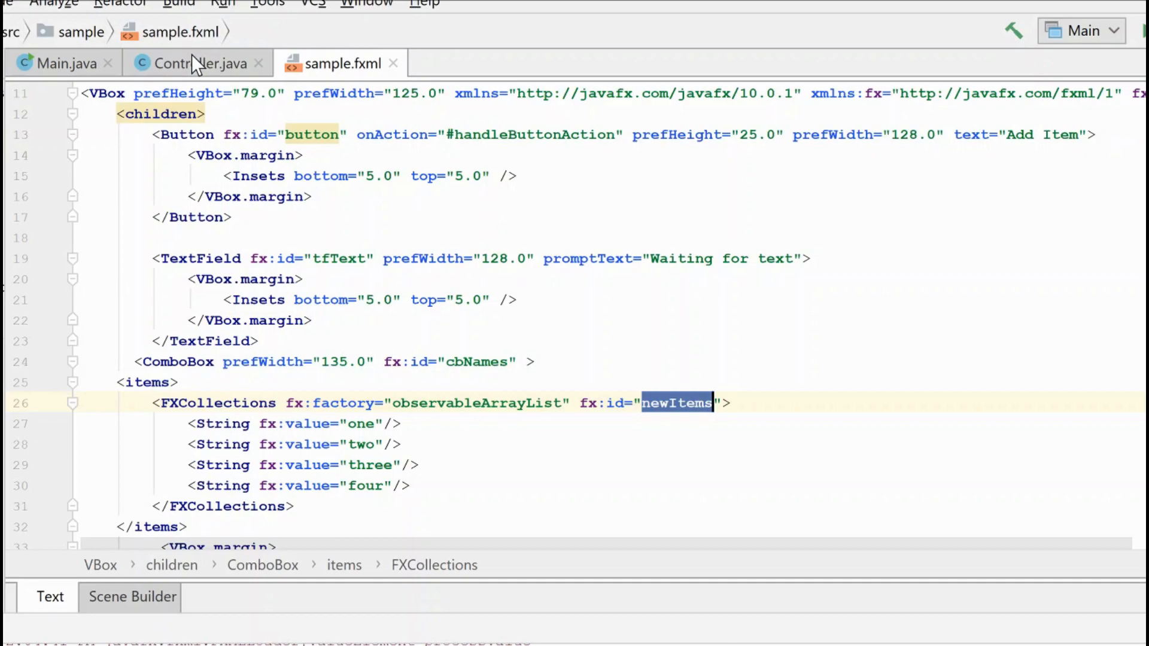
# - In Controller.java, make handleButtonAction append to newItems instead of names
pyautogui.click(194, 63)
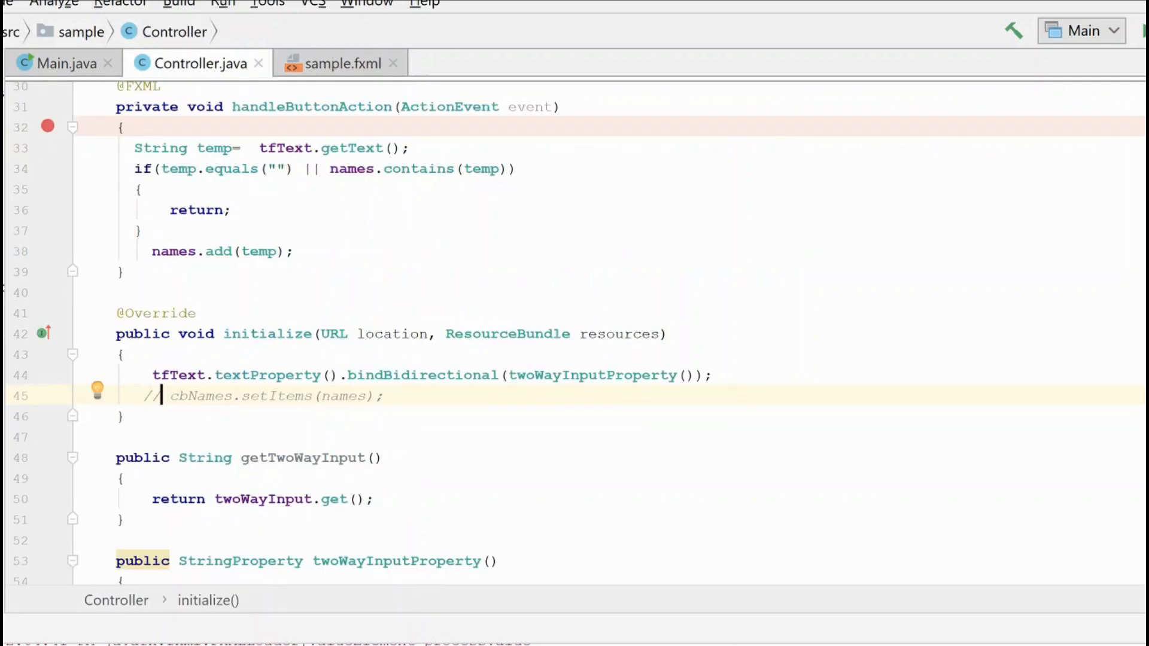
pyautogui.scroll(3)
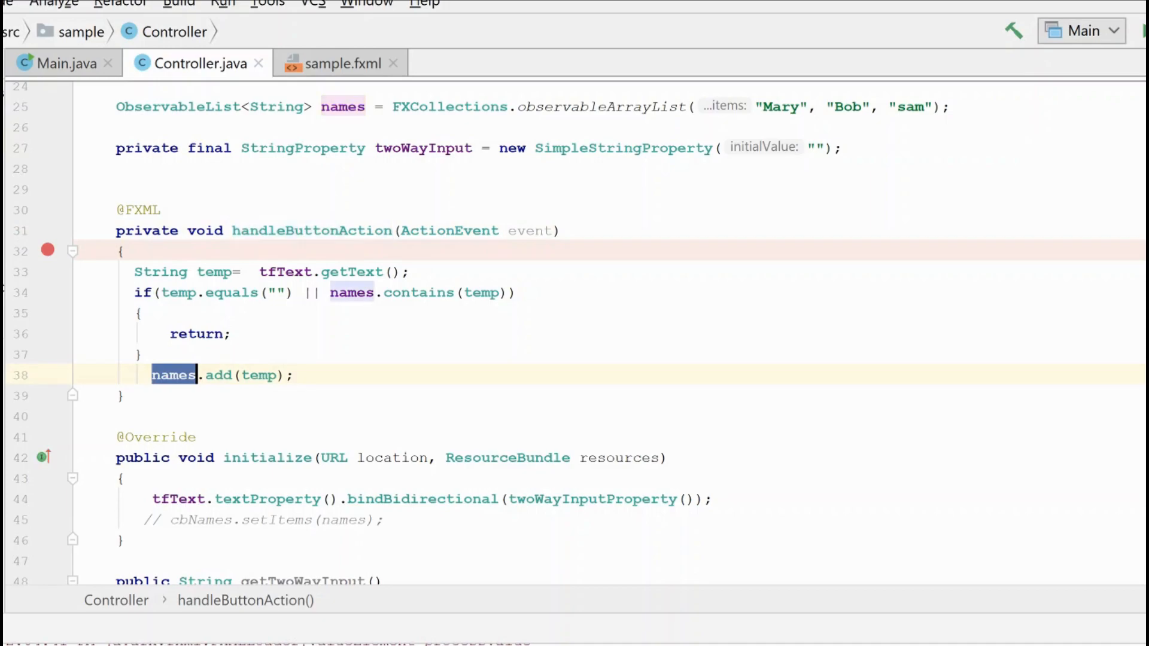
pyautogui.write('newItems')
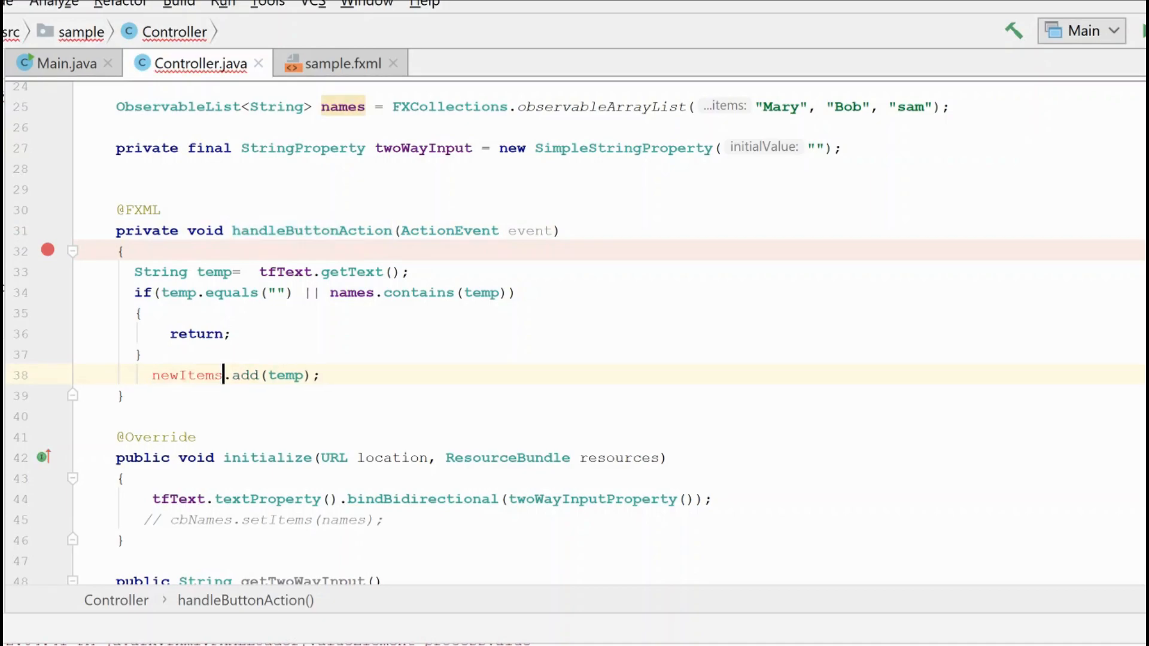
pyautogui.doubleClick(187, 374)
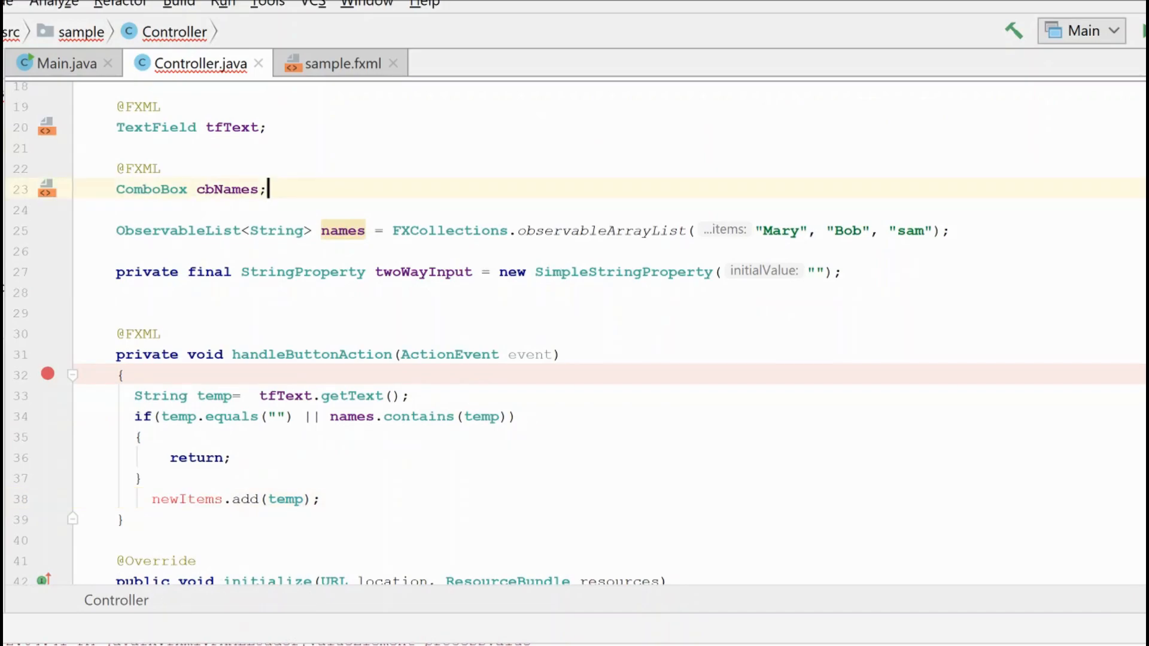
pyautogui.write('@FXML')
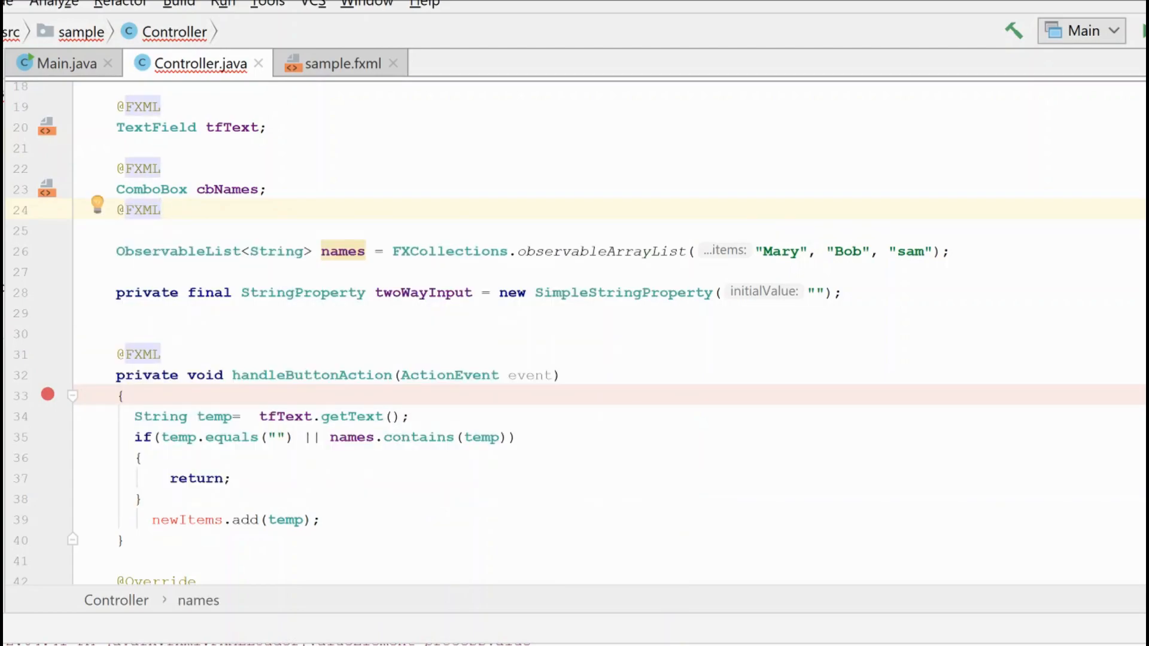
pyautogui.press('Enter')
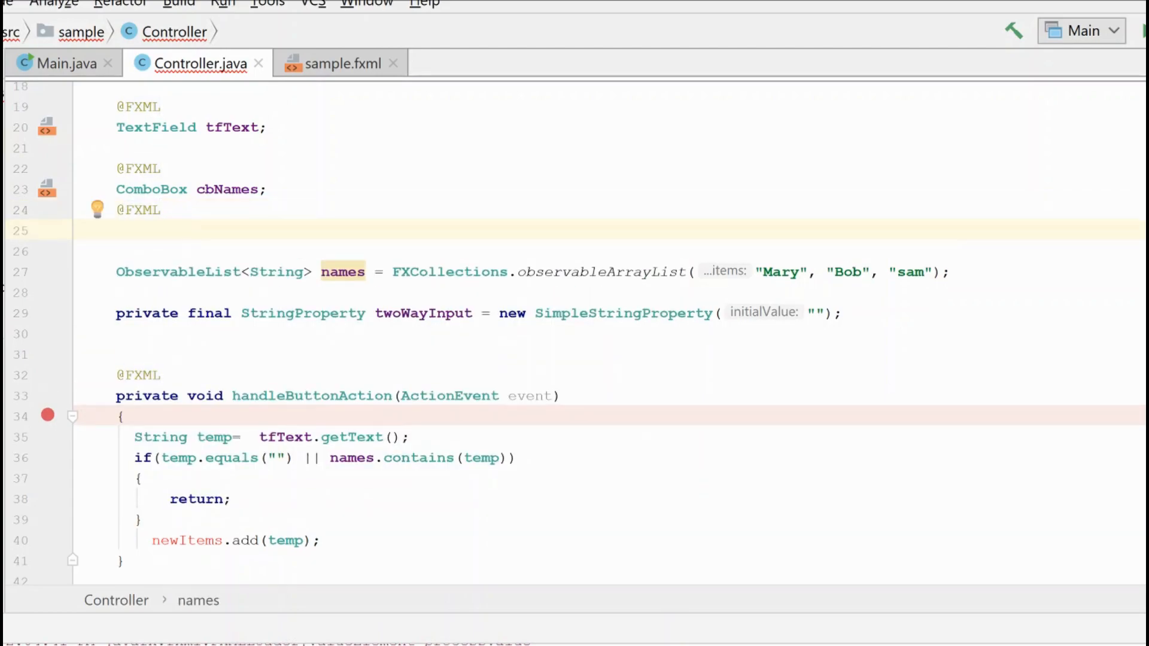
pyautogui.write('ObservableList')
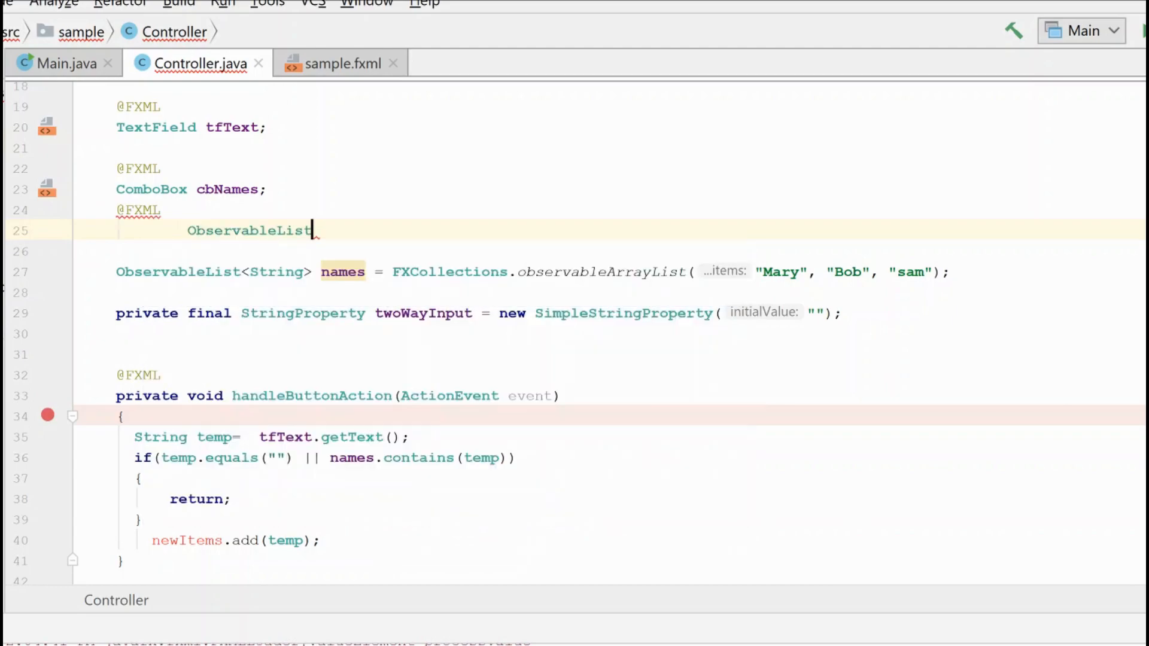
pyautogui.write('newItems;')
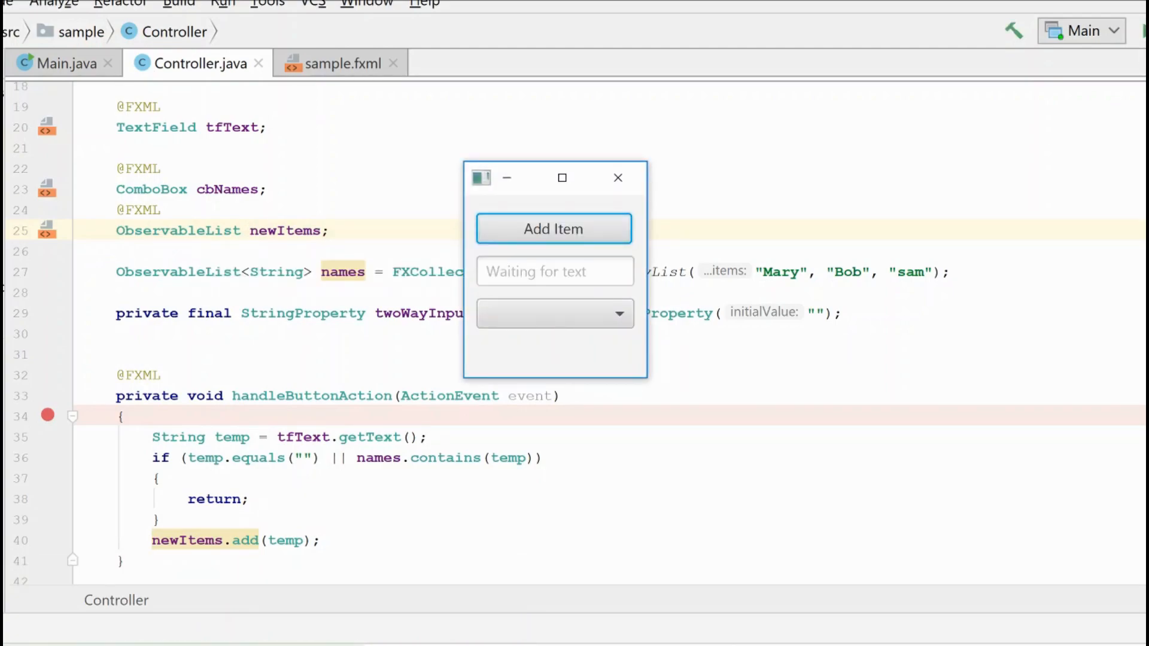
pyautogui.write('five')
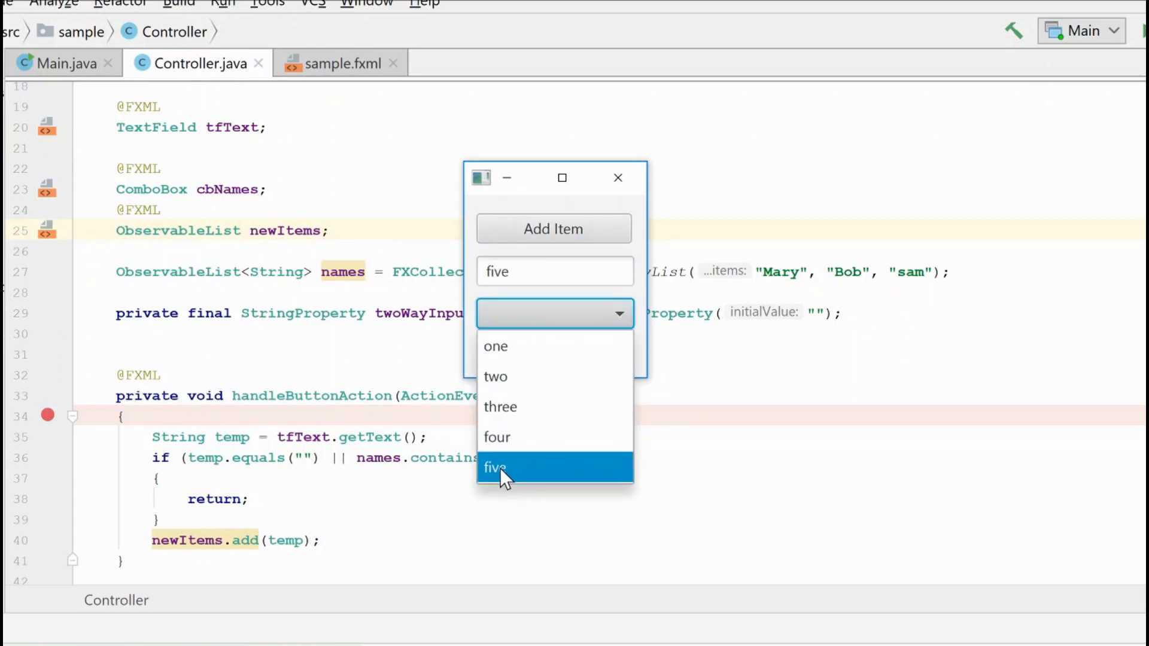
pyautogui.moveTo(553, 475)
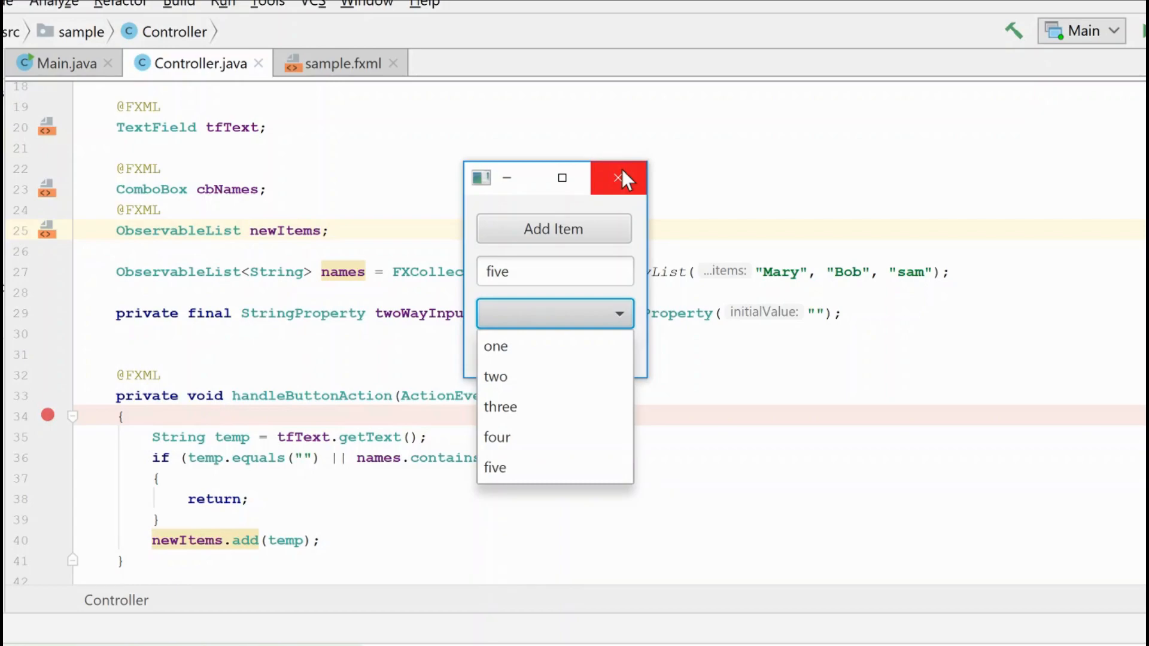
pyautogui.click(621, 179)
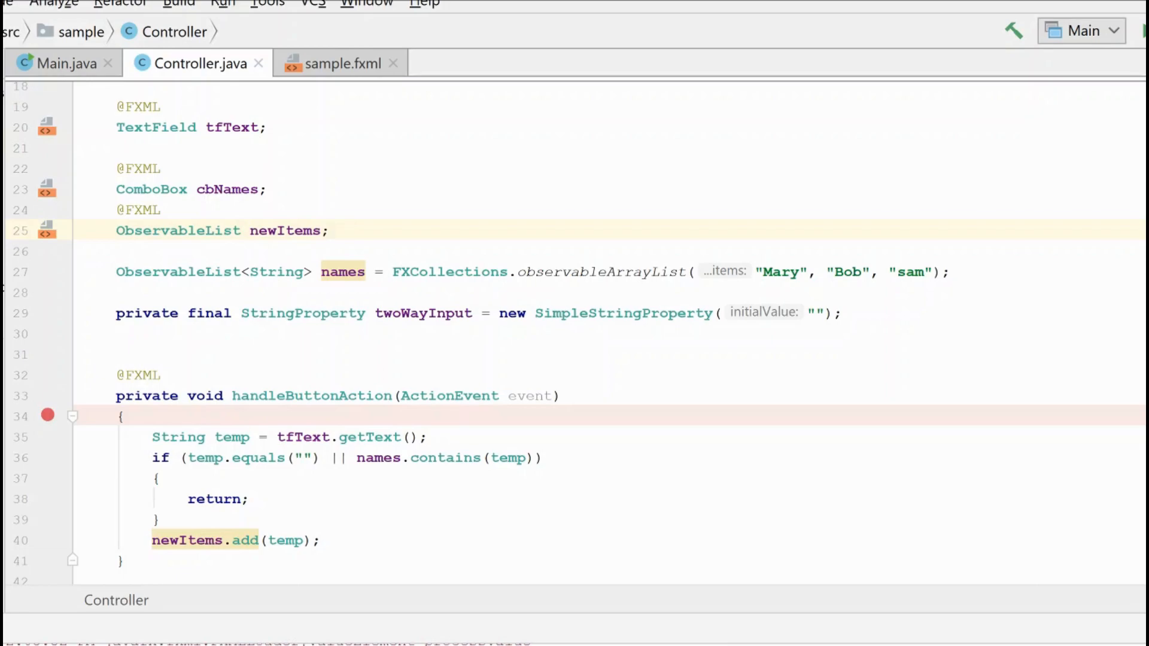
pyautogui.click(331, 230)
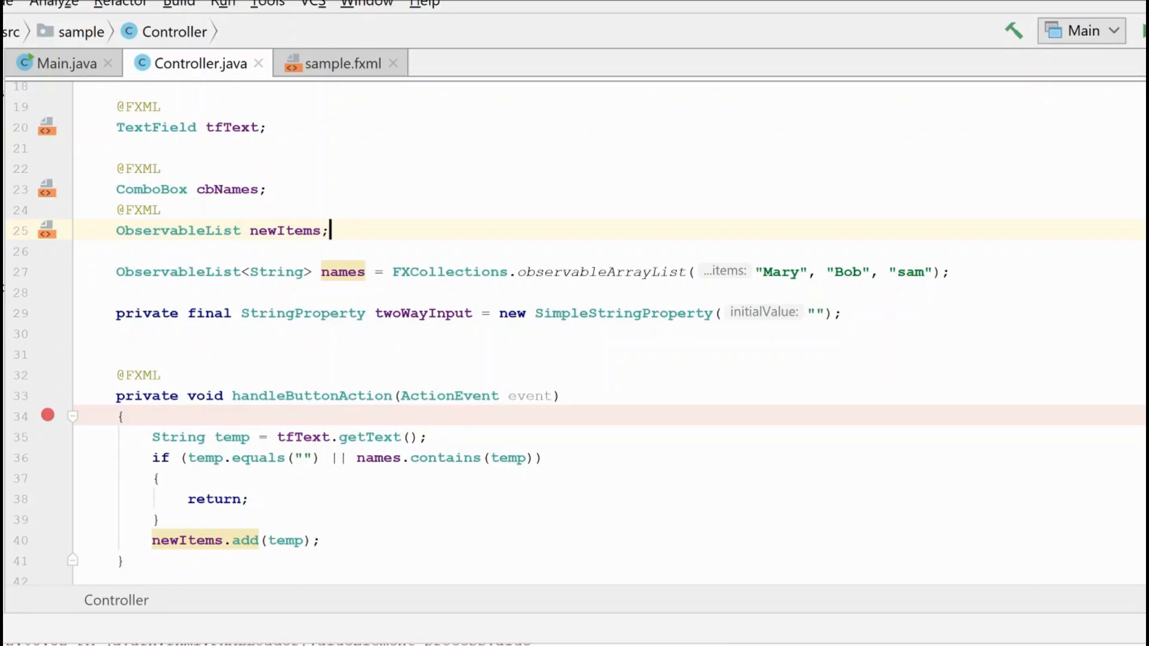